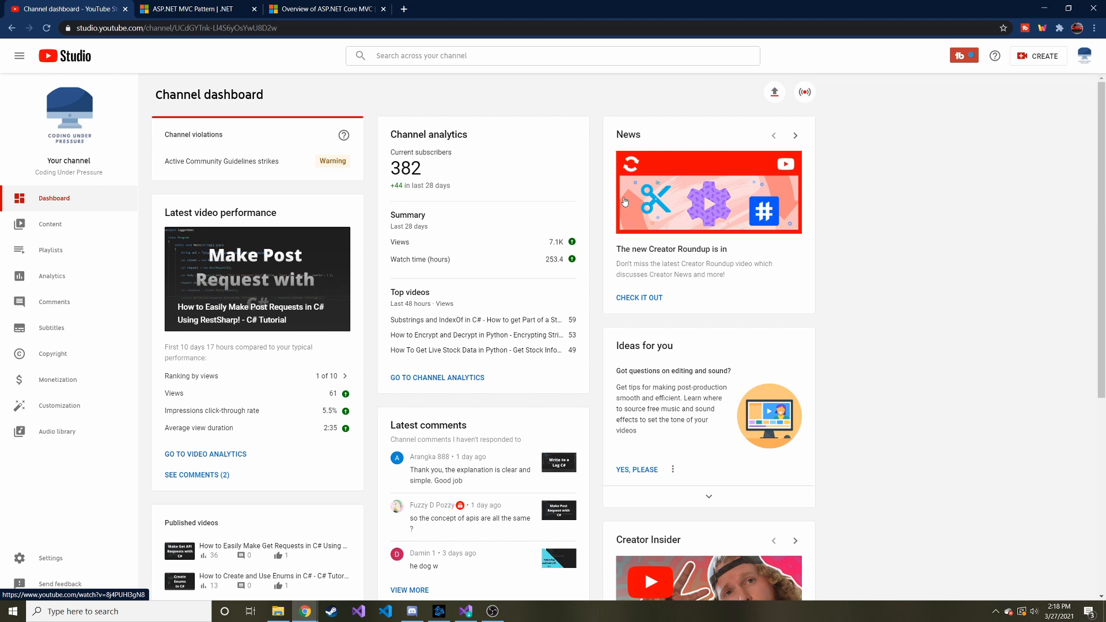
mouse_move(818, 189)
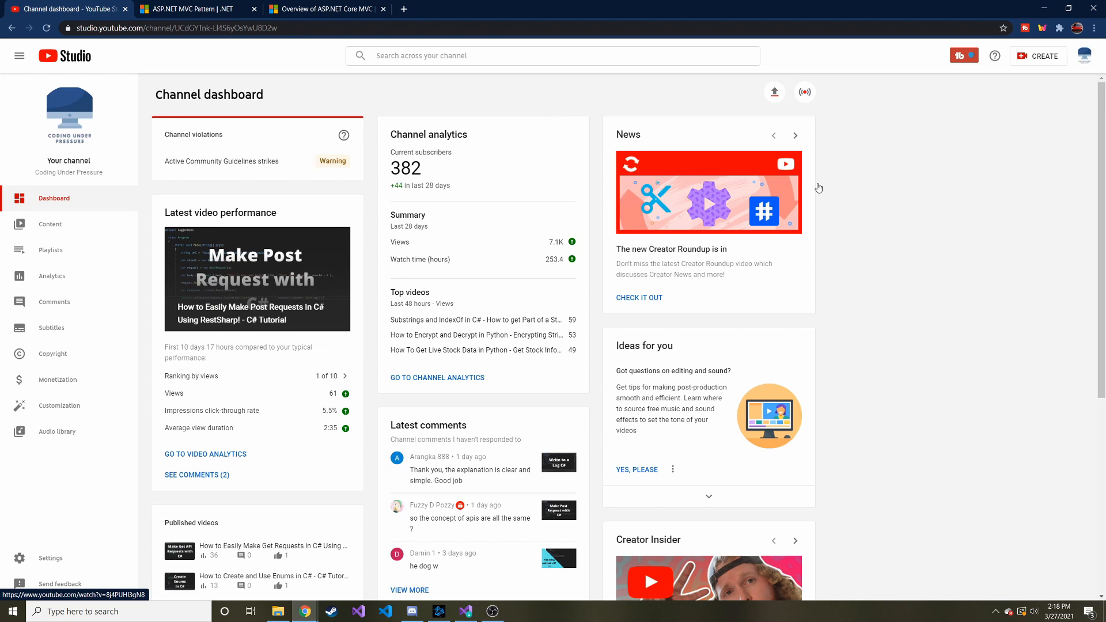
mouse_move(376, 171)
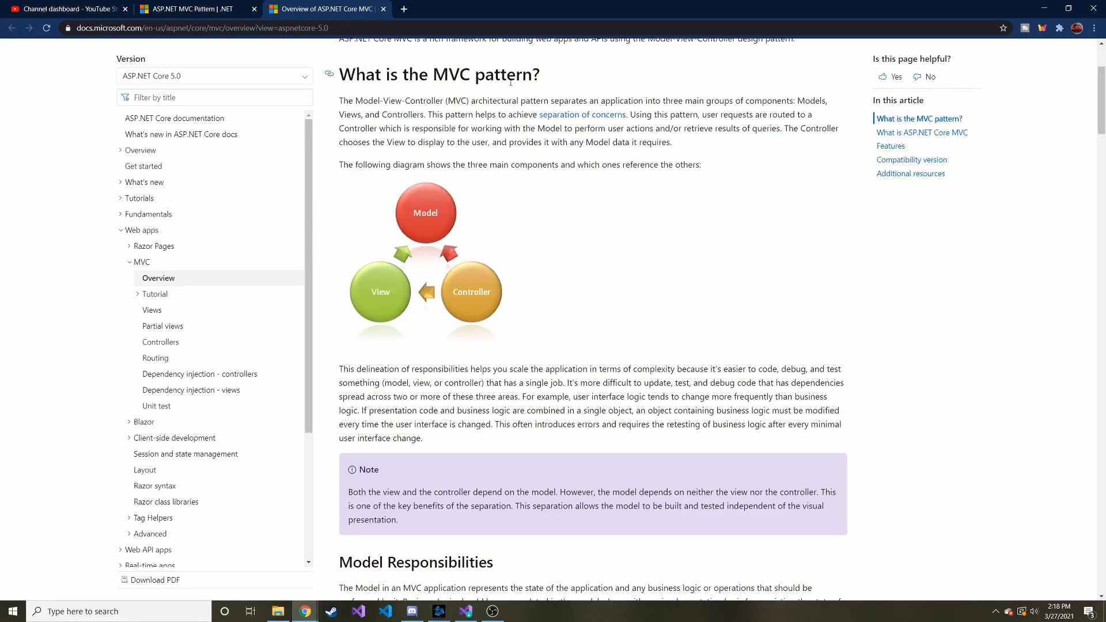
mouse_move(627, 143)
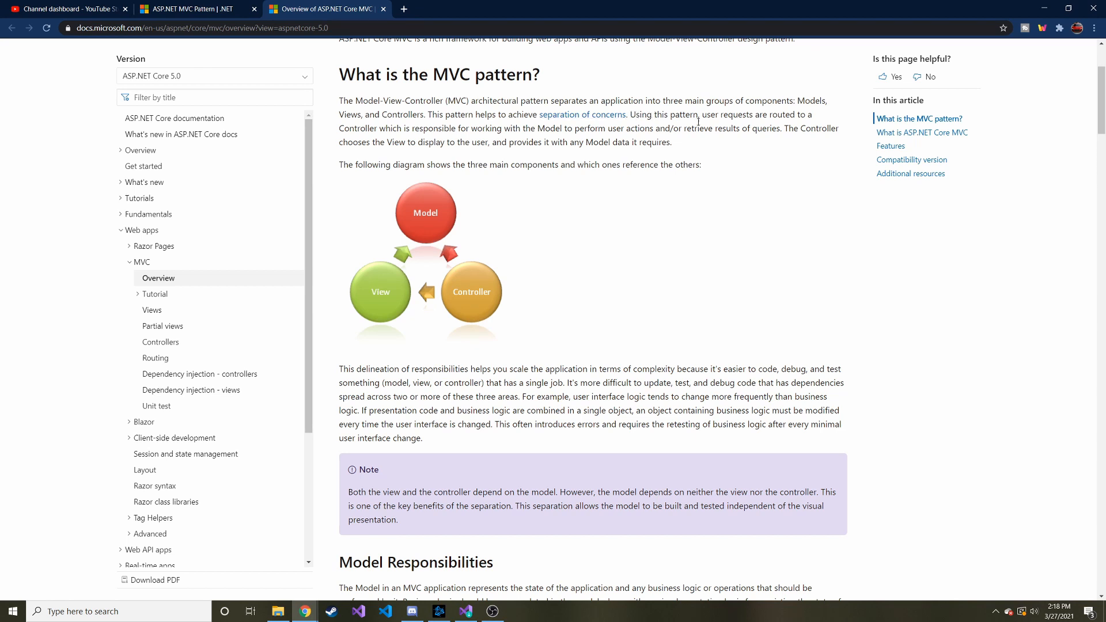
mouse_move(546, 120)
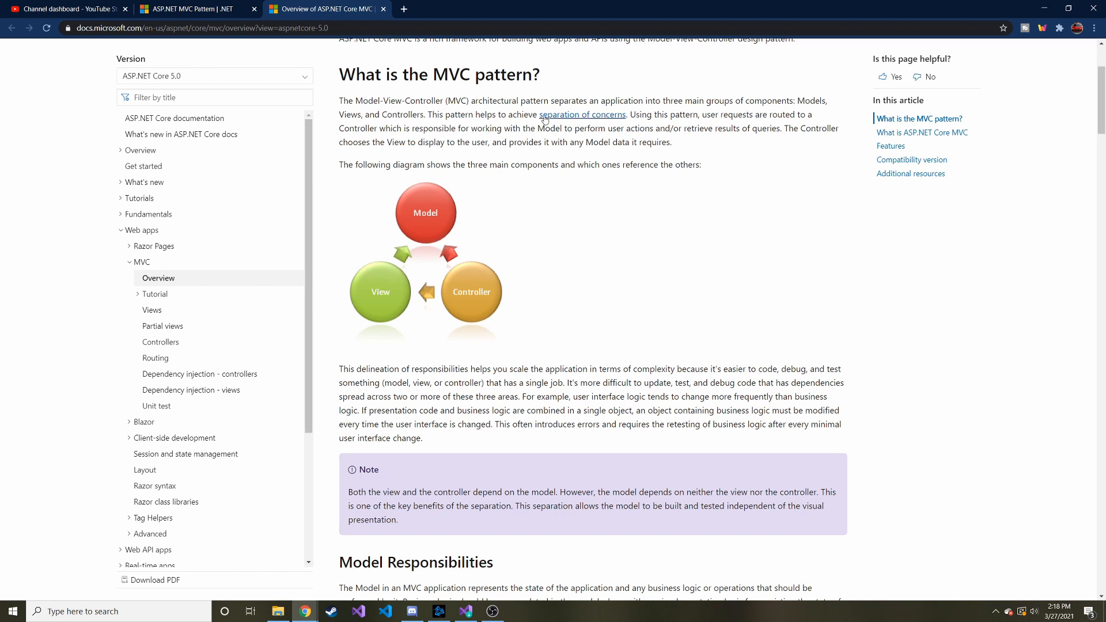
mouse_move(463, 133)
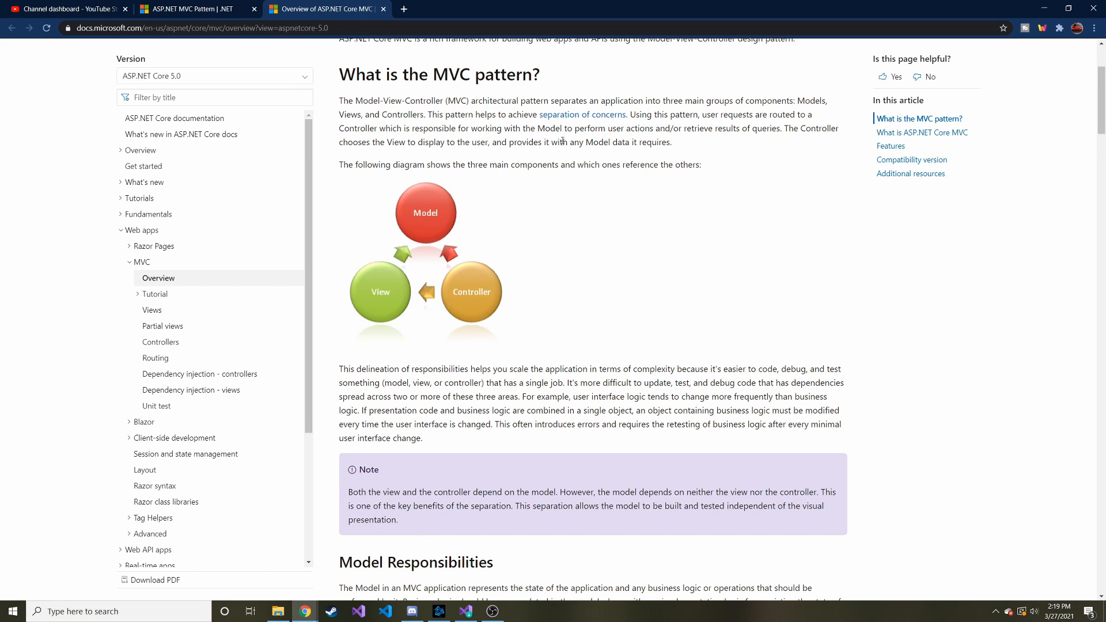
mouse_move(624, 240)
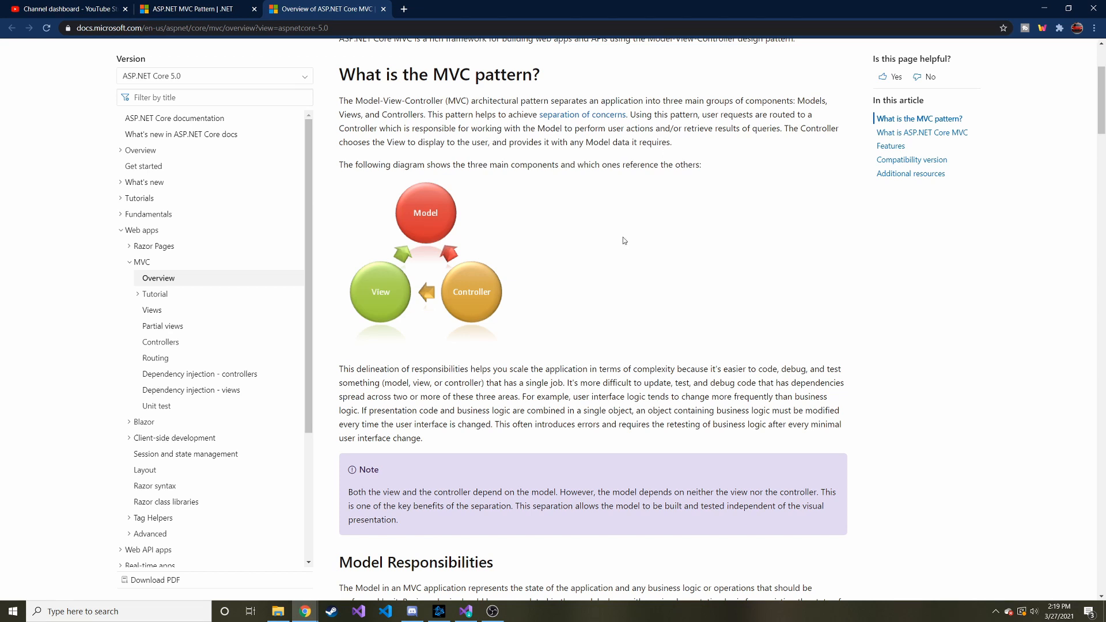
mouse_move(467, 242)
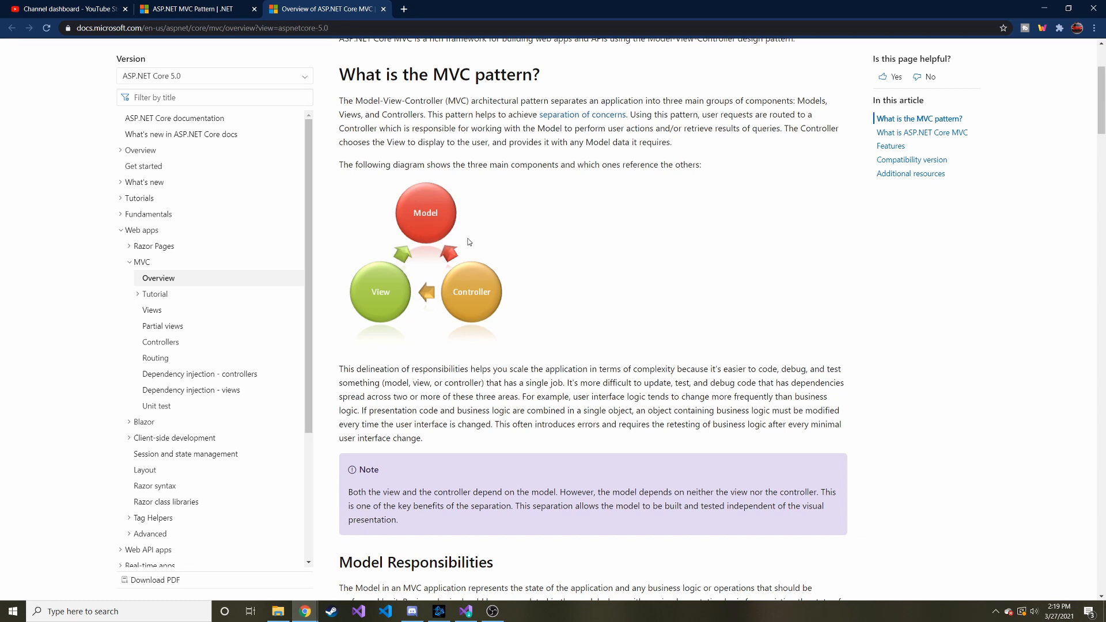
mouse_move(584, 242)
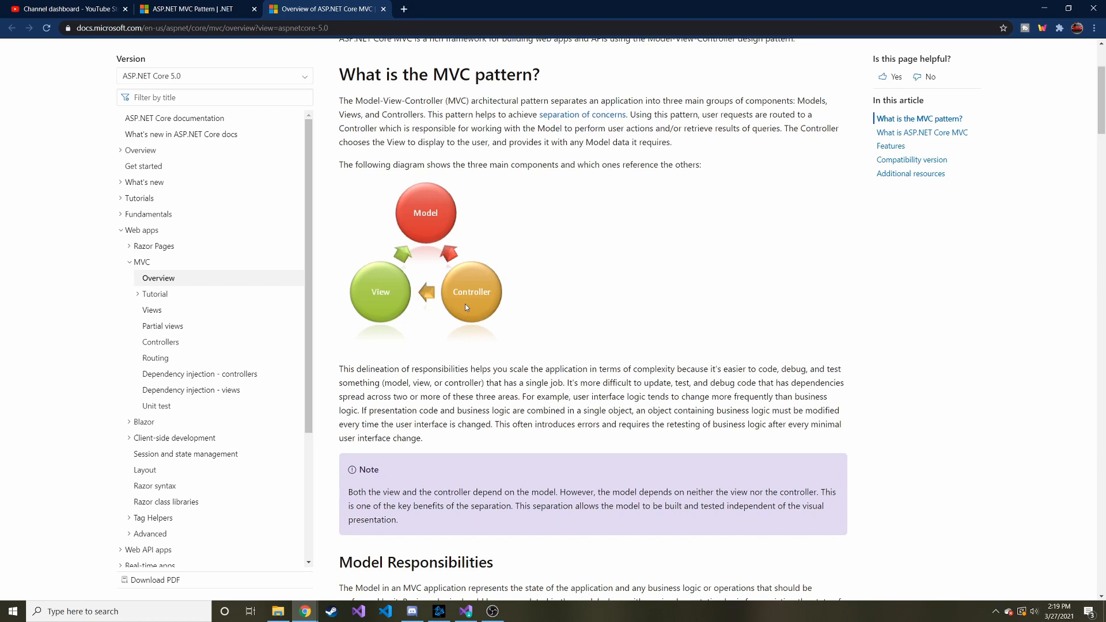
mouse_move(482, 302)
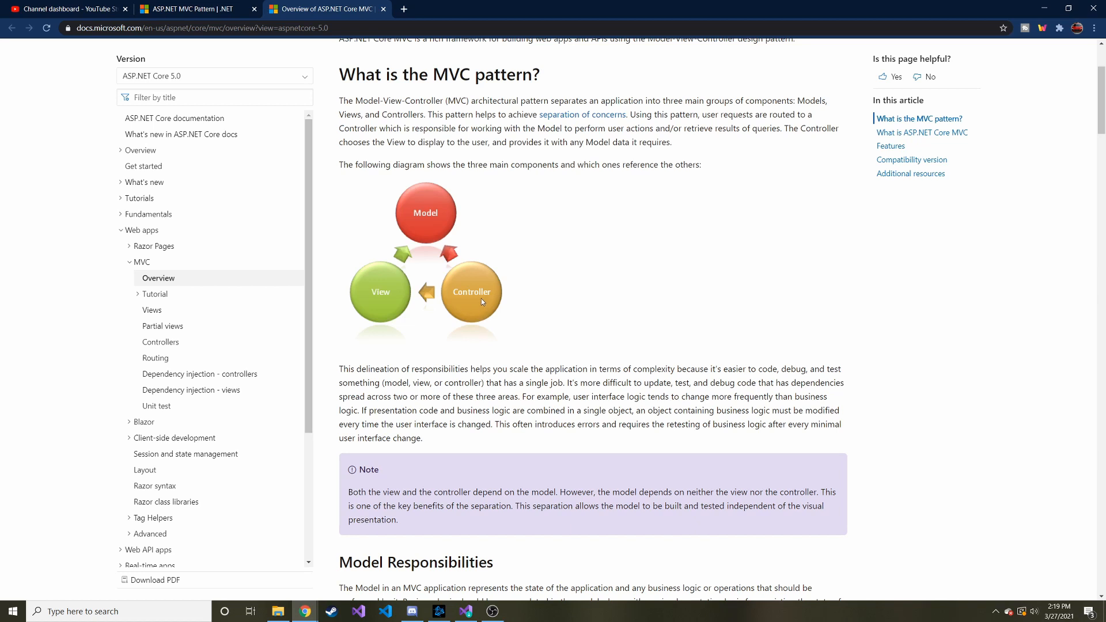
mouse_move(486, 304)
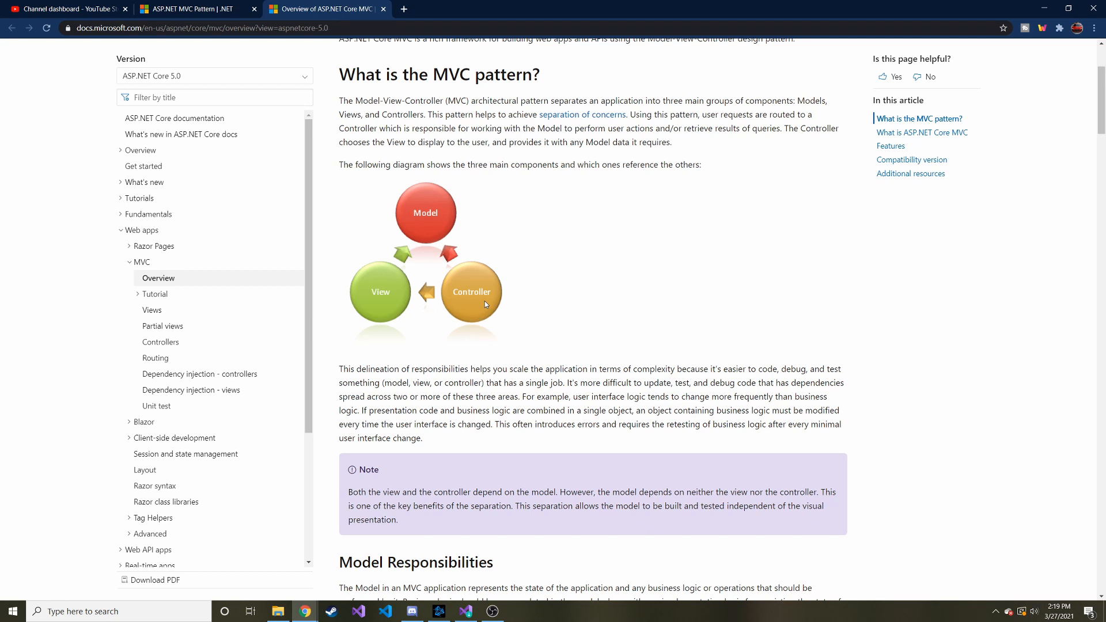
mouse_move(455, 318)
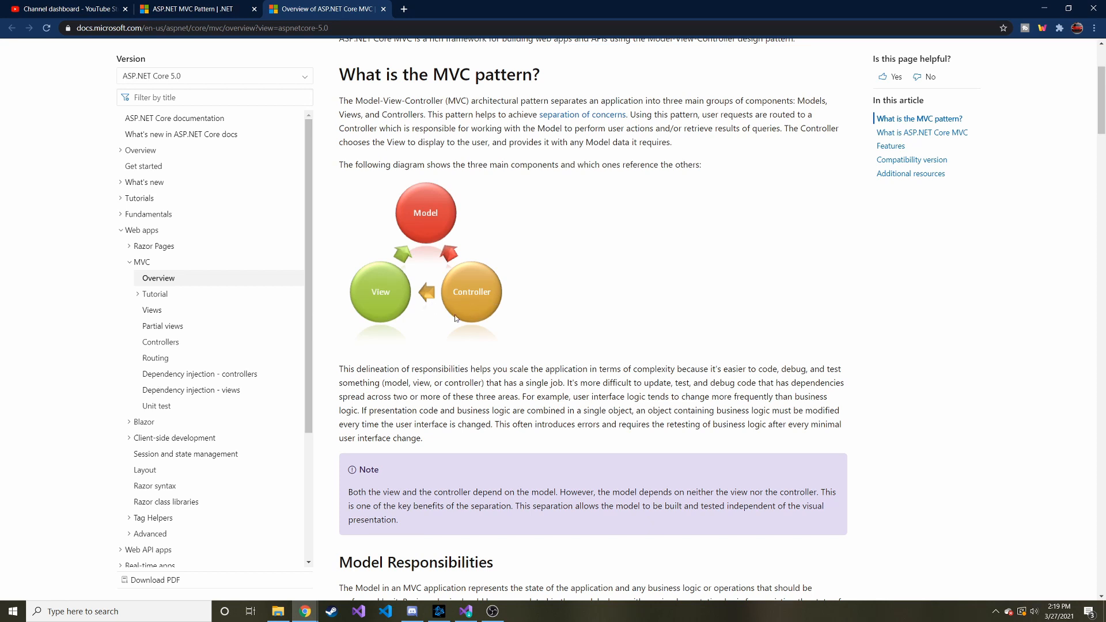
mouse_move(374, 290)
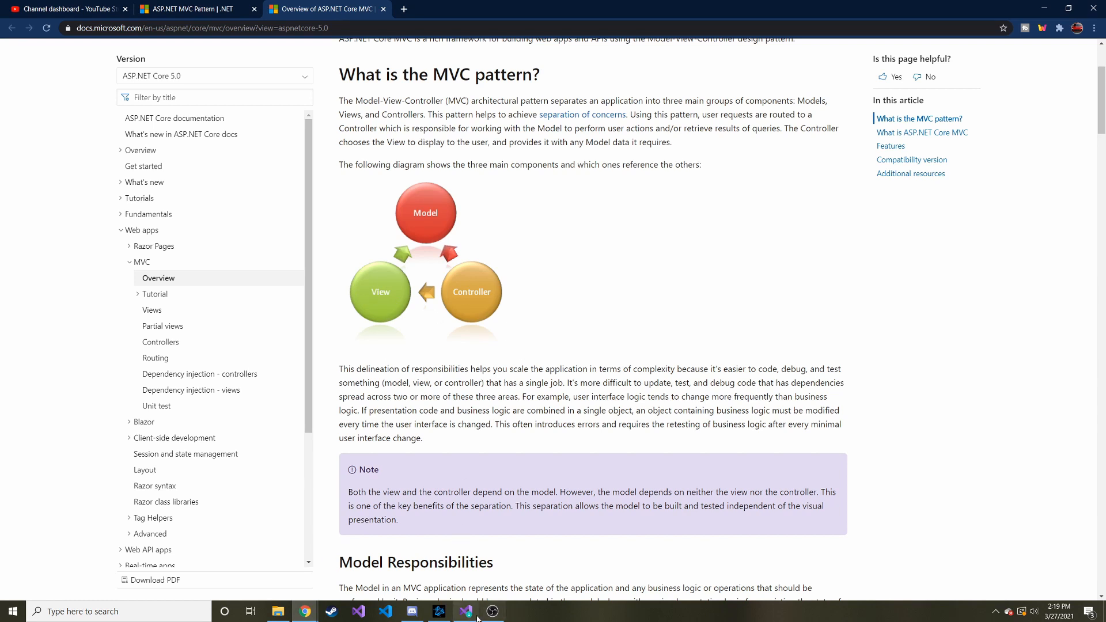
- Bring up Visual Studio Installer from the taskbar, listing Community 2019 with an update available
click(465, 611)
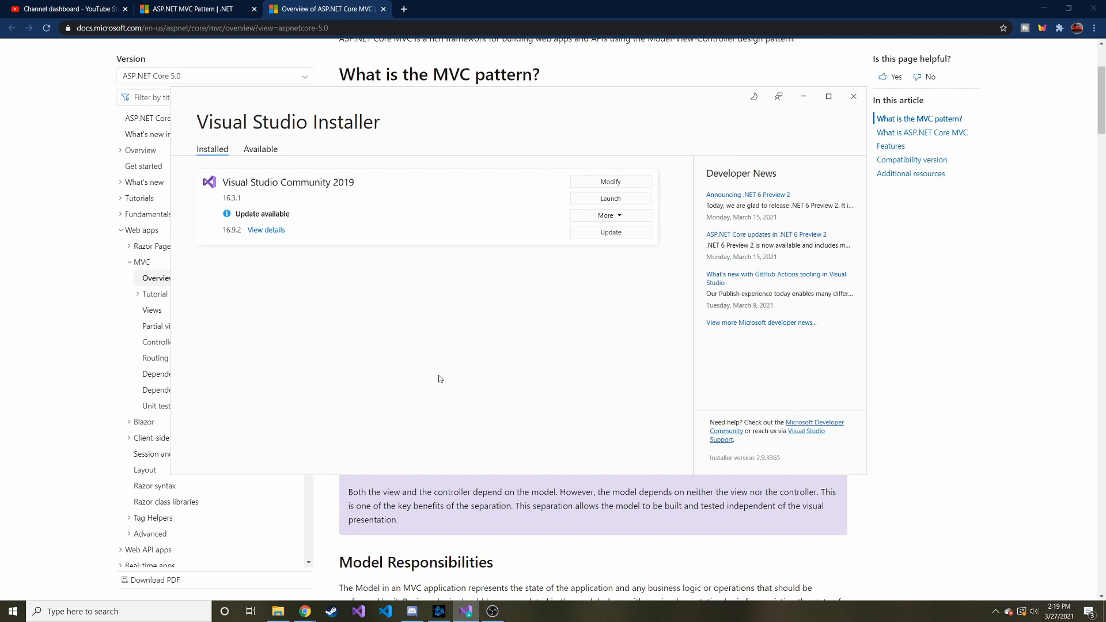
mouse_move(294, 101)
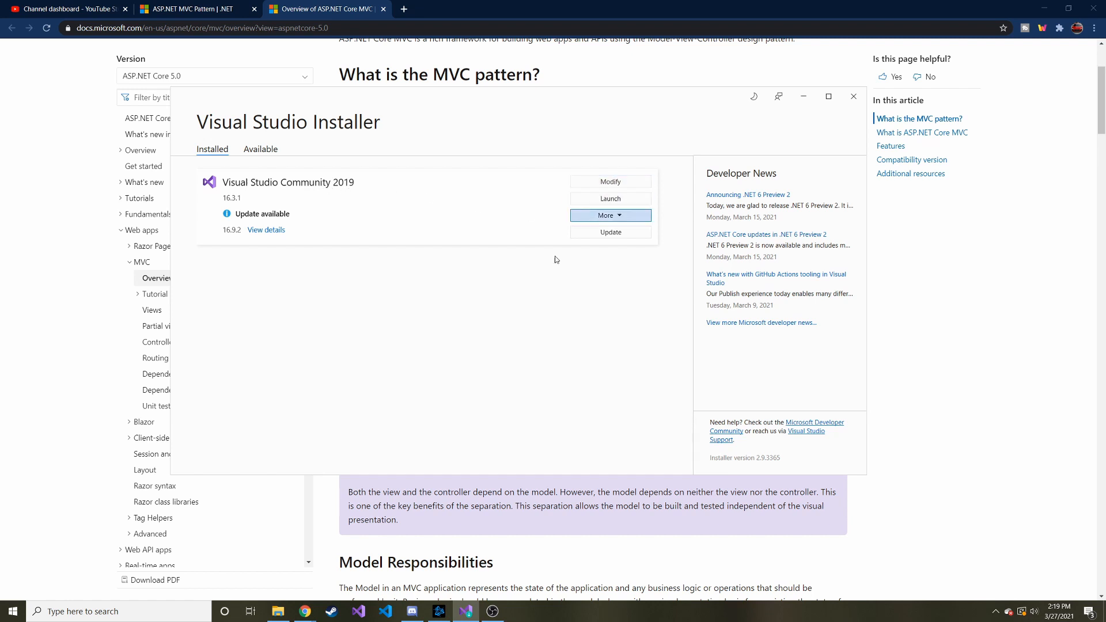
mouse_move(439, 279)
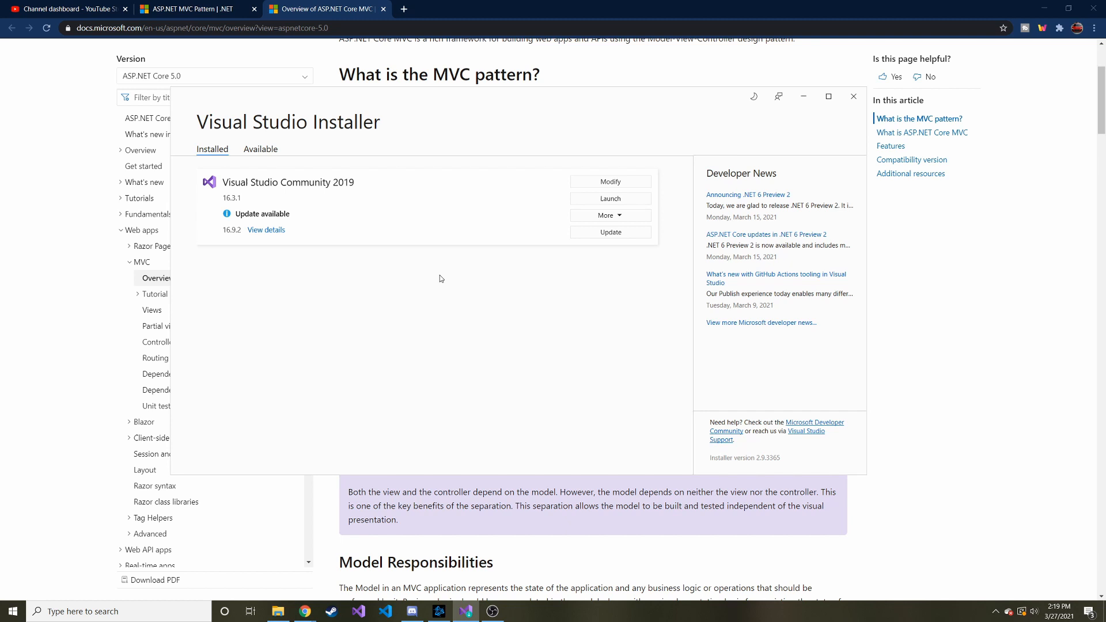
- Modify Visual Studio Community 2019 to show its workloads, with ASP.NET and web development ticked
click(610, 183)
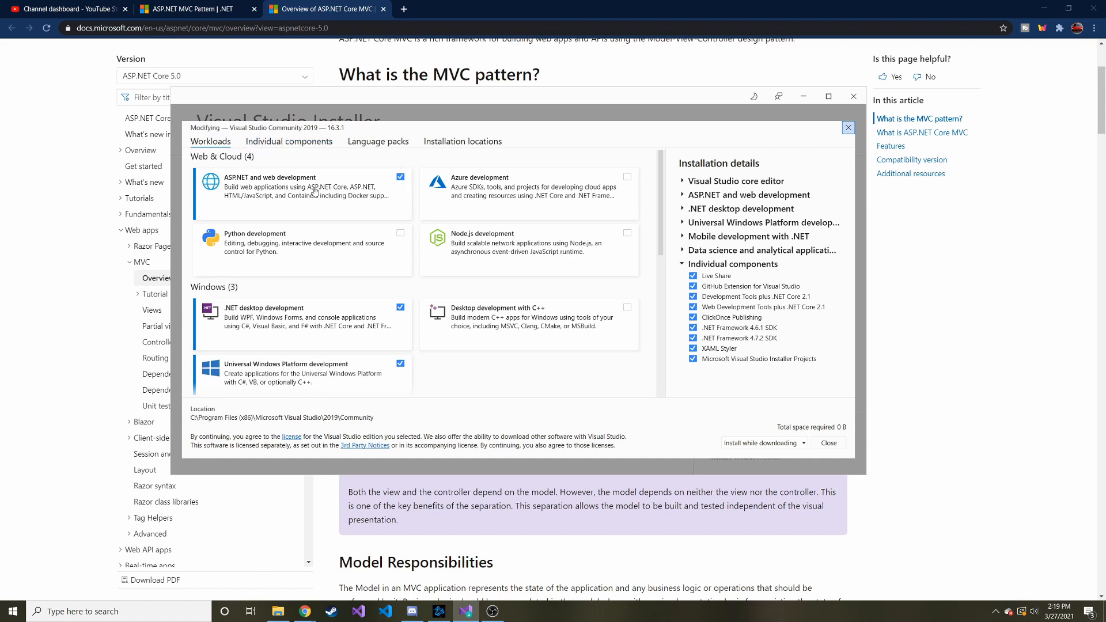
mouse_move(303, 326)
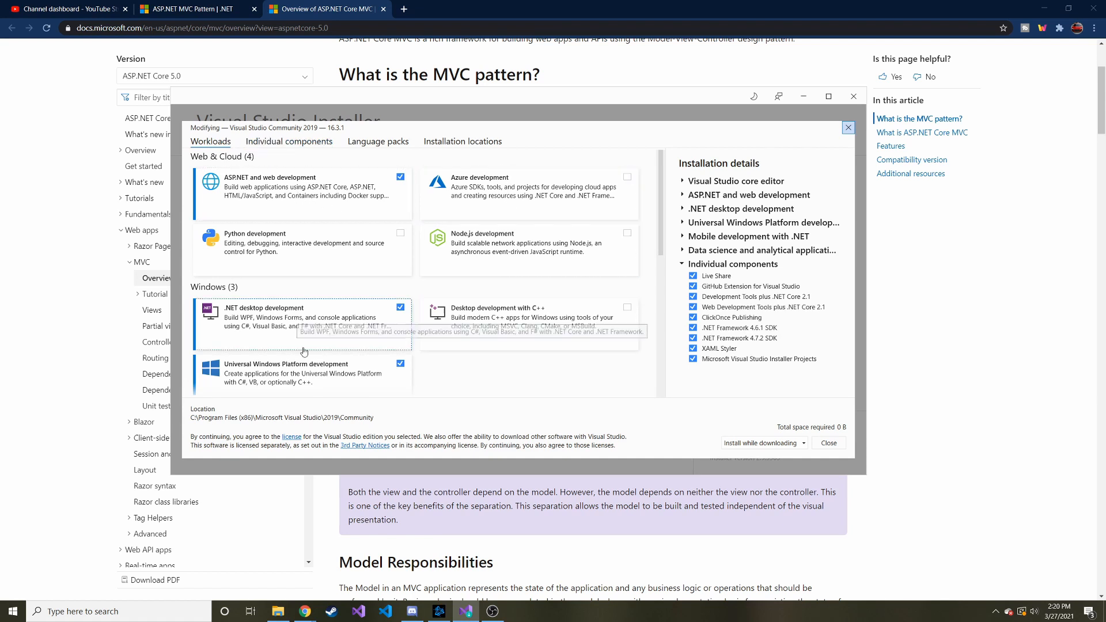
mouse_move(267, 330)
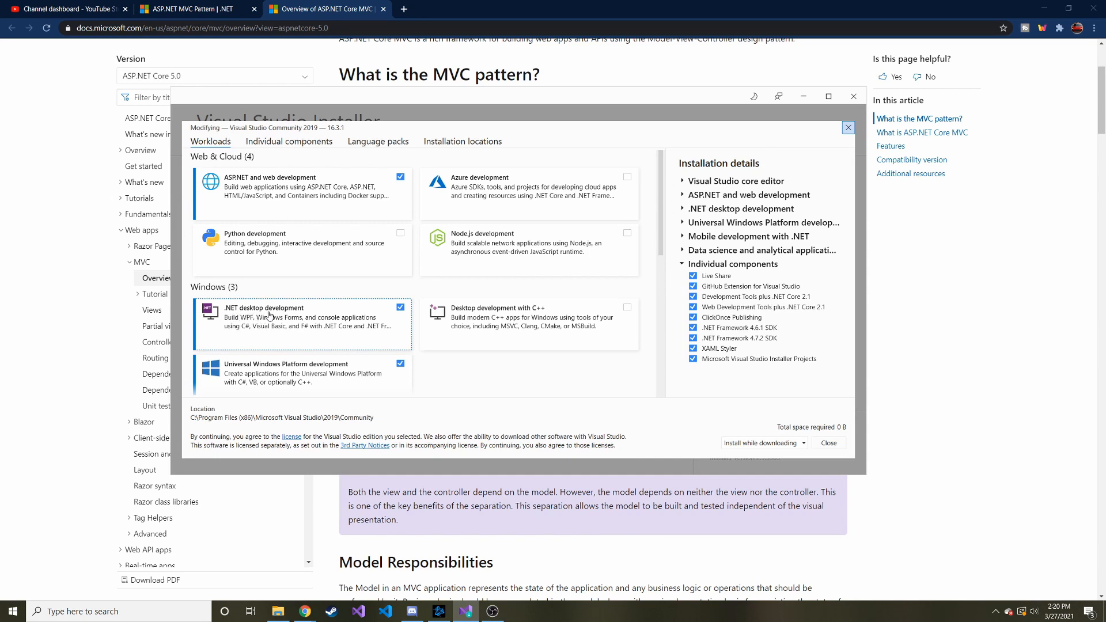
mouse_move(210, 190)
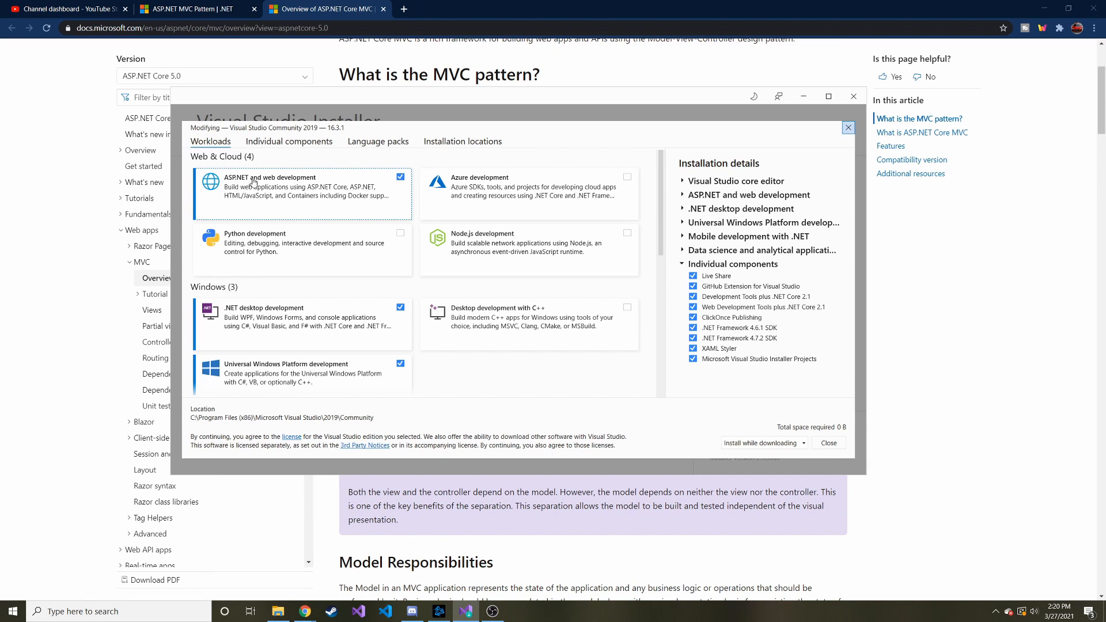
mouse_move(592, 232)
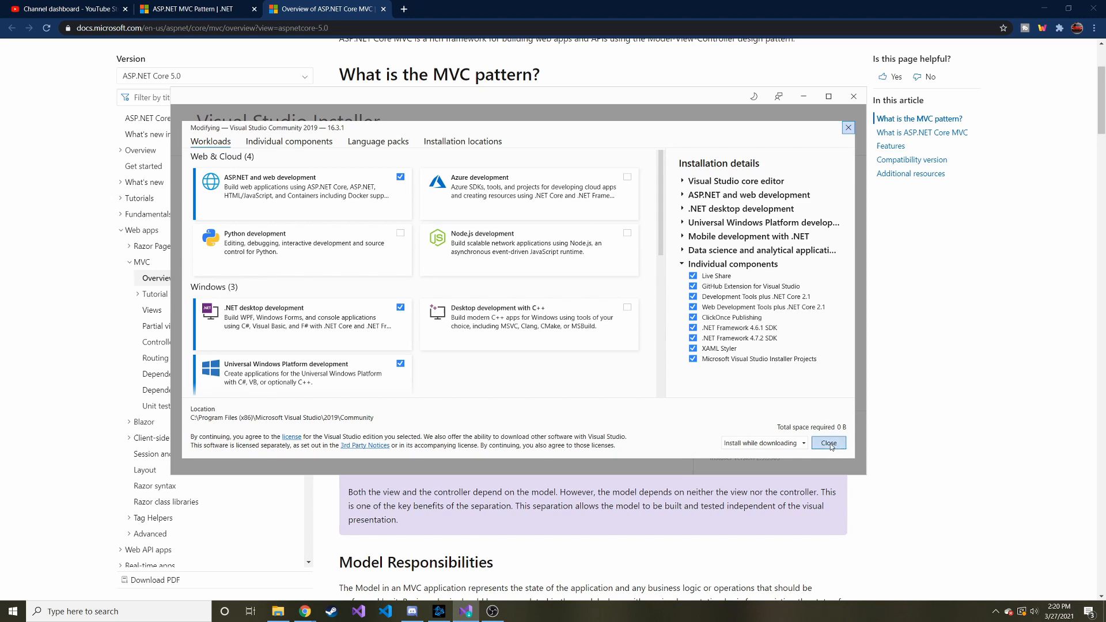
- Leave the Modify screen unchanged and launch Visual Studio 2019 to its start window
click(829, 442)
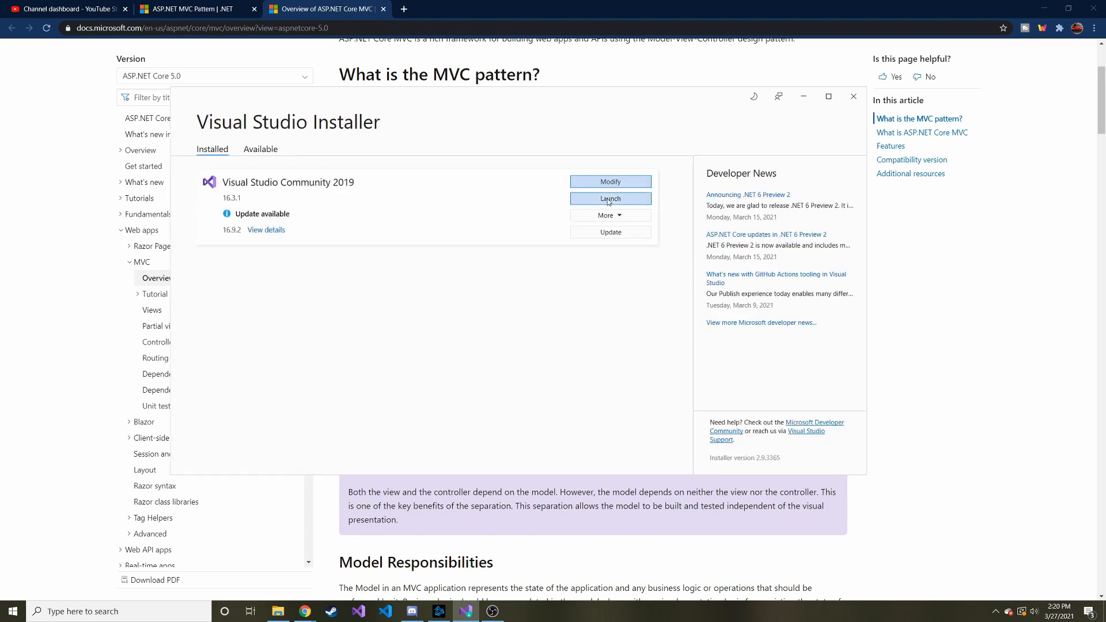
click(610, 198)
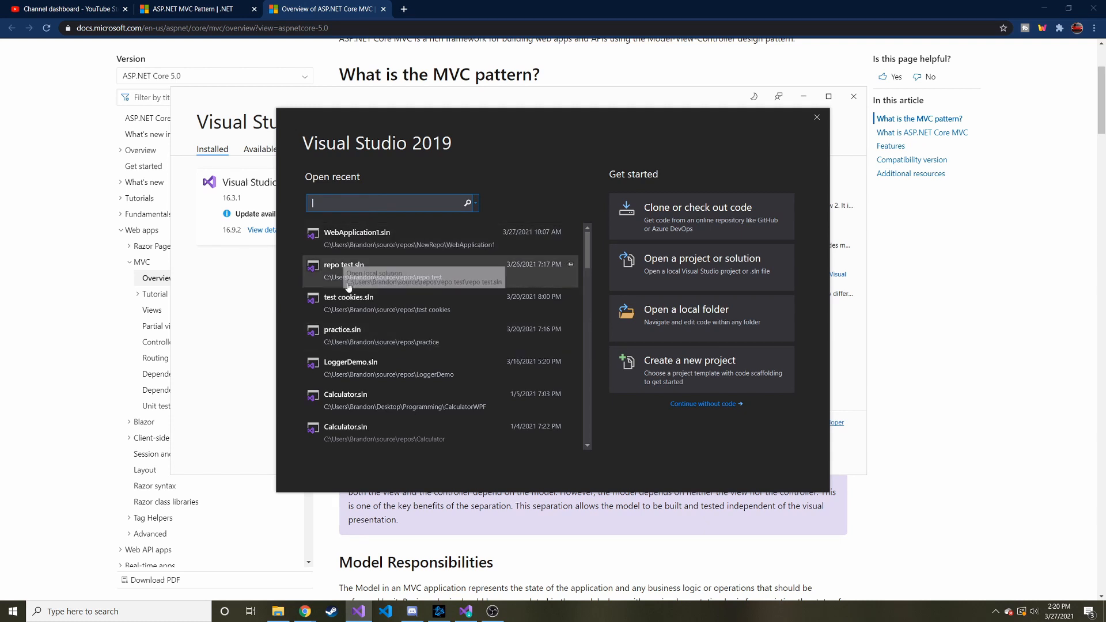
mouse_move(420, 365)
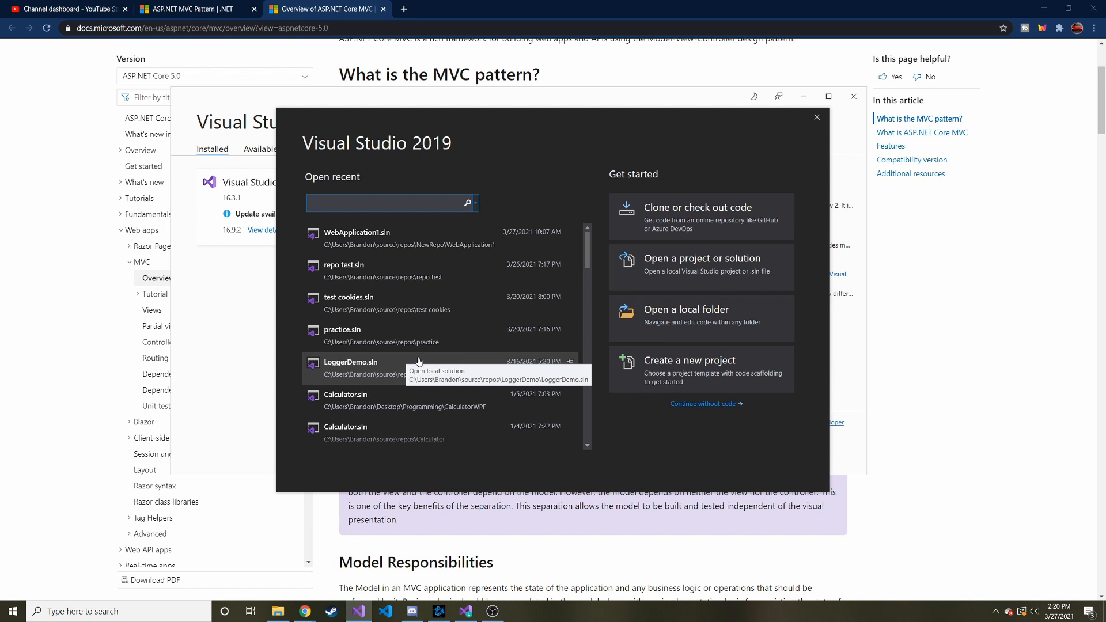
mouse_move(419, 362)
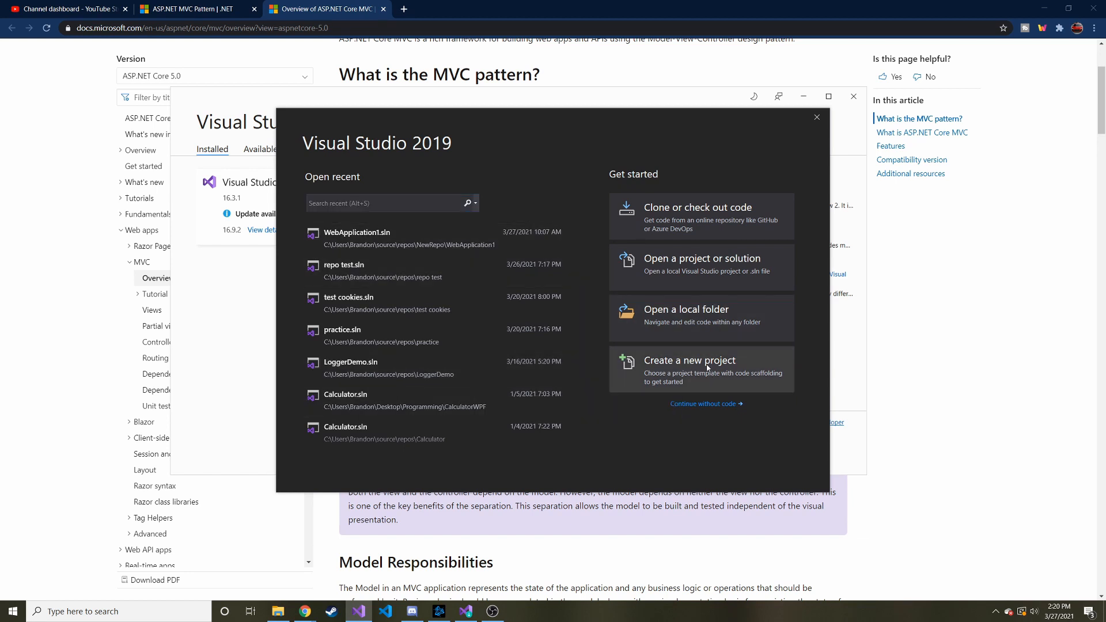
- Start a new project, filter templates to Web and search for 'asp.net'
click(690, 360)
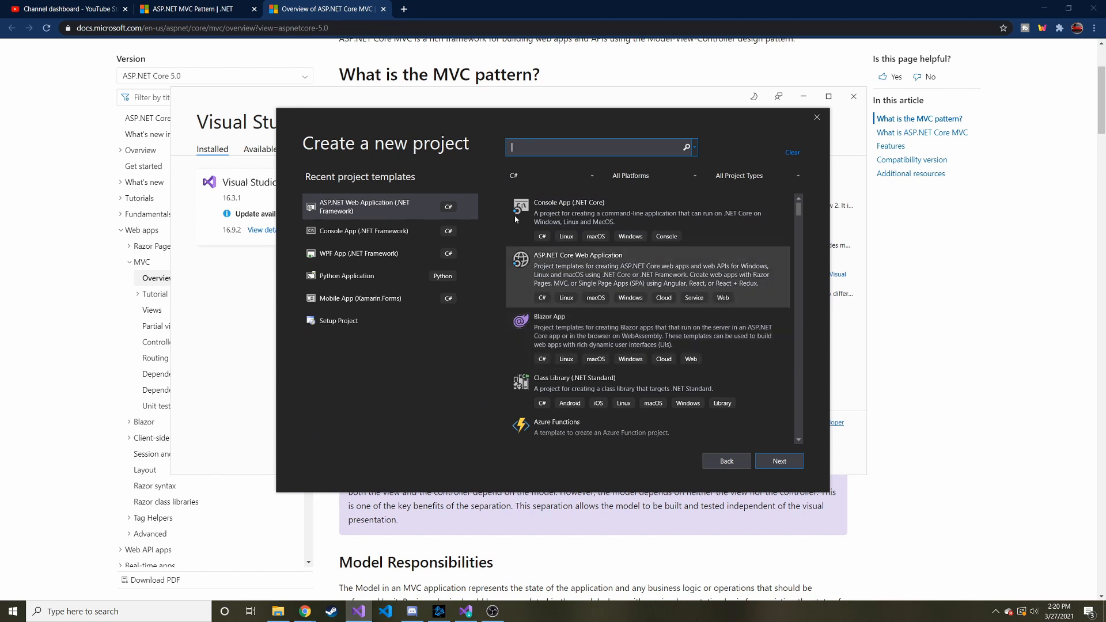
click(650, 175)
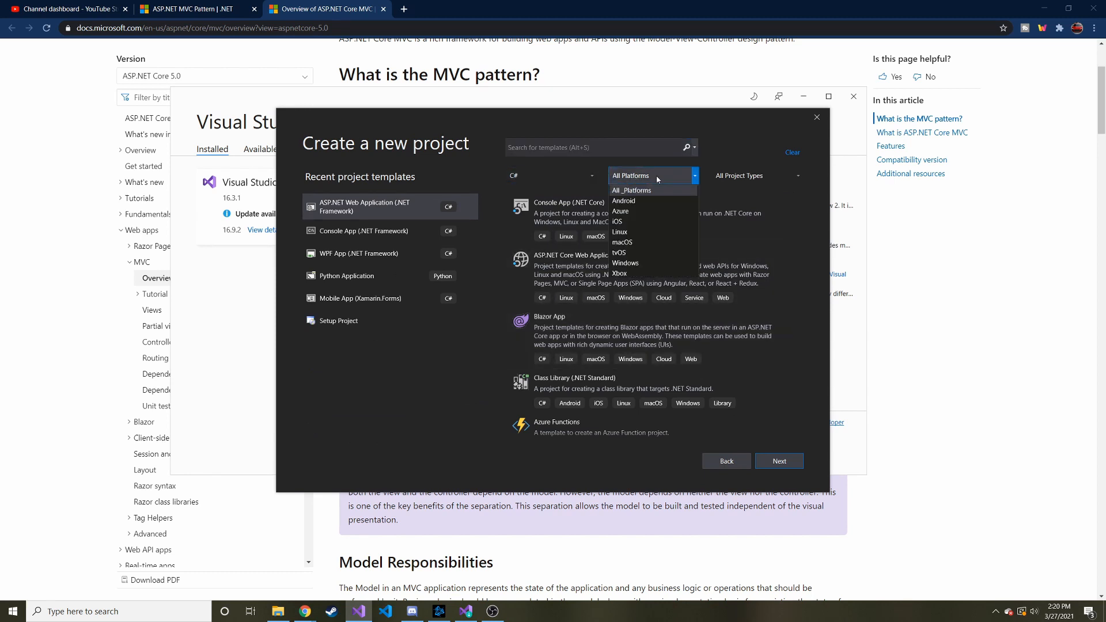
click(755, 175)
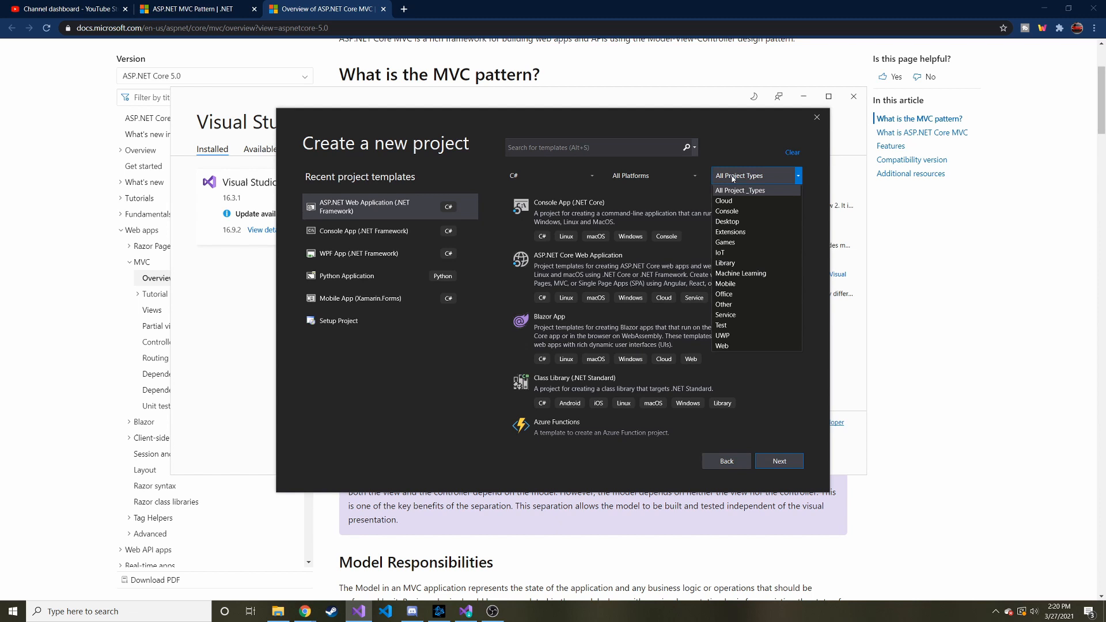
mouse_move(723, 347)
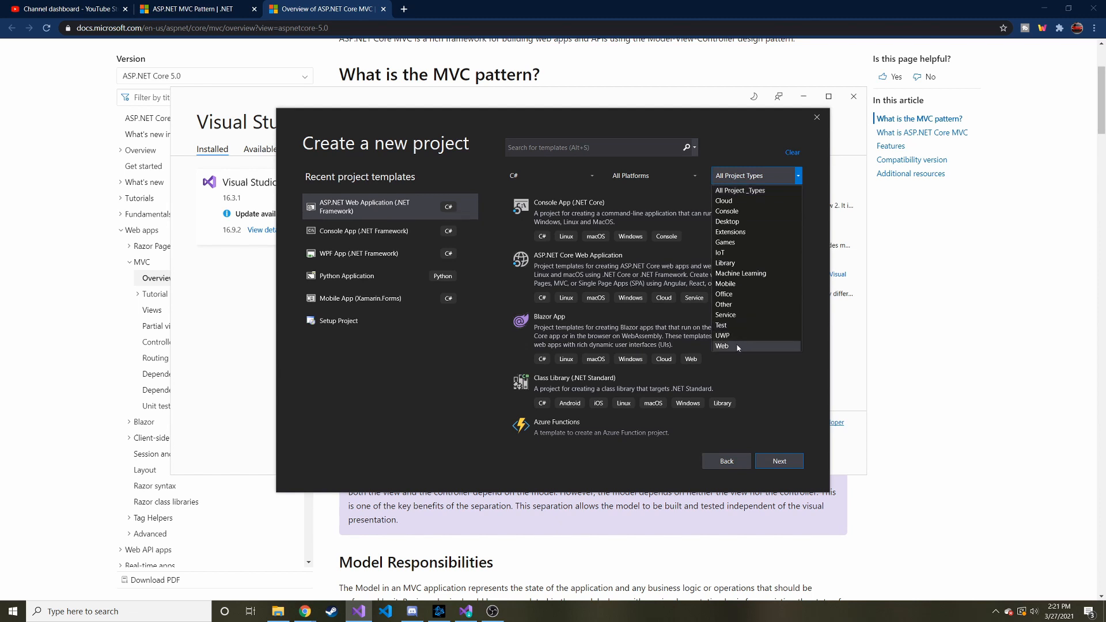
click(723, 347)
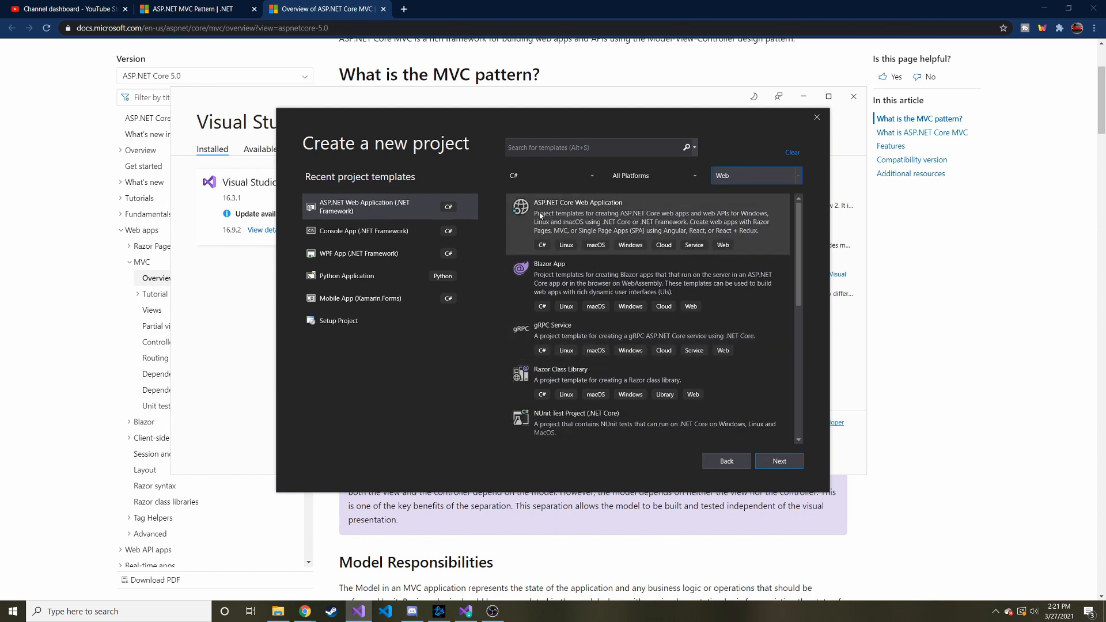
mouse_move(579, 207)
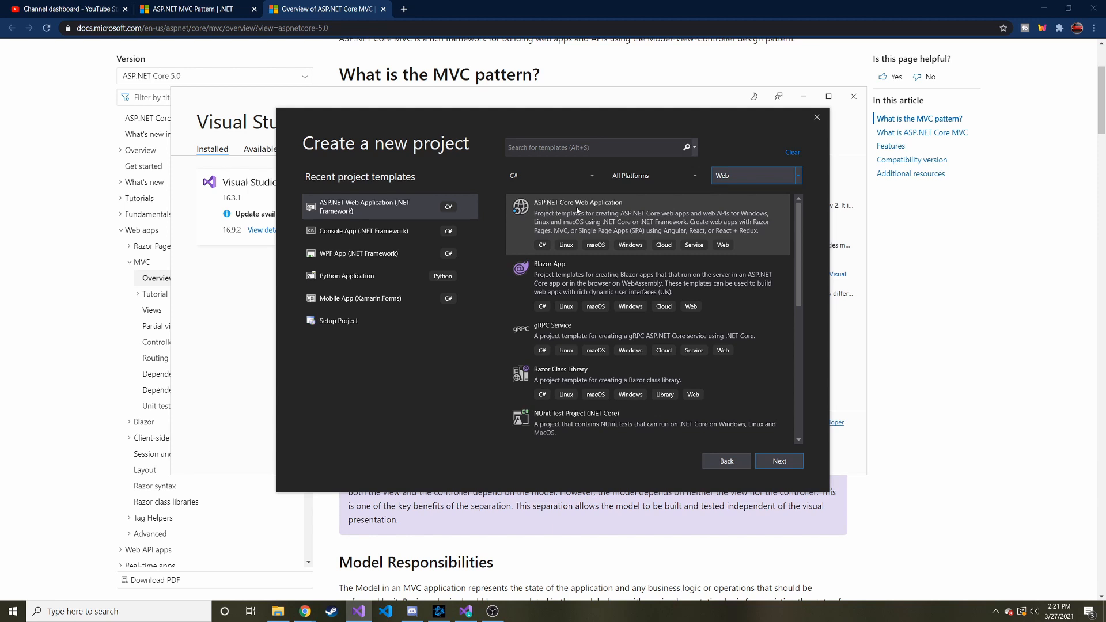
mouse_move(599, 209)
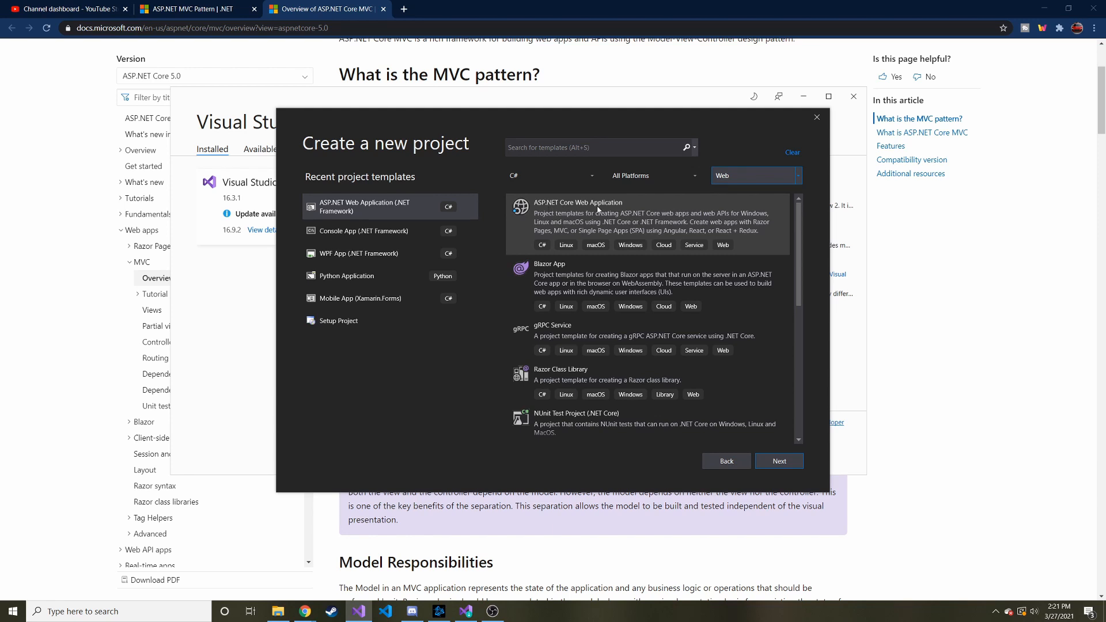
mouse_move(640, 256)
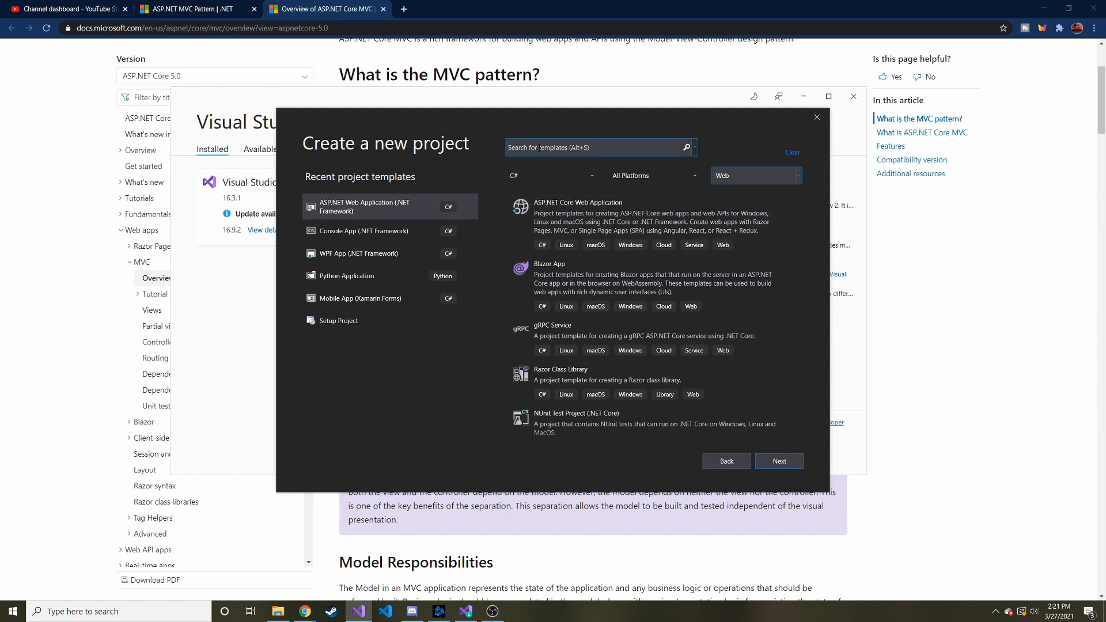
text(asp.net)
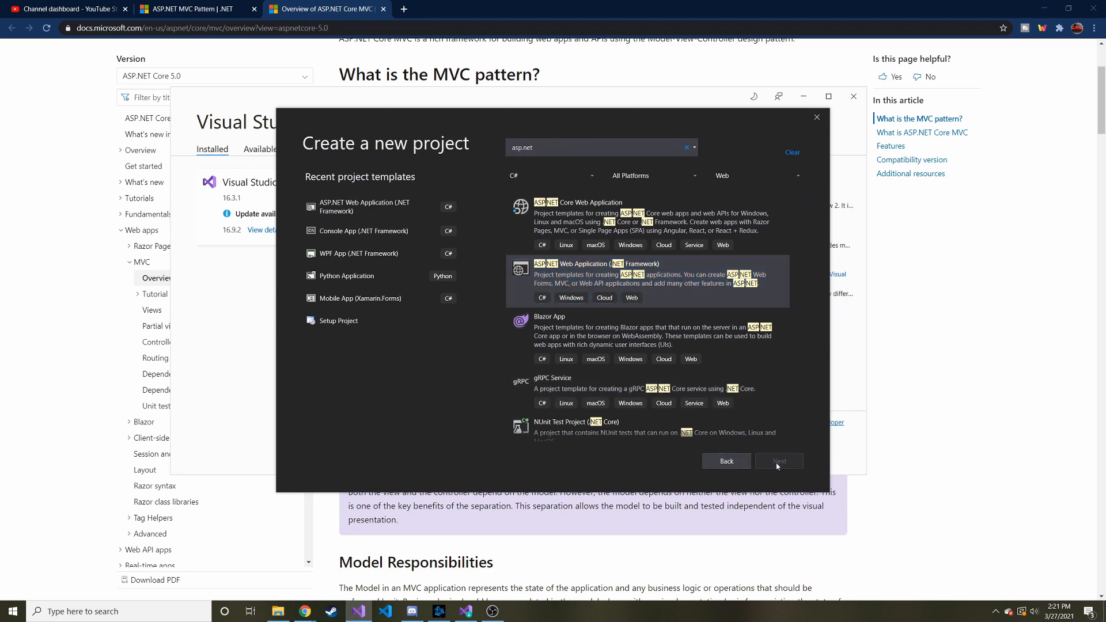
- Name the ASP.NET Web Application project YoutubeDemoWebApp on .NET Framework 4.7.2 and create it
click(778, 461)
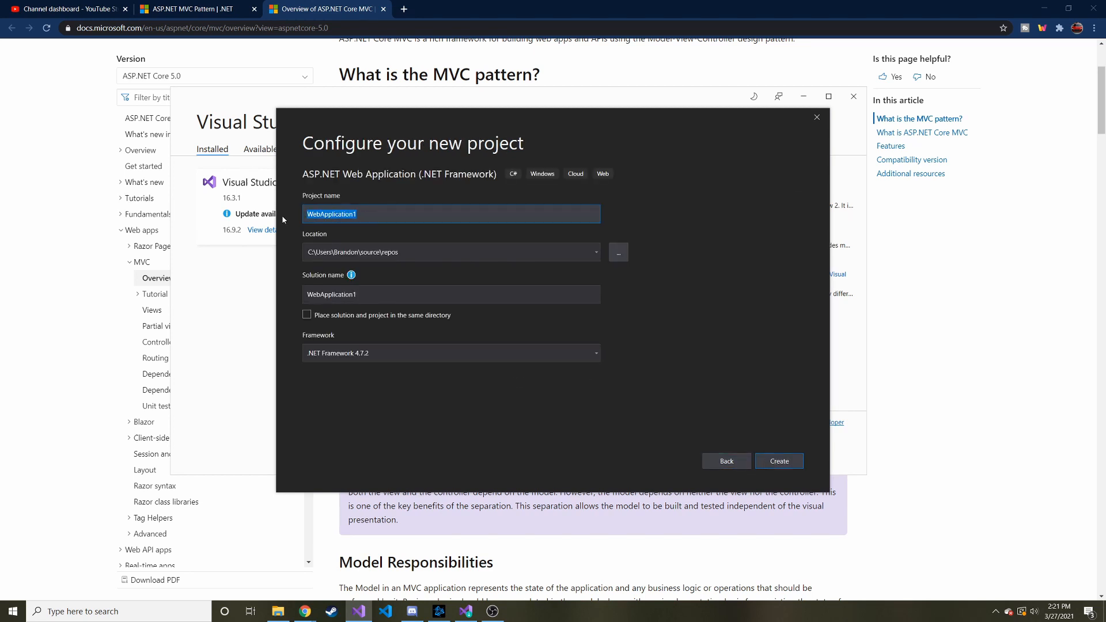
text(YoutubeDemoWebApp)
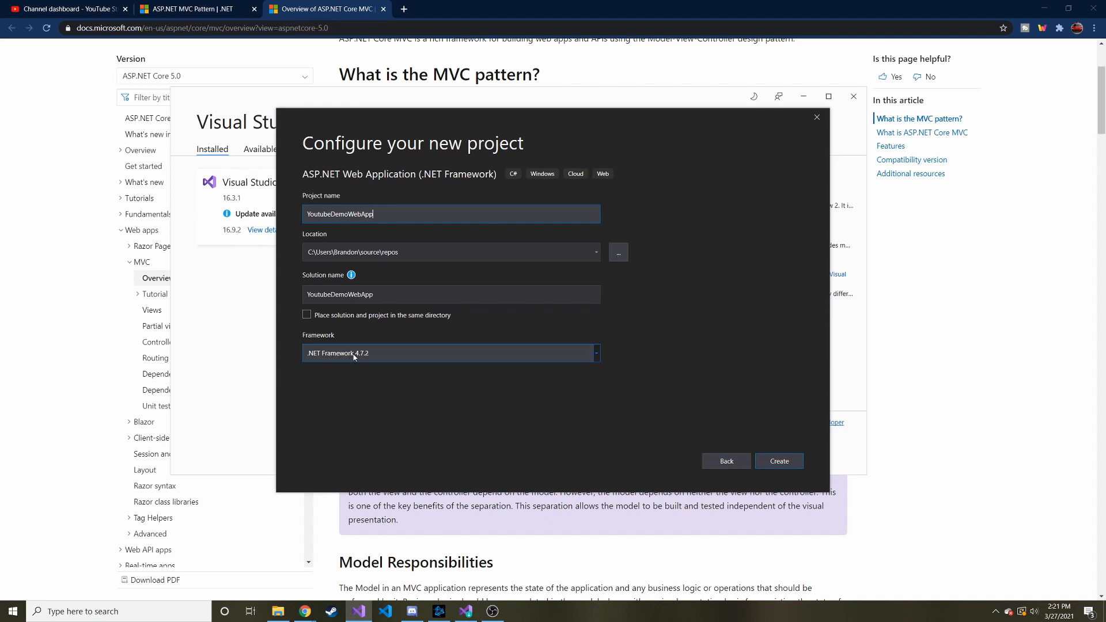
mouse_move(422, 354)
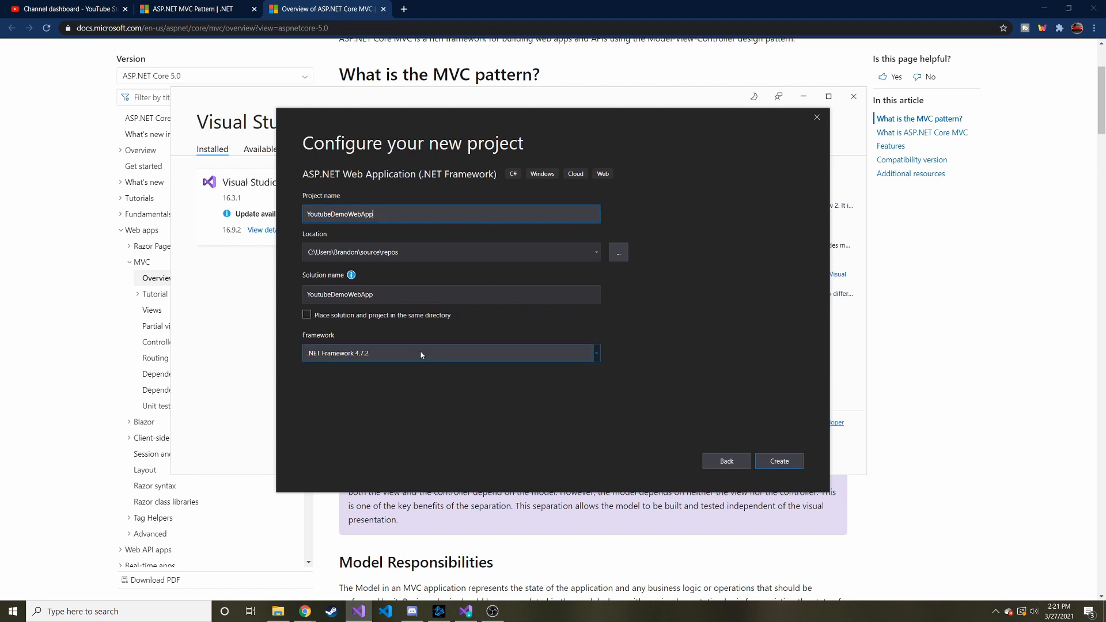
click(778, 461)
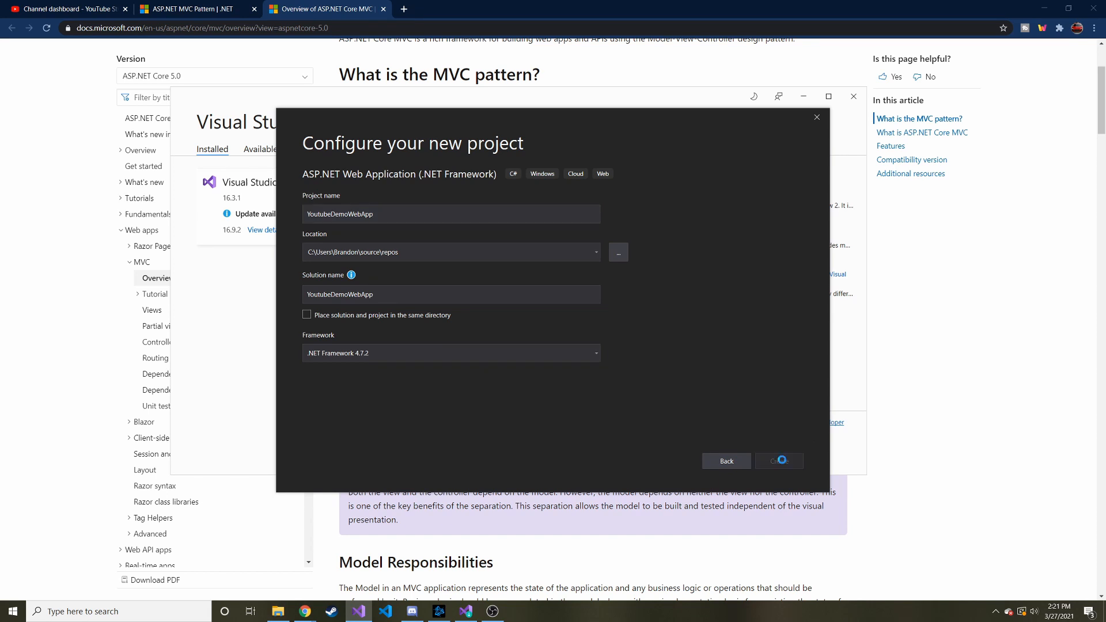
- Create the web application from the MVC template with Configure for HTTPS checked
click(779, 461)
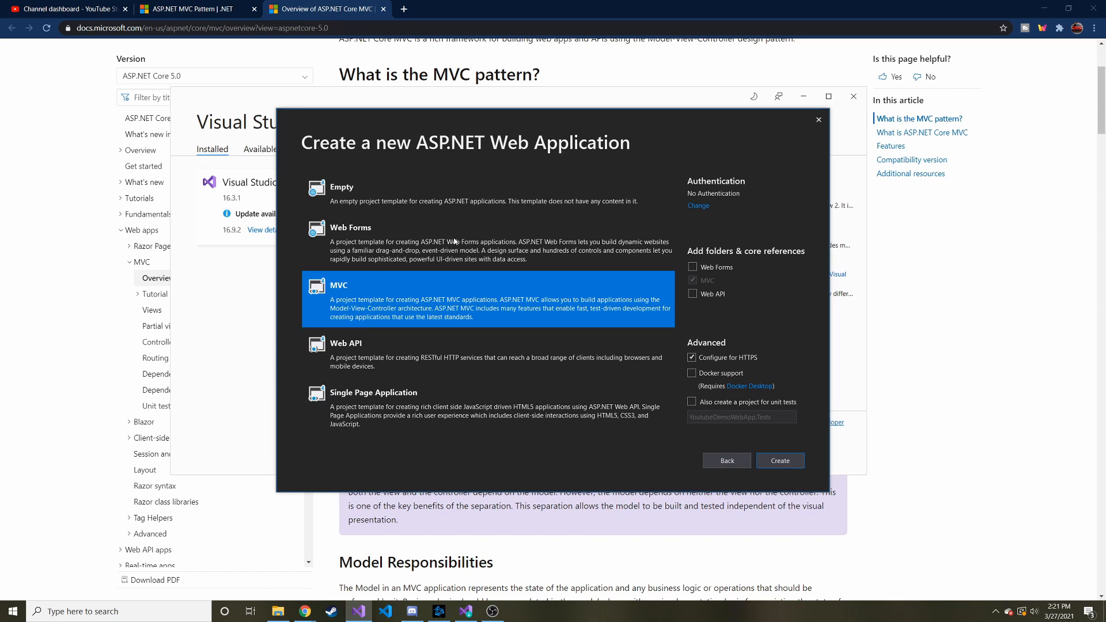
mouse_move(392, 244)
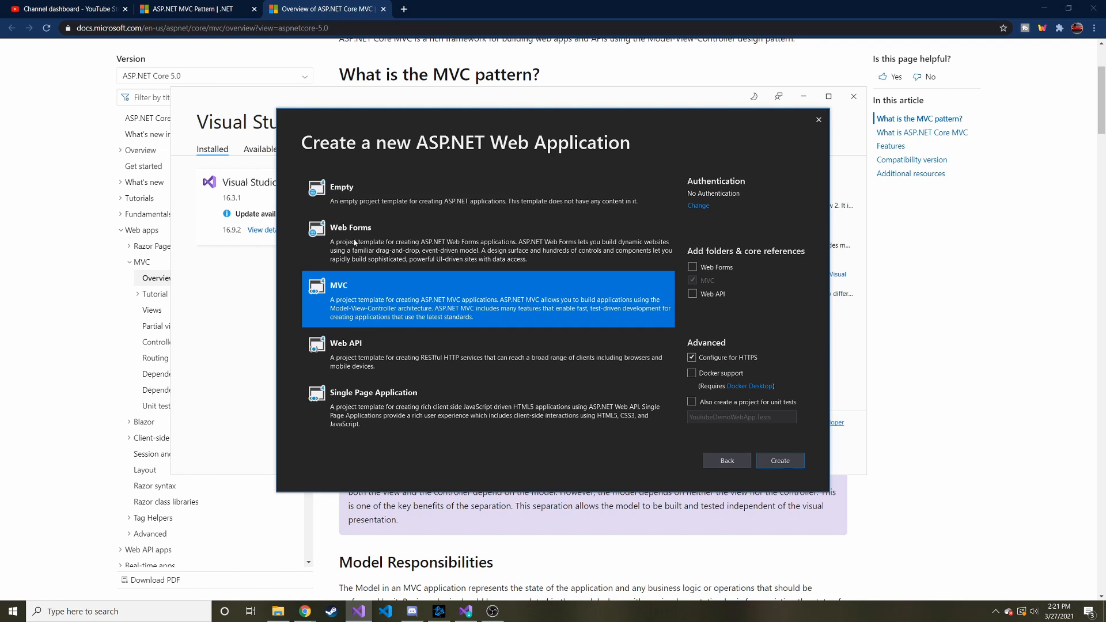
mouse_move(361, 305)
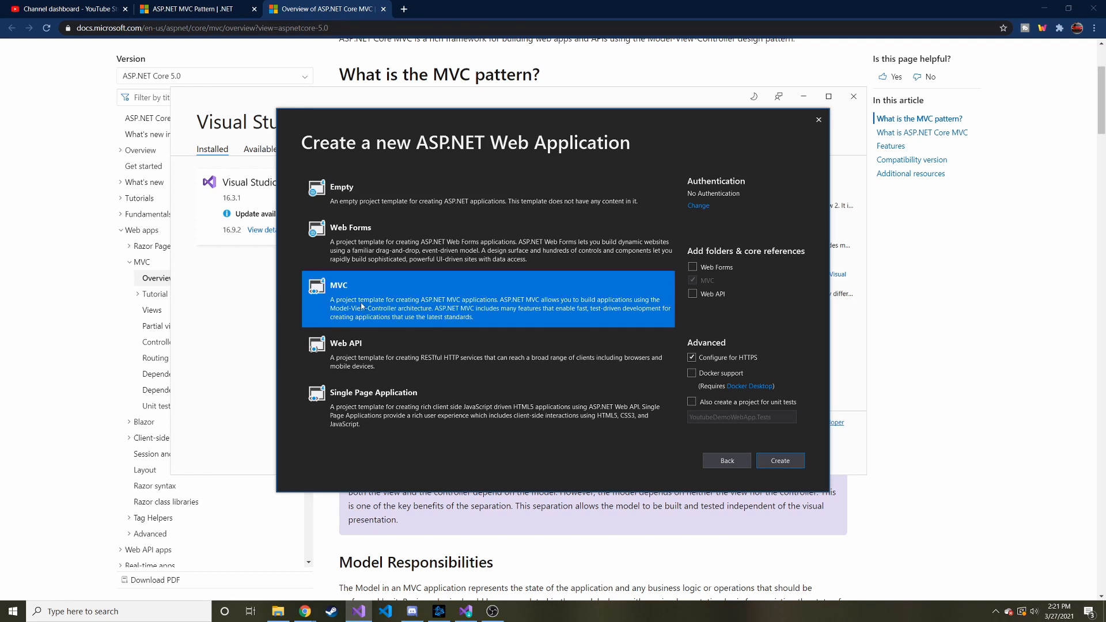
mouse_move(385, 356)
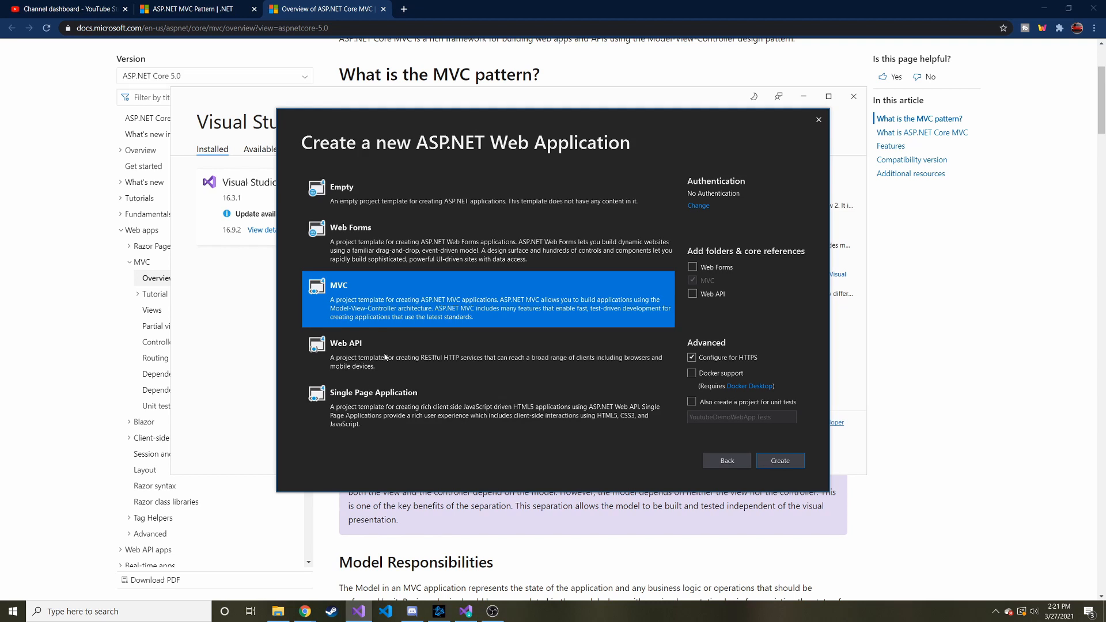
mouse_move(367, 363)
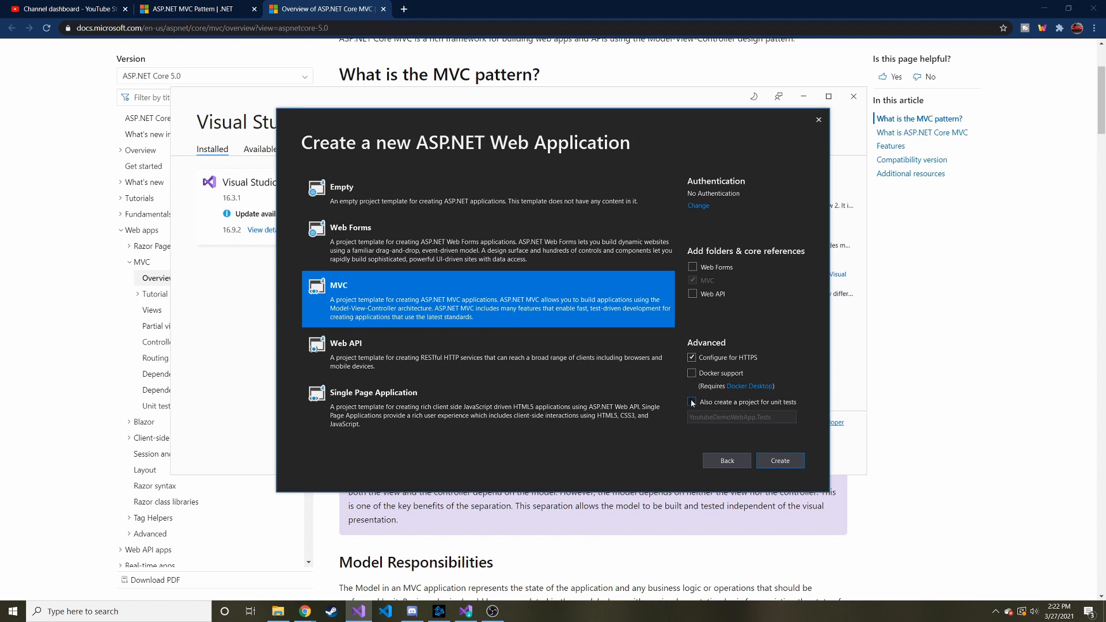
click(693, 402)
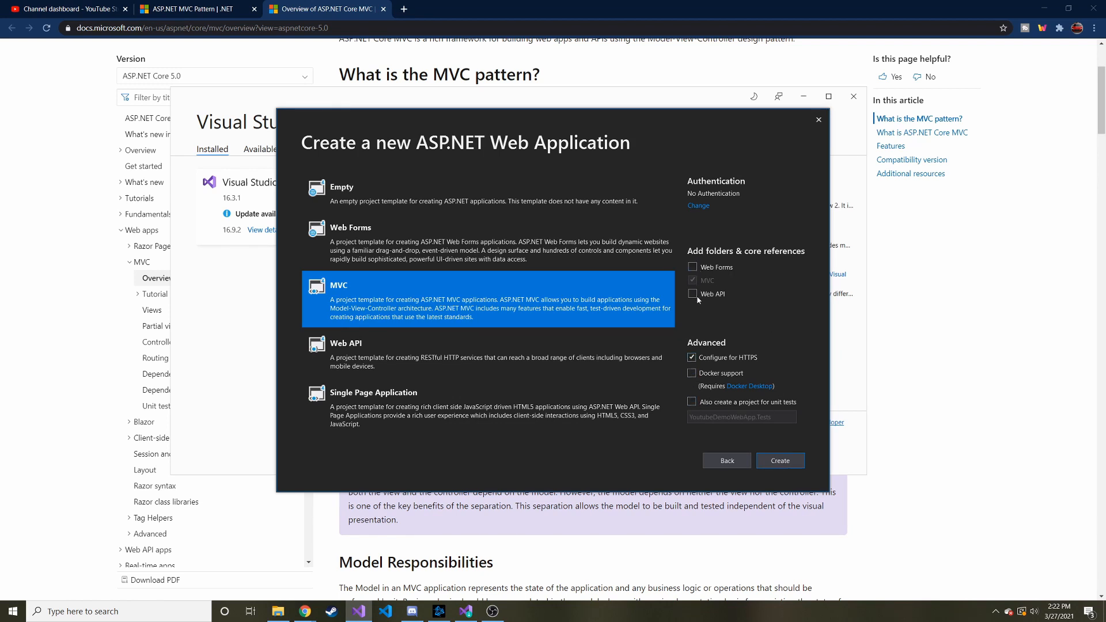
click(780, 461)
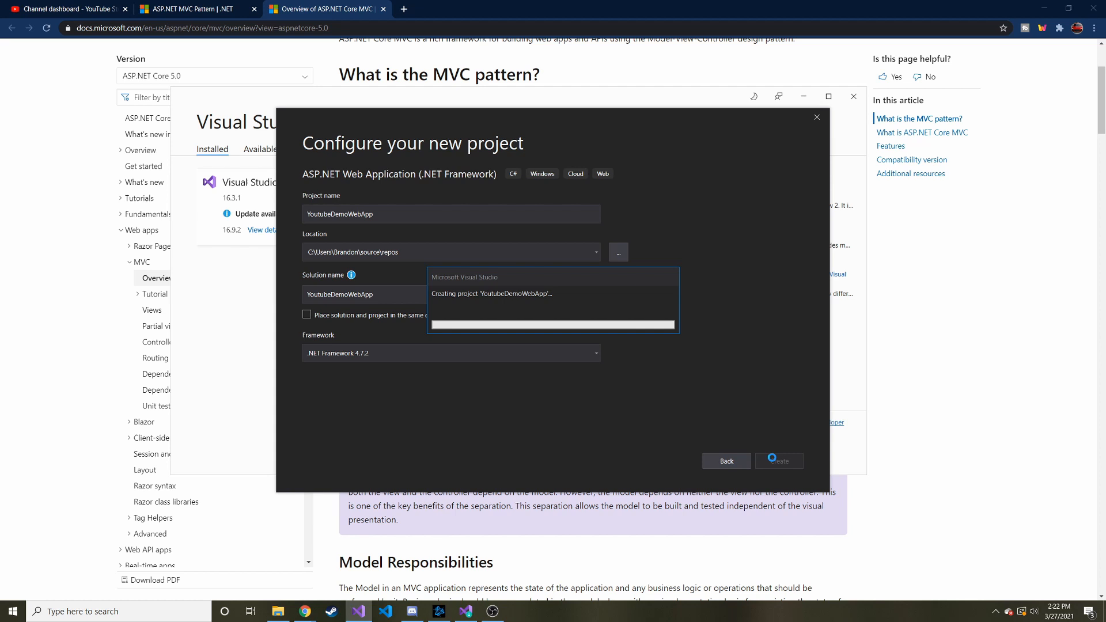
click(779, 461)
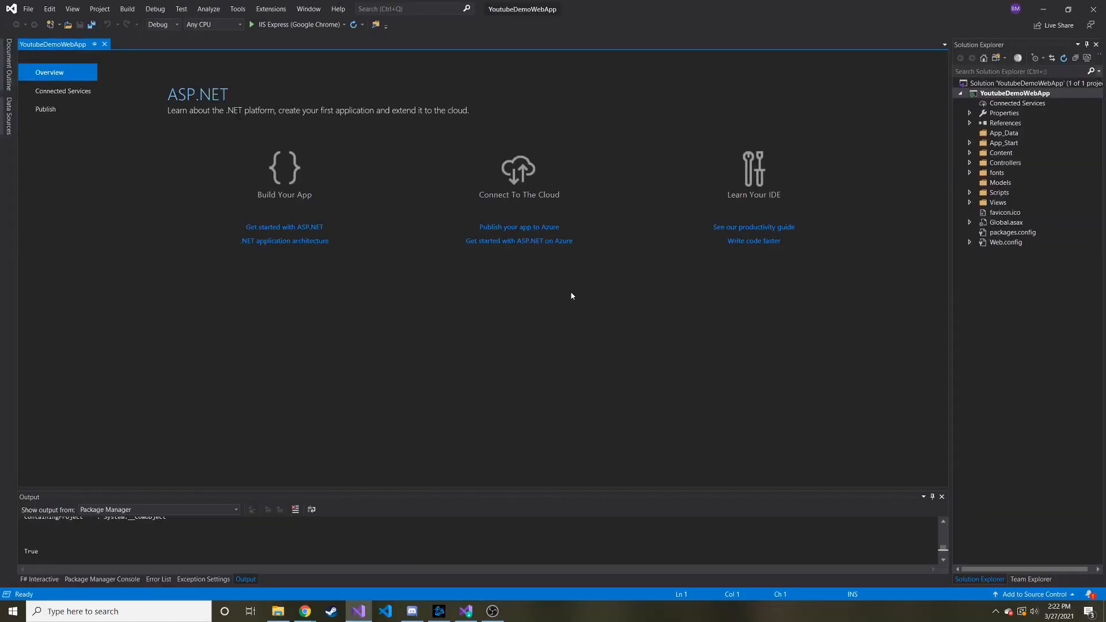
mouse_move(565, 296)
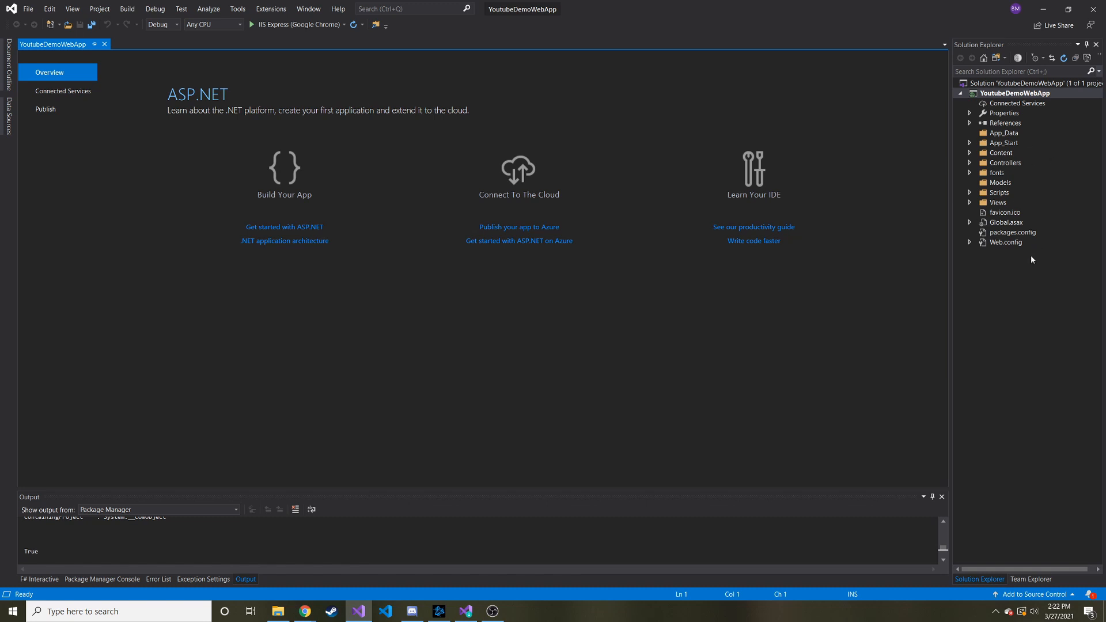
mouse_move(296, 35)
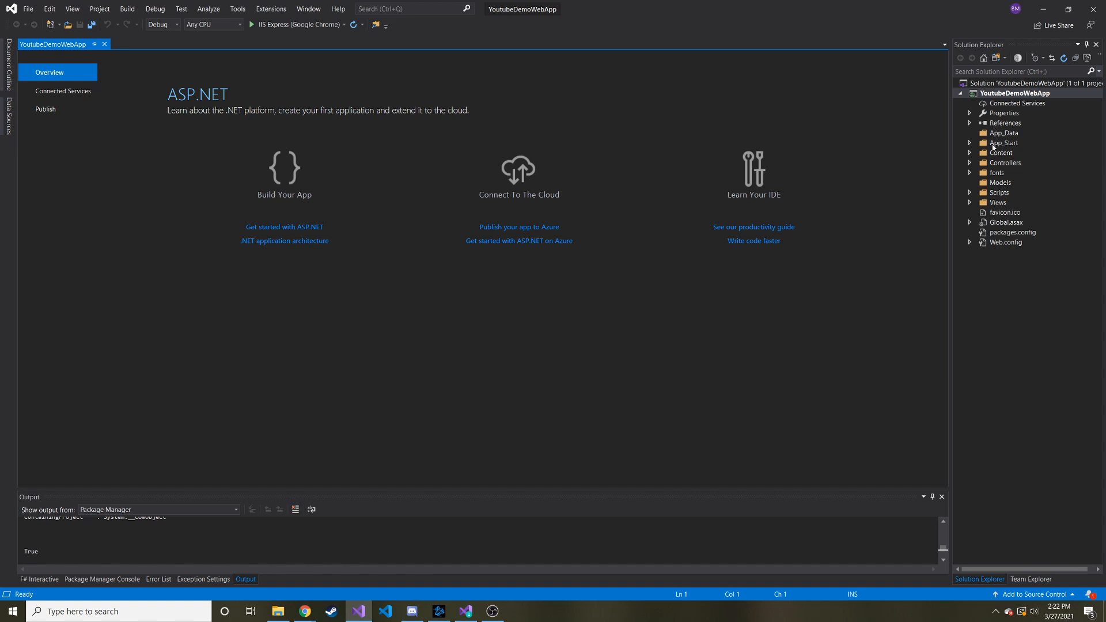
click(1000, 182)
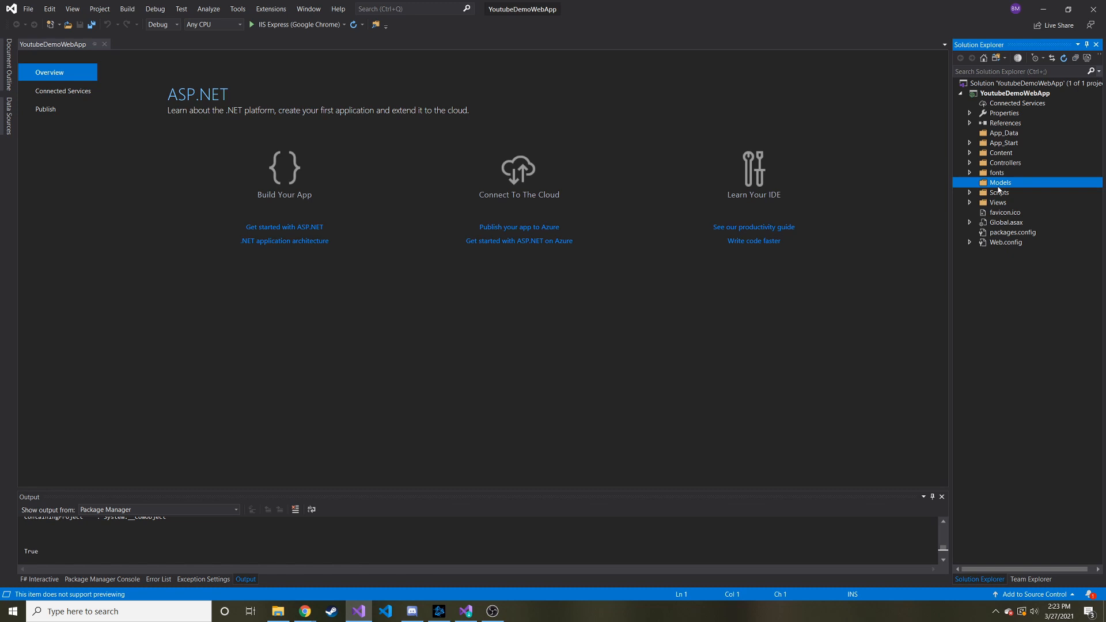
click(999, 203)
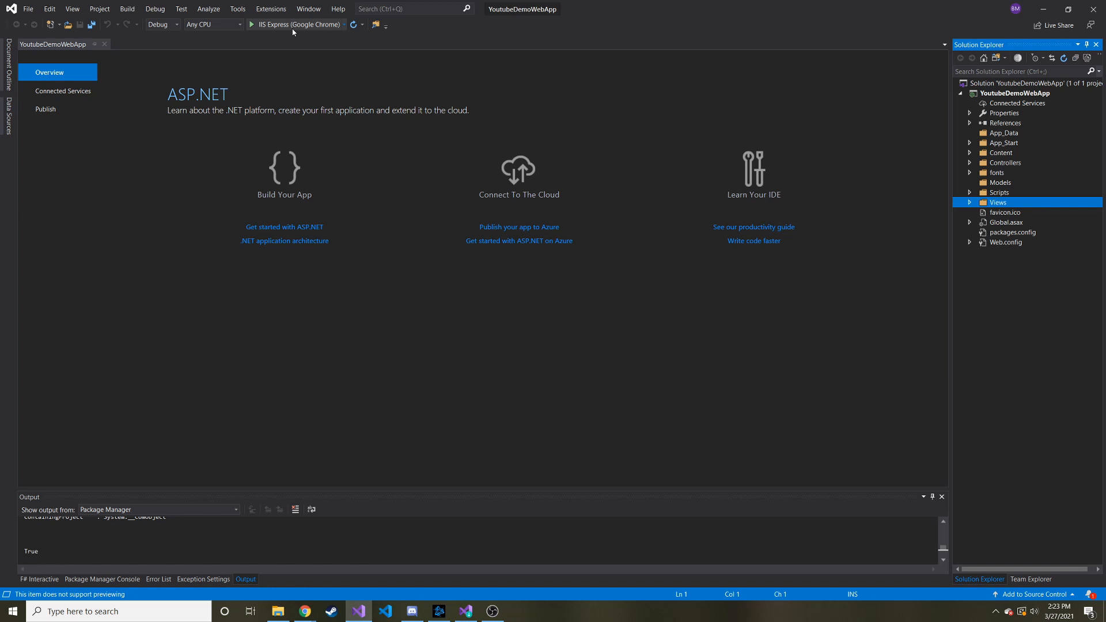
mouse_move(293, 24)
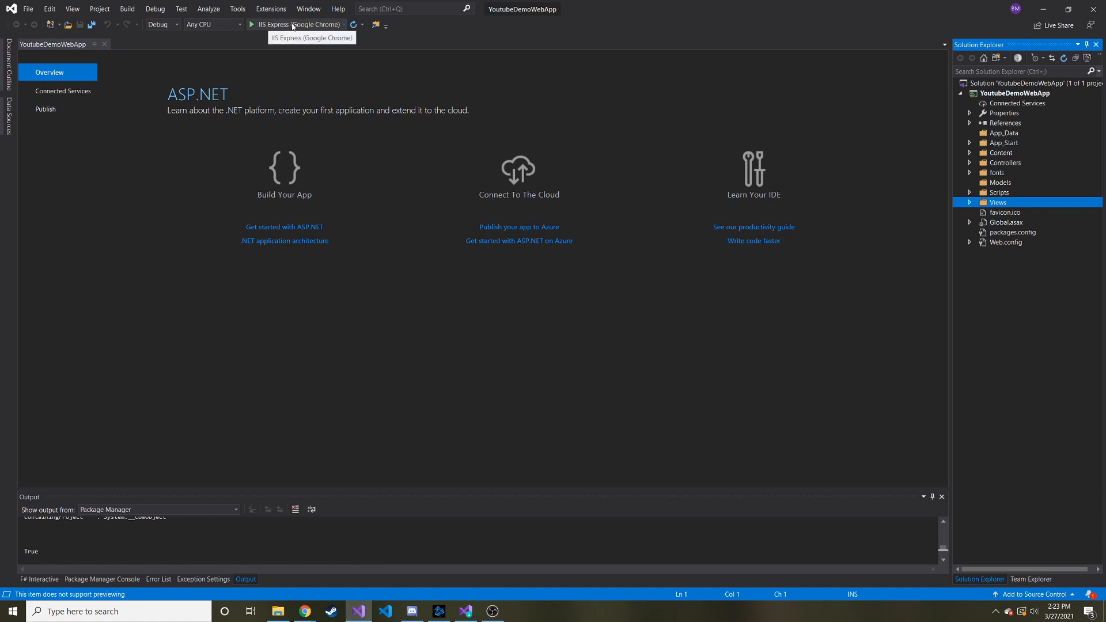
mouse_move(265, 59)
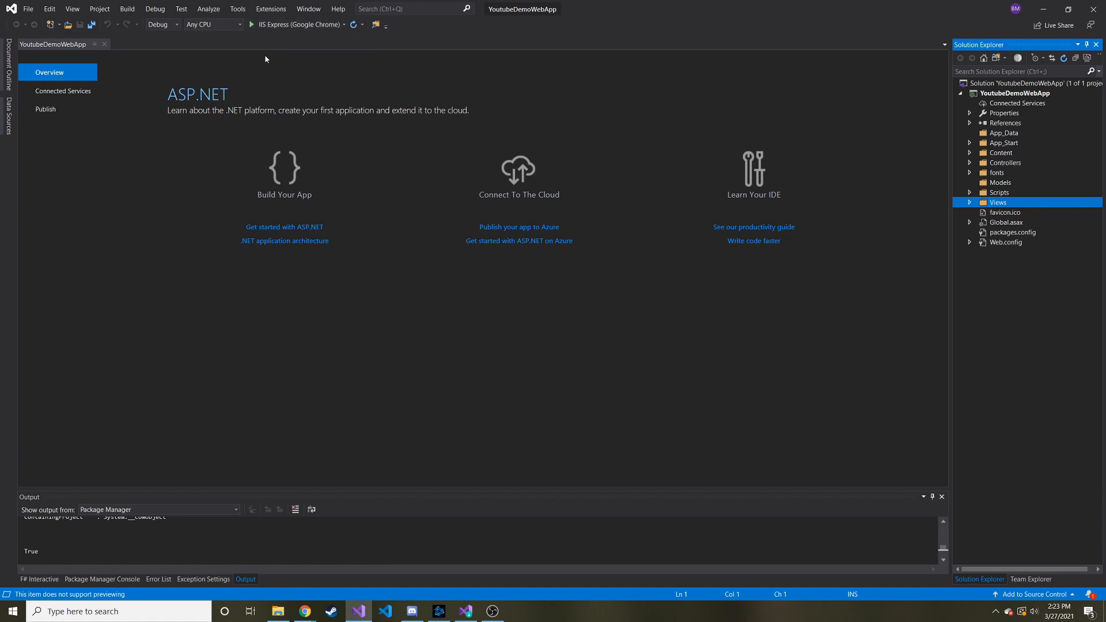
- Check the run target is IIS Express (Google Chrome) and run the web app
click(345, 25)
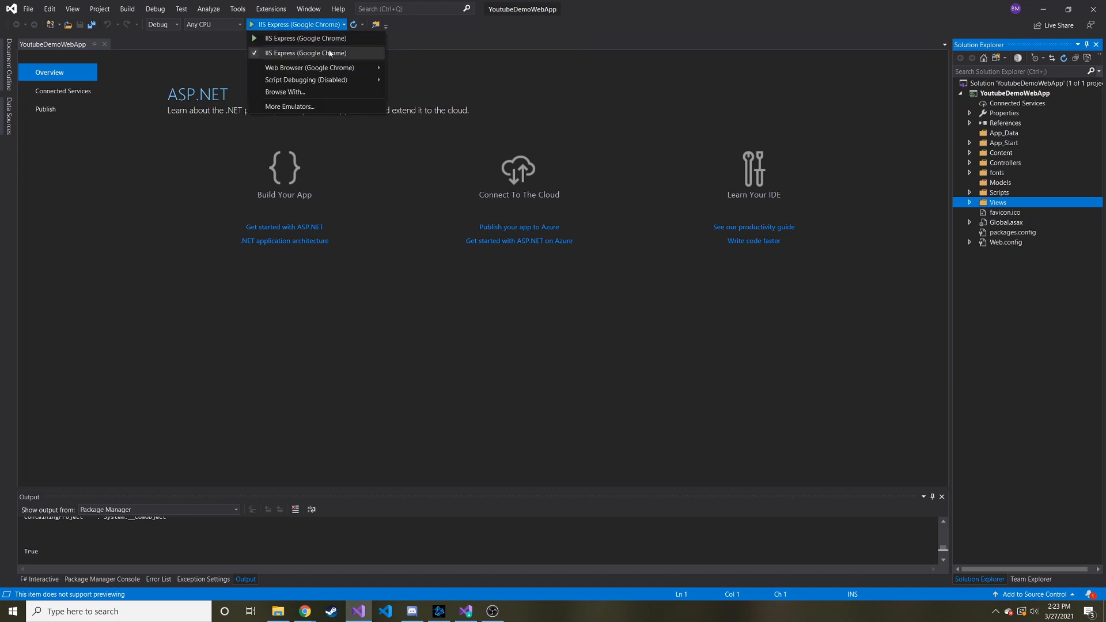
mouse_move(309, 67)
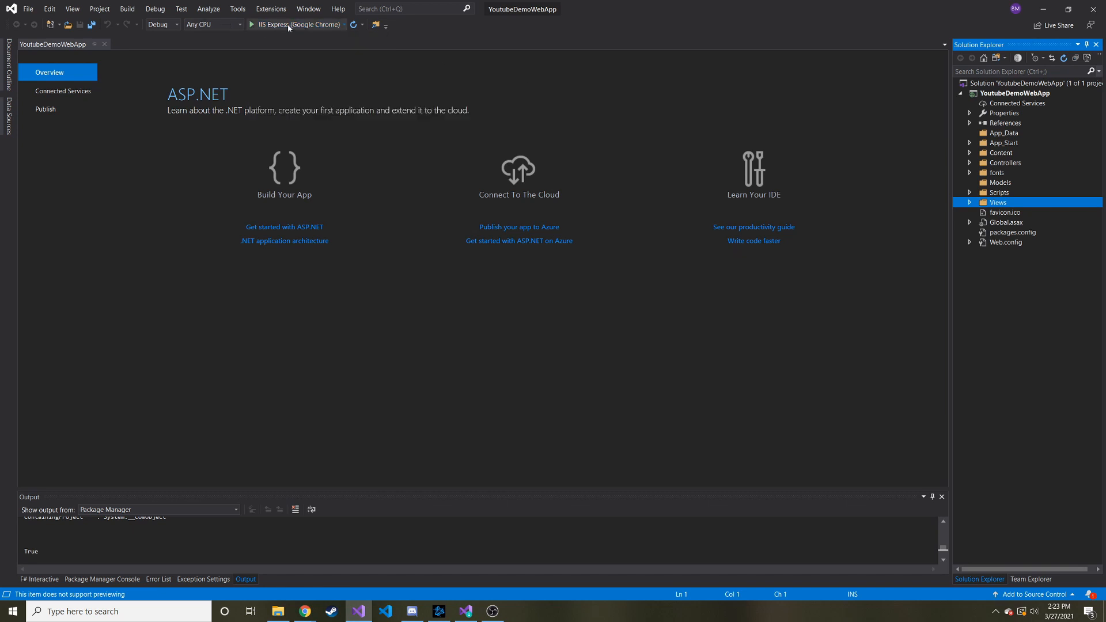
click(250, 25)
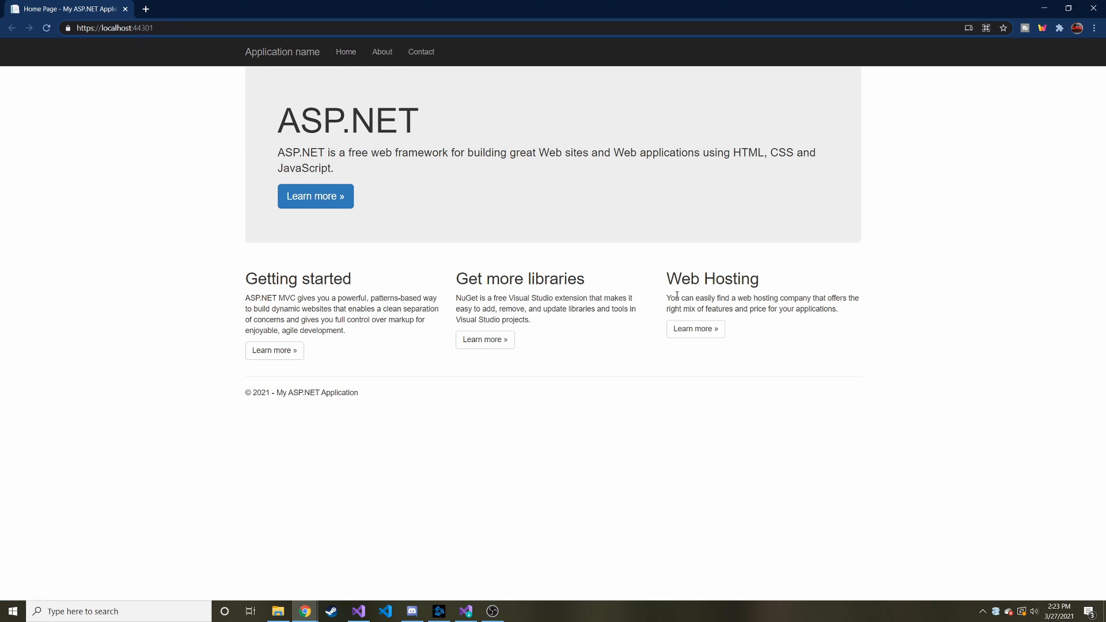
- Visit the About, Contact and Home navbar pages of the localhost site, ending on About, then return to Visual Studio
click(381, 52)
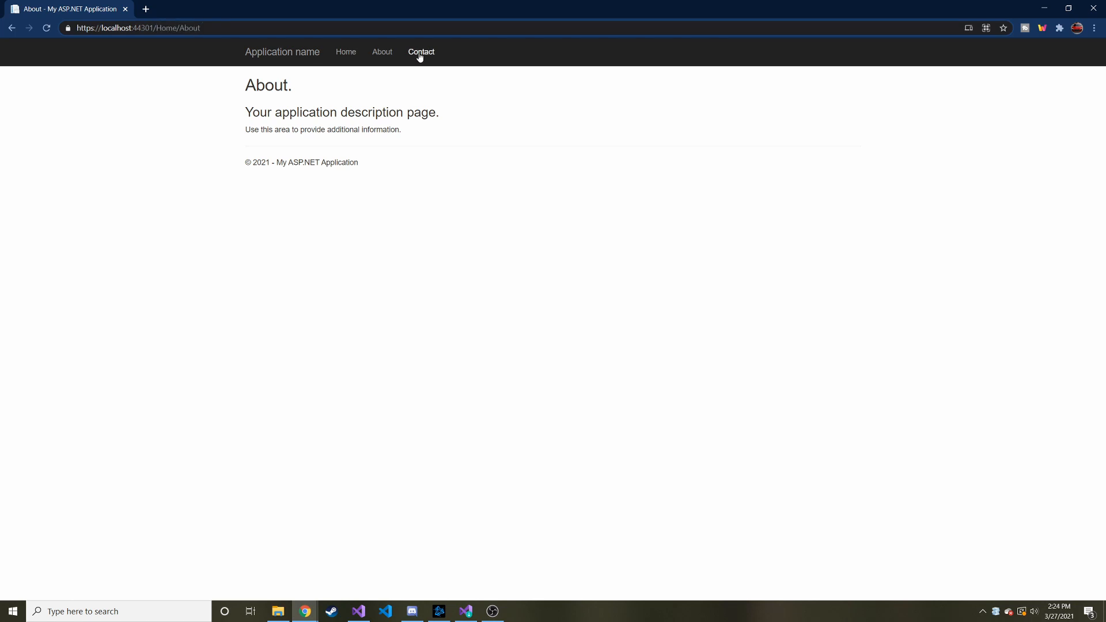
click(422, 52)
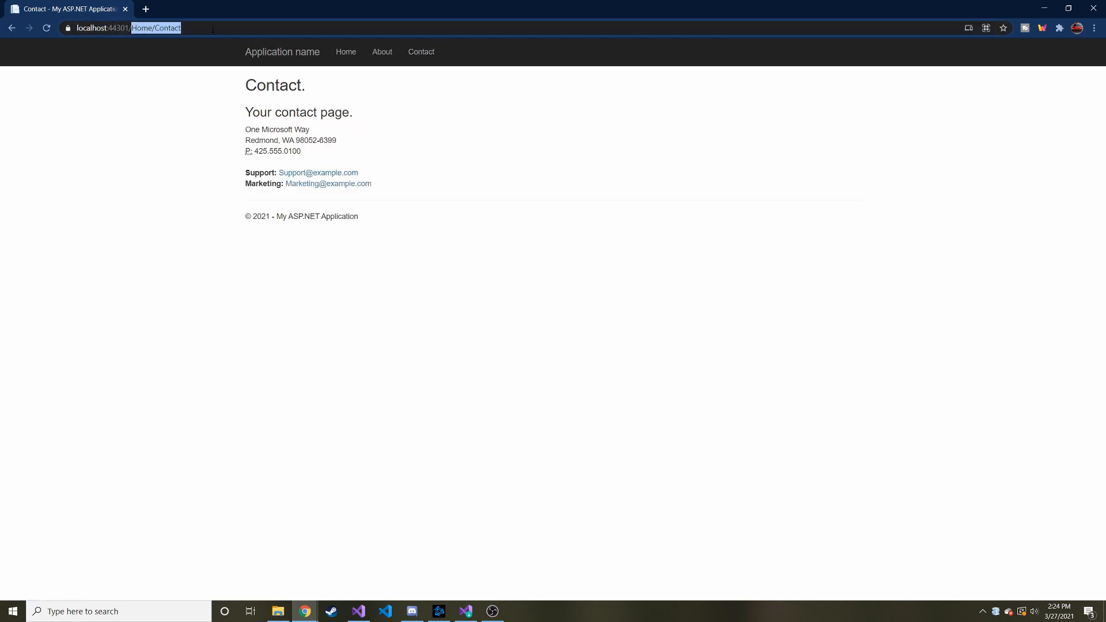
click(346, 52)
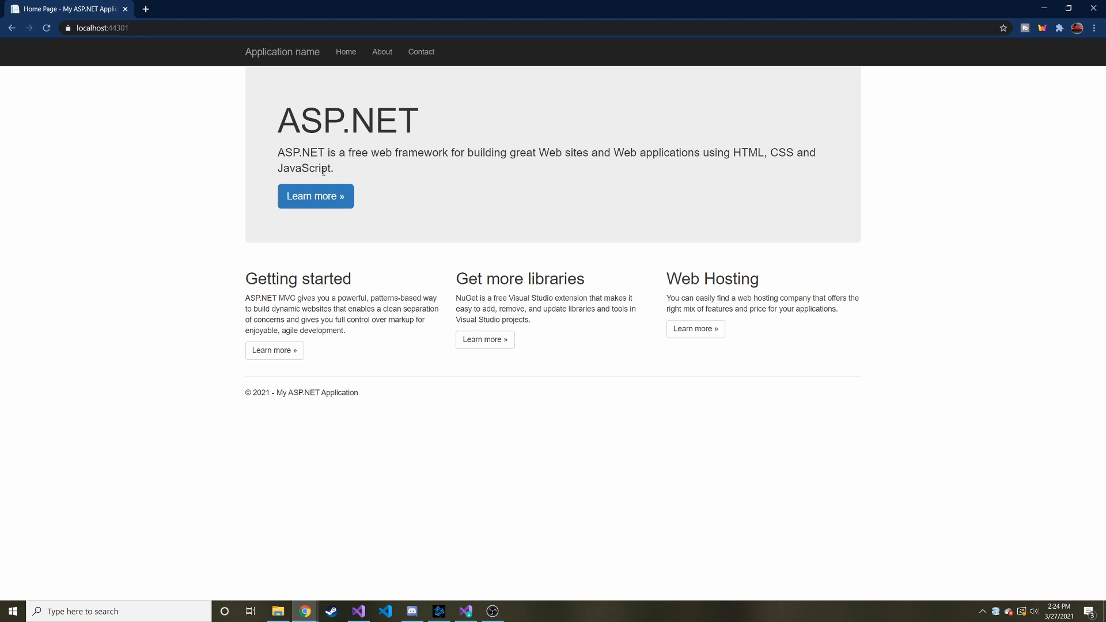
mouse_move(510, 450)
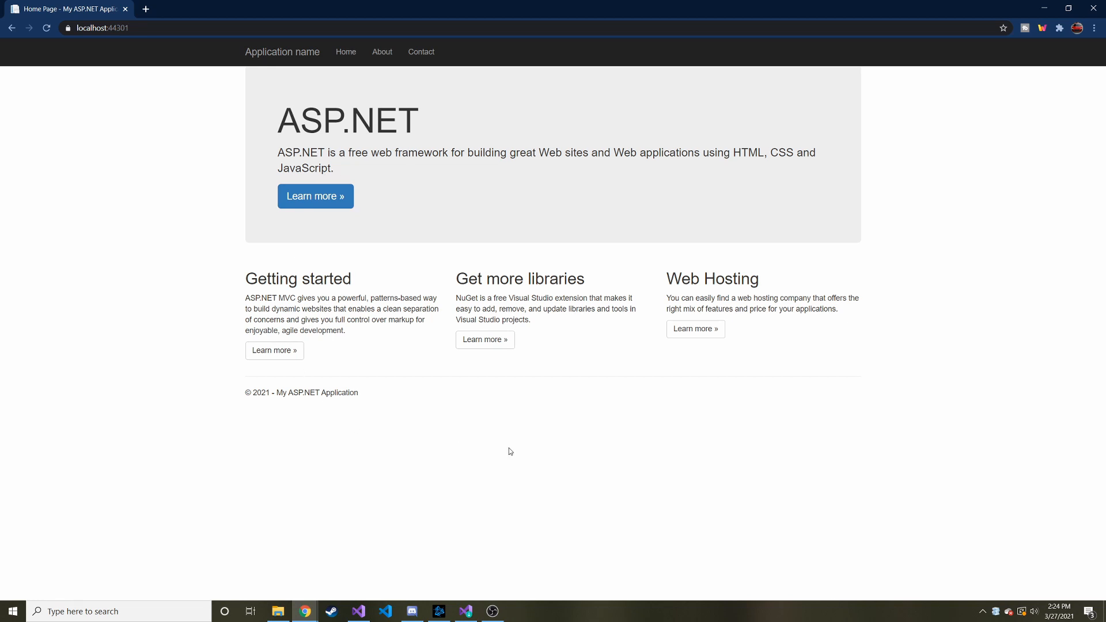
mouse_move(448, 55)
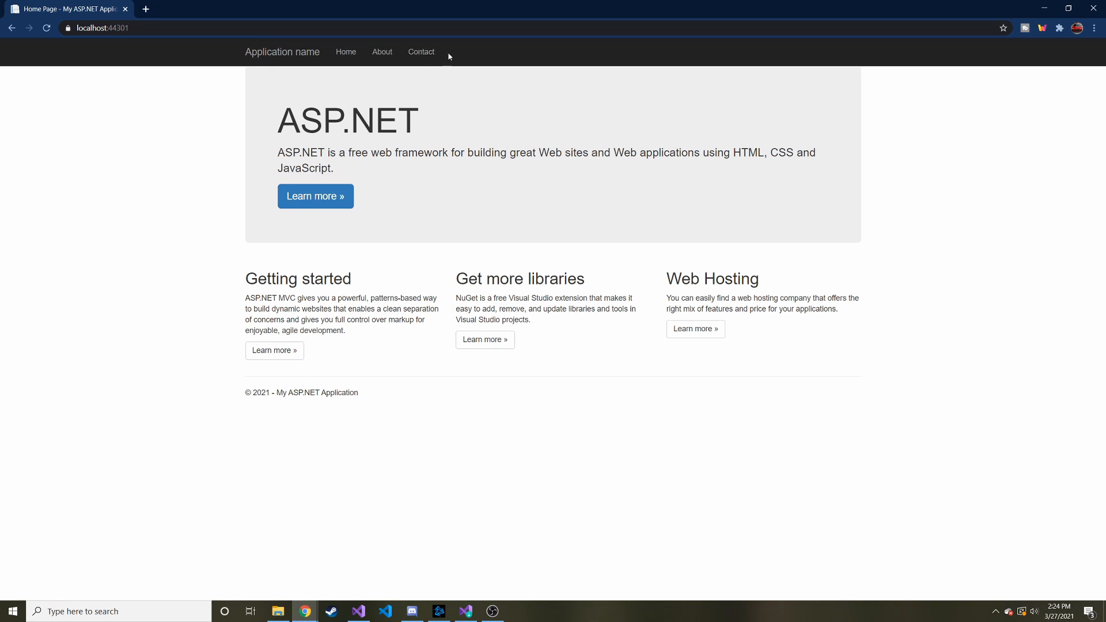
mouse_move(457, 55)
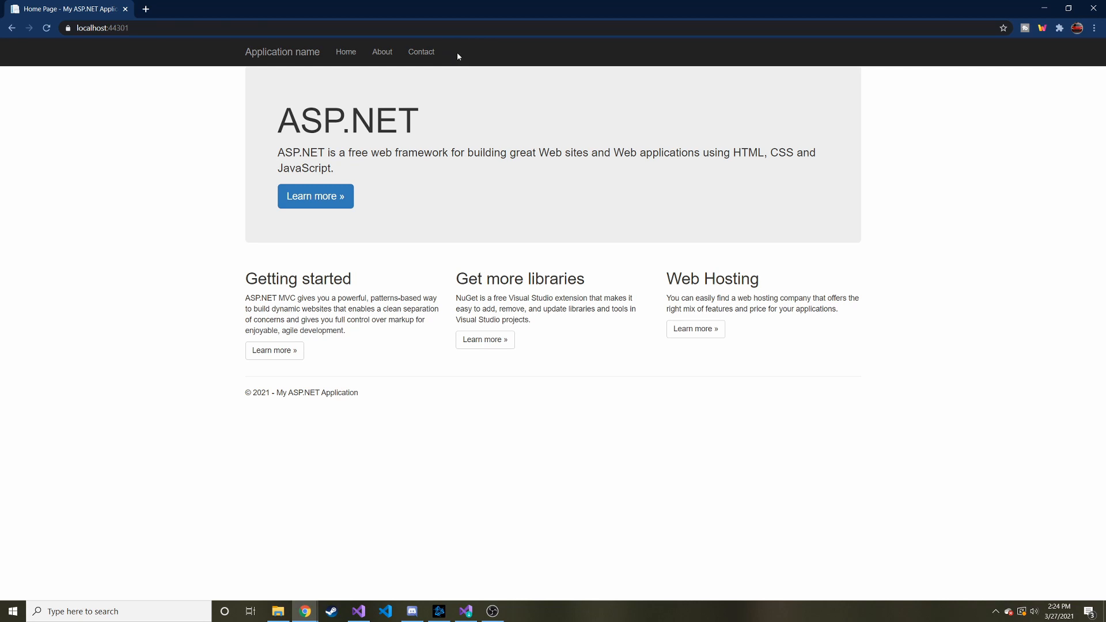
click(421, 52)
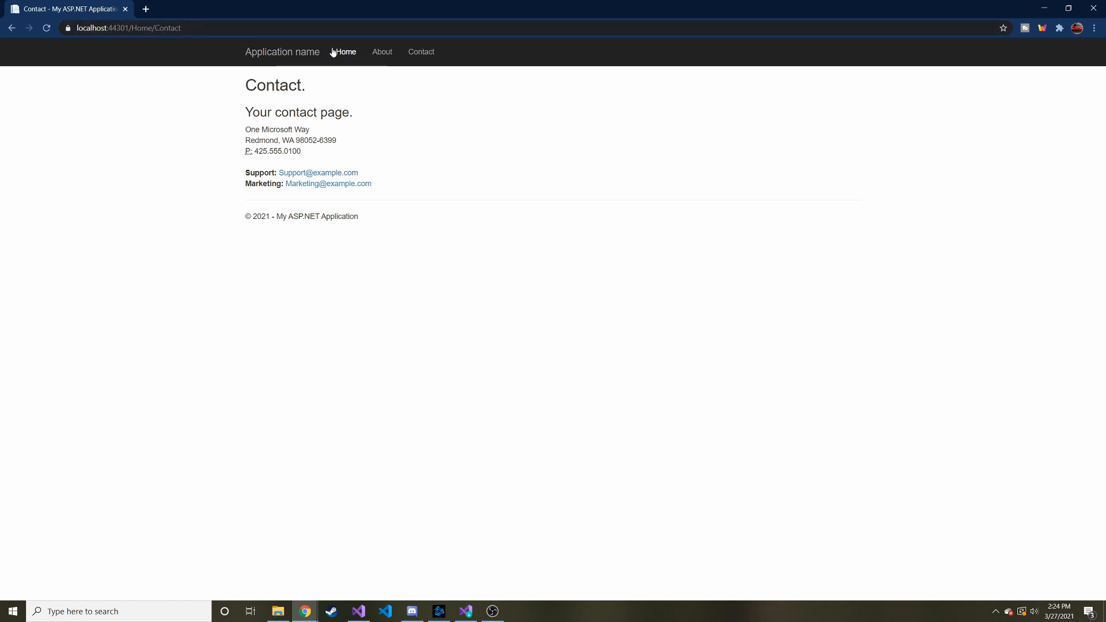
mouse_move(345, 52)
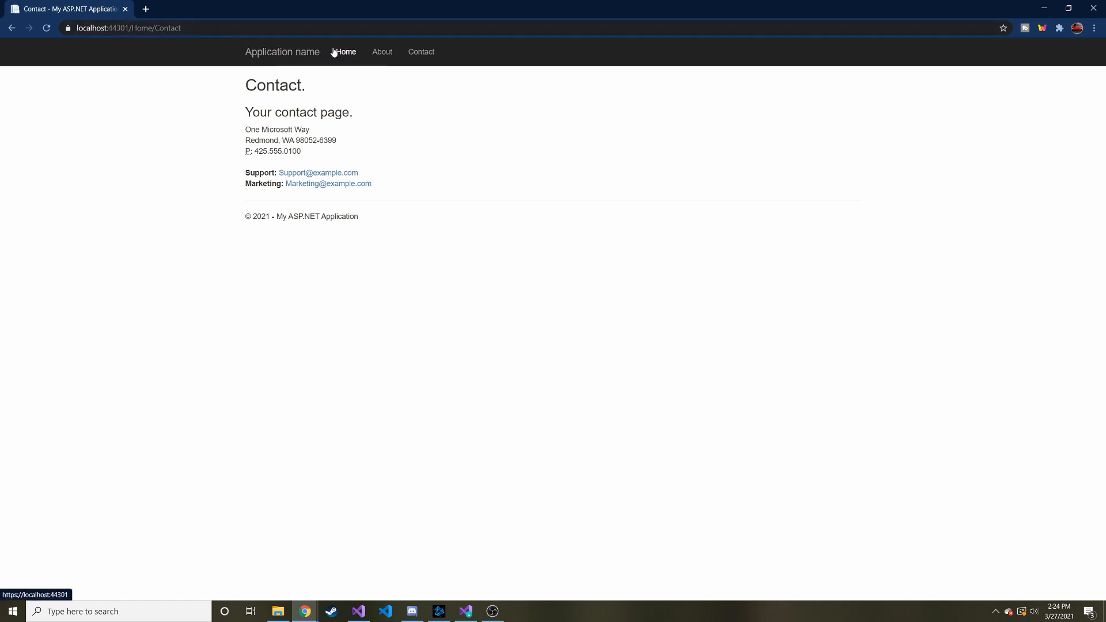
click(381, 52)
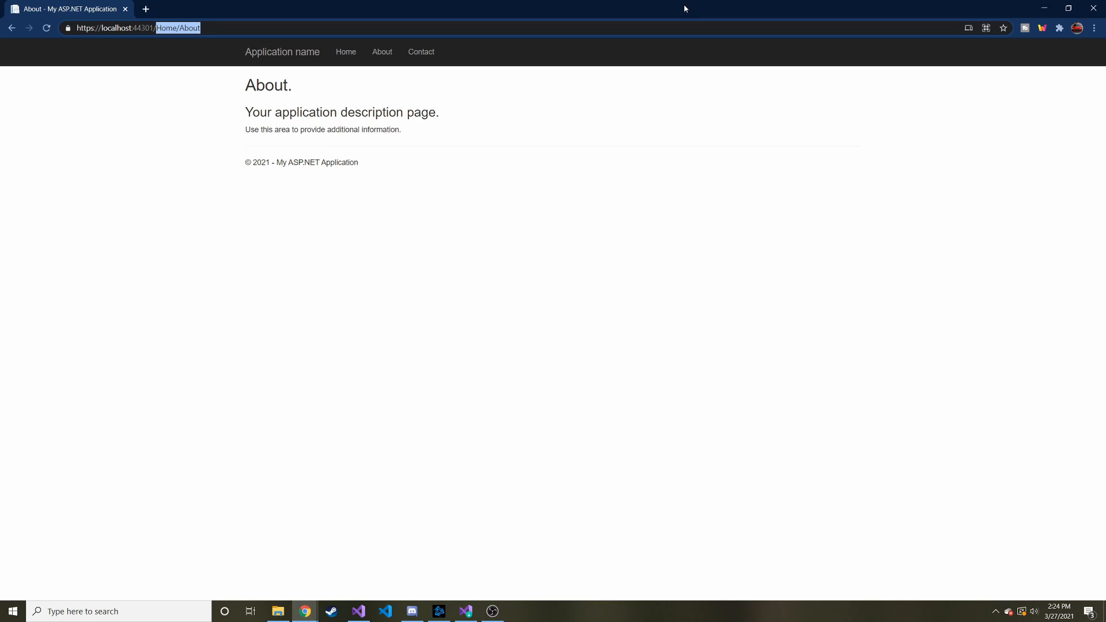
click(359, 611)
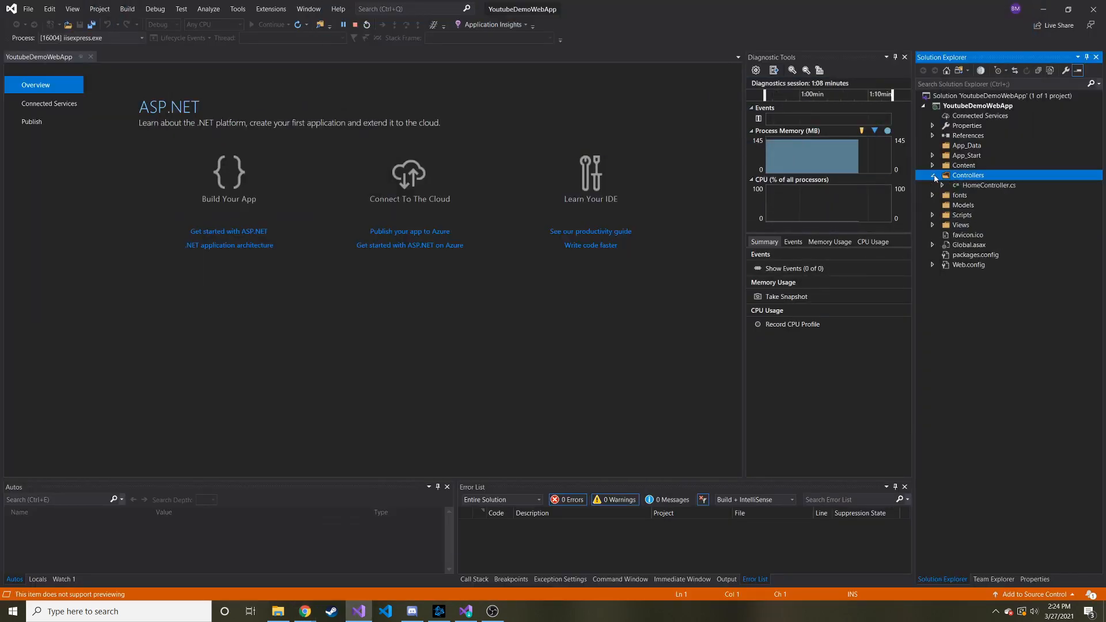
- Open HomeController.cs and highlight the View call in the Contact action
double_click(987, 185)
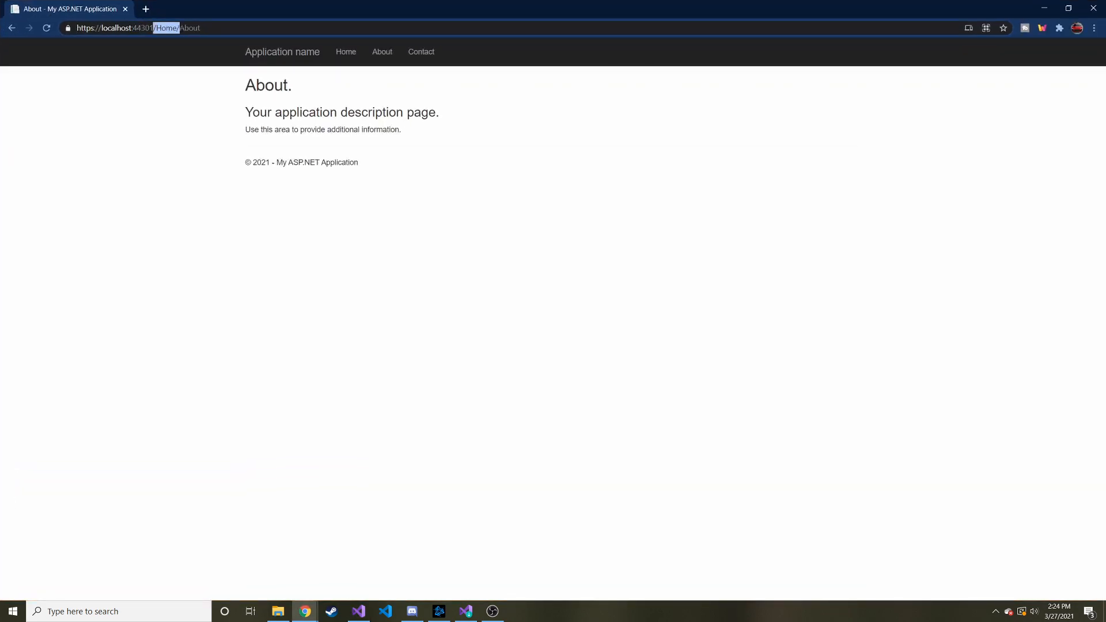
click(385, 611)
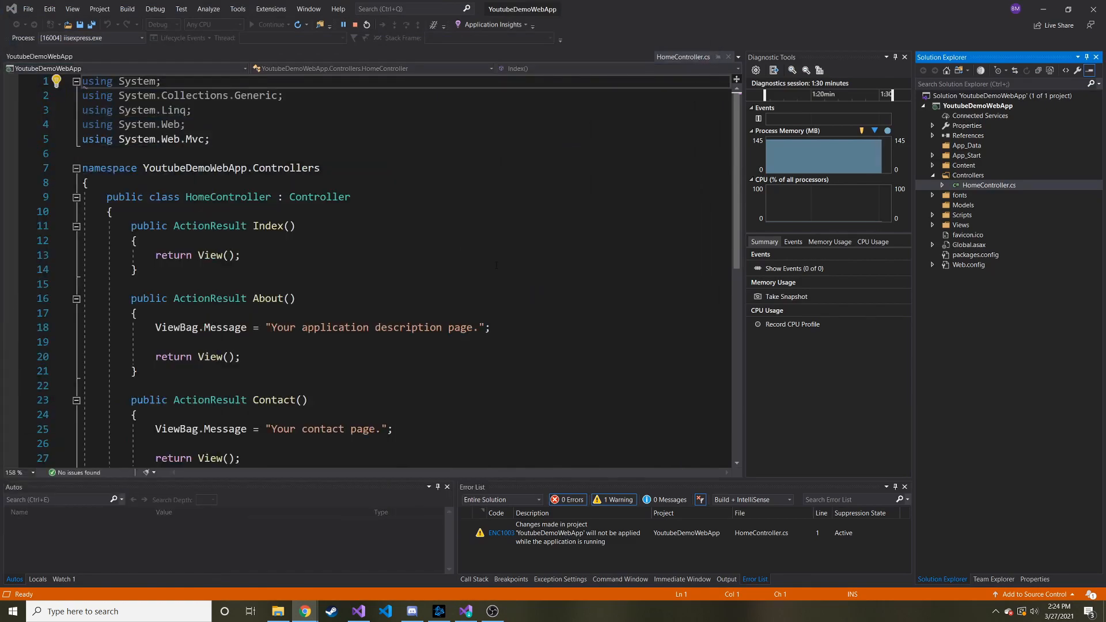
double_click(267, 297)
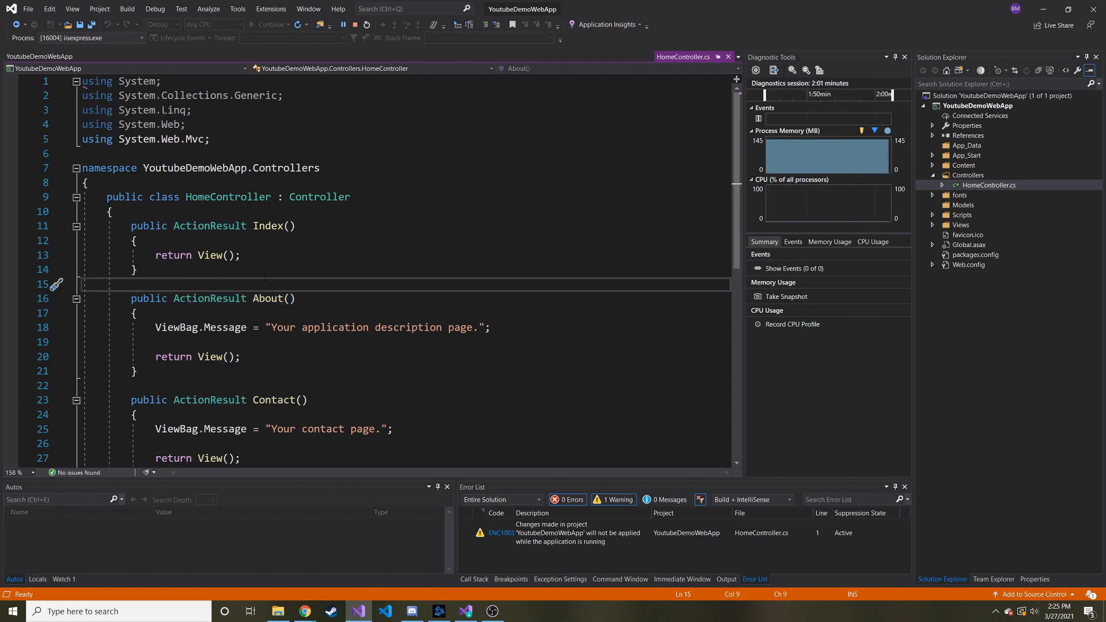
double_click(268, 297)
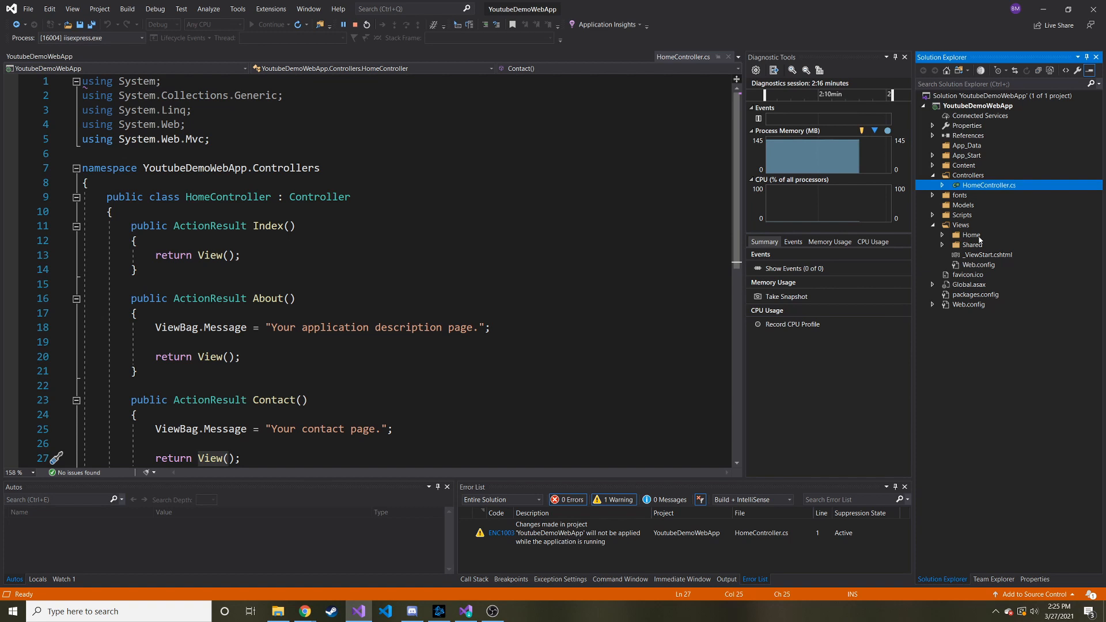
- Expand Views > Home in Solution Explorer to list About, Contact and Index views alongside the Index action
click(972, 235)
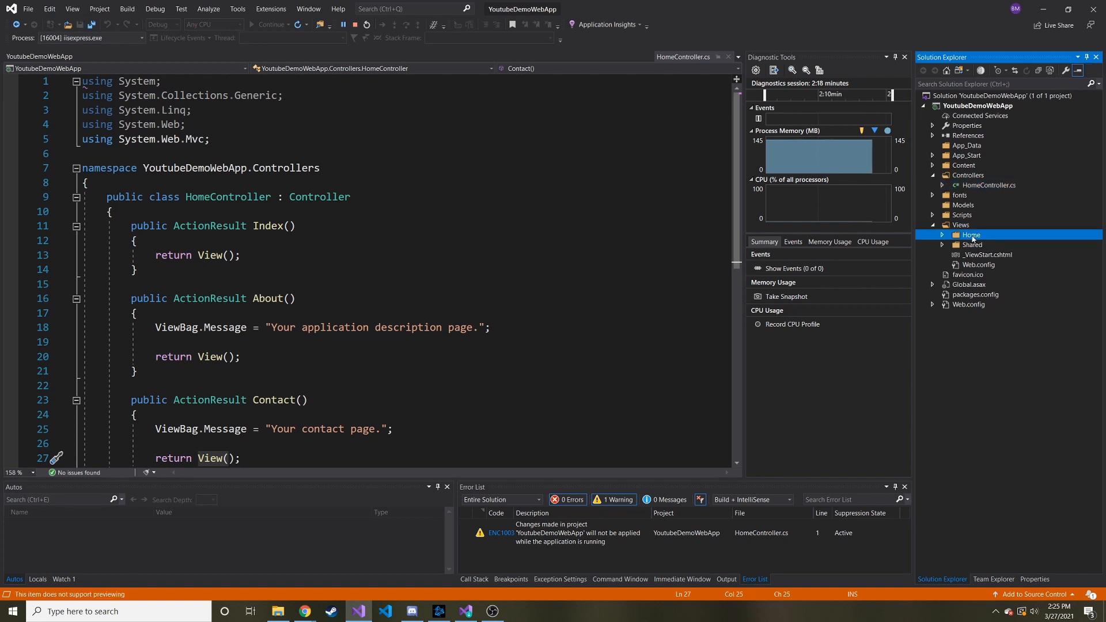
click(944, 234)
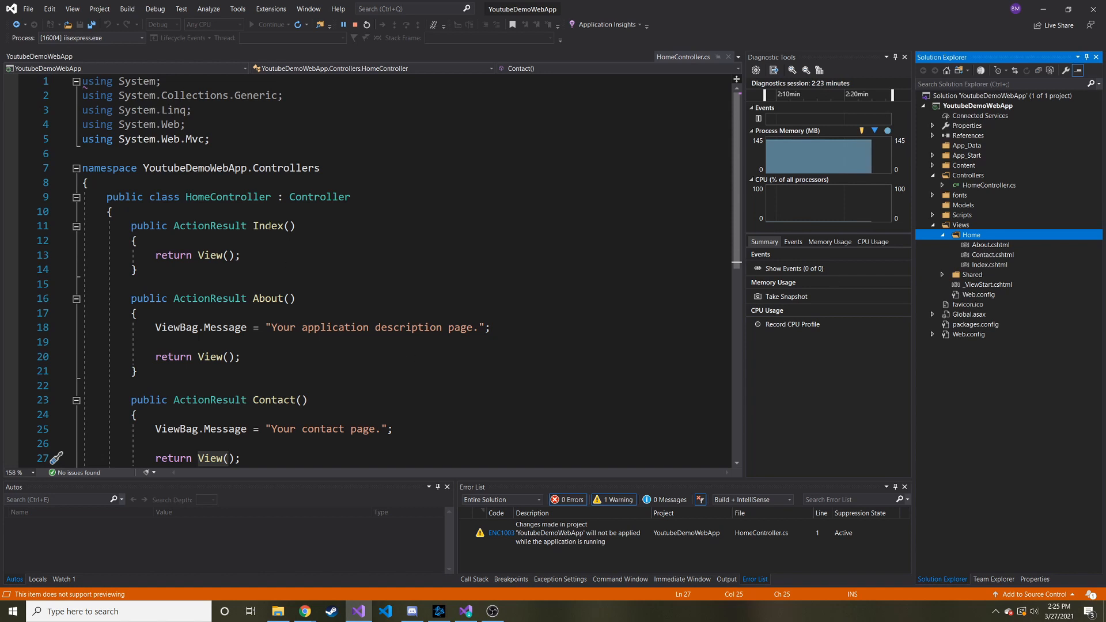
double_click(269, 226)
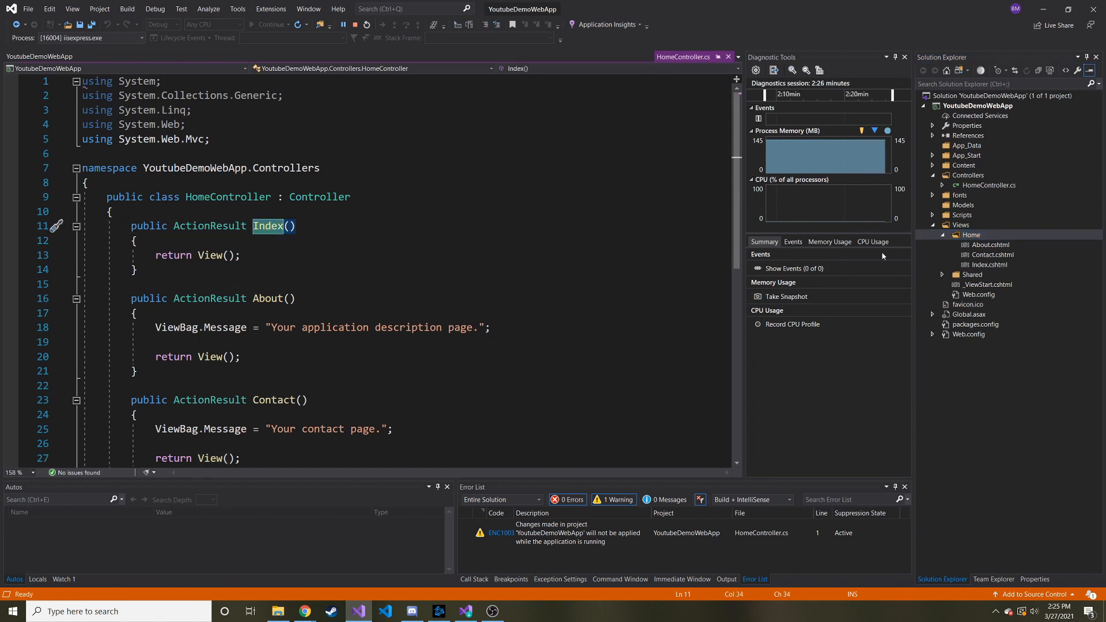
double_click(991, 265)
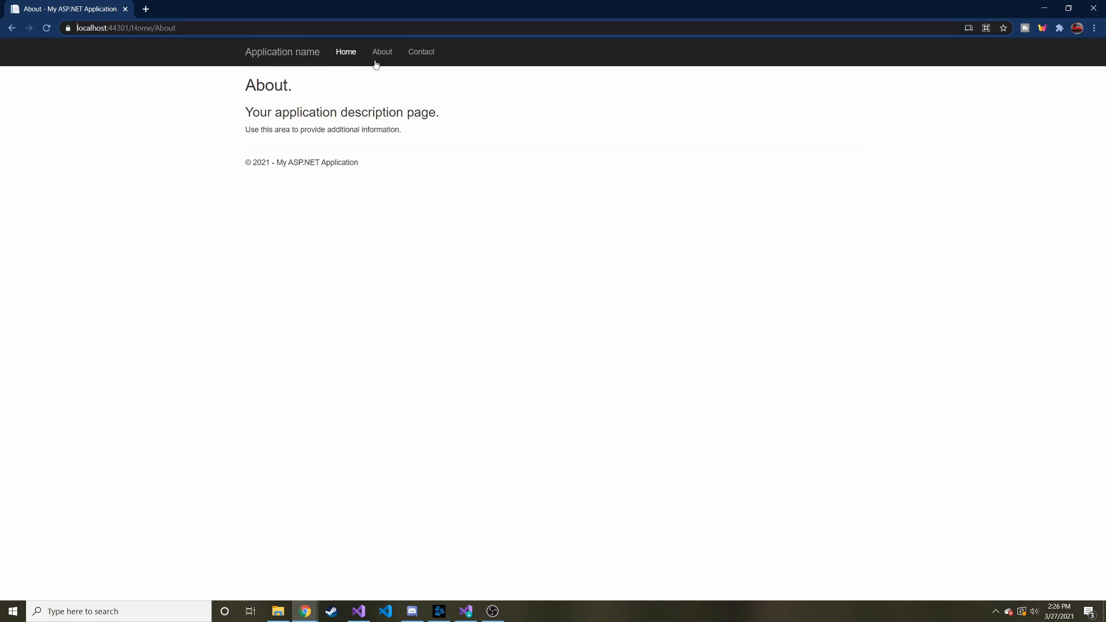
mouse_move(482, 8)
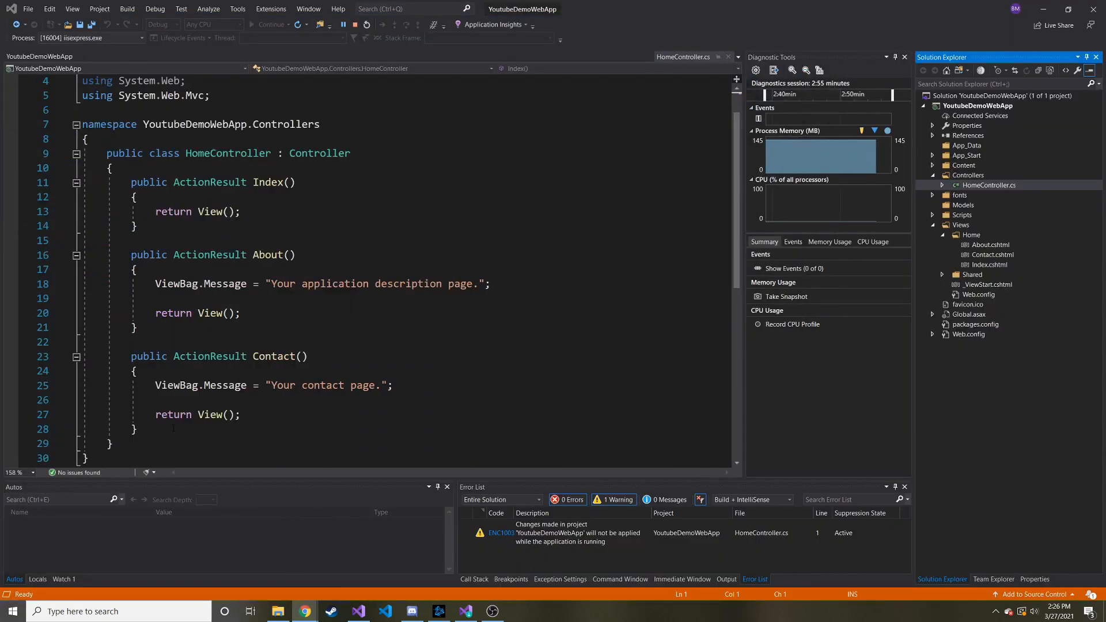
- Add 'public ActionResult Test() { return View(); }' to HomeController, stopping the running app, and select the Home views folder
text(public)
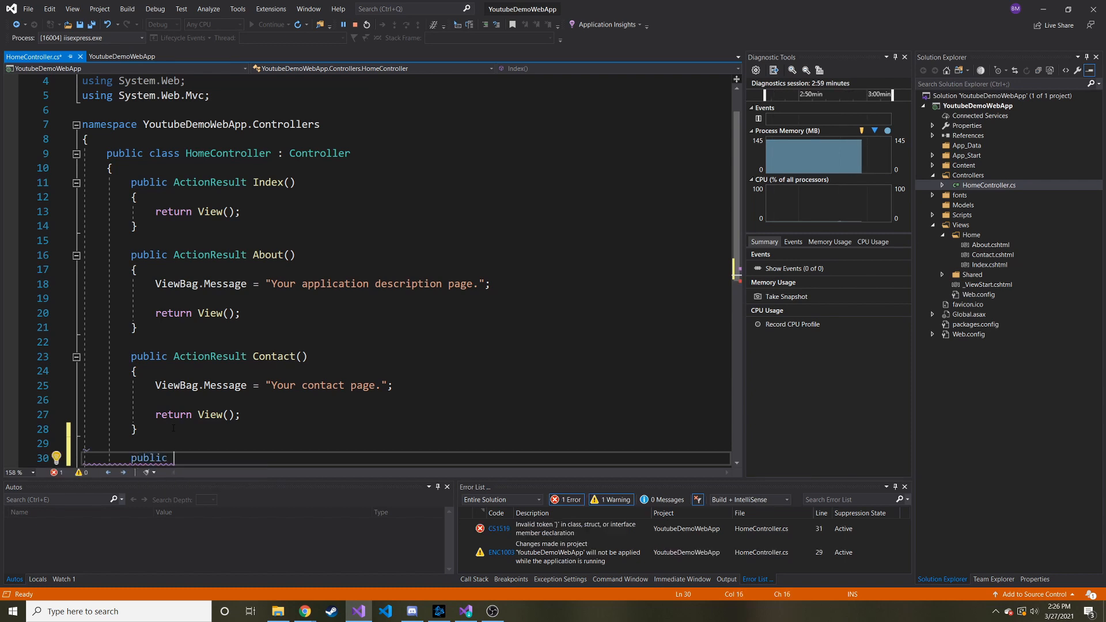
text(ActionResult Test)
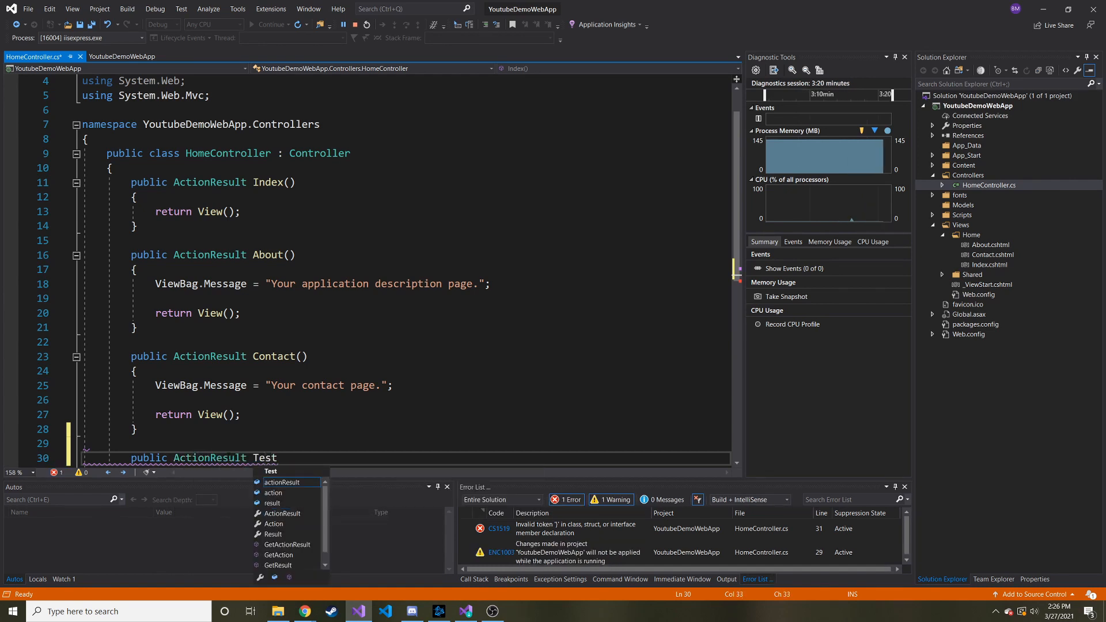
text(())
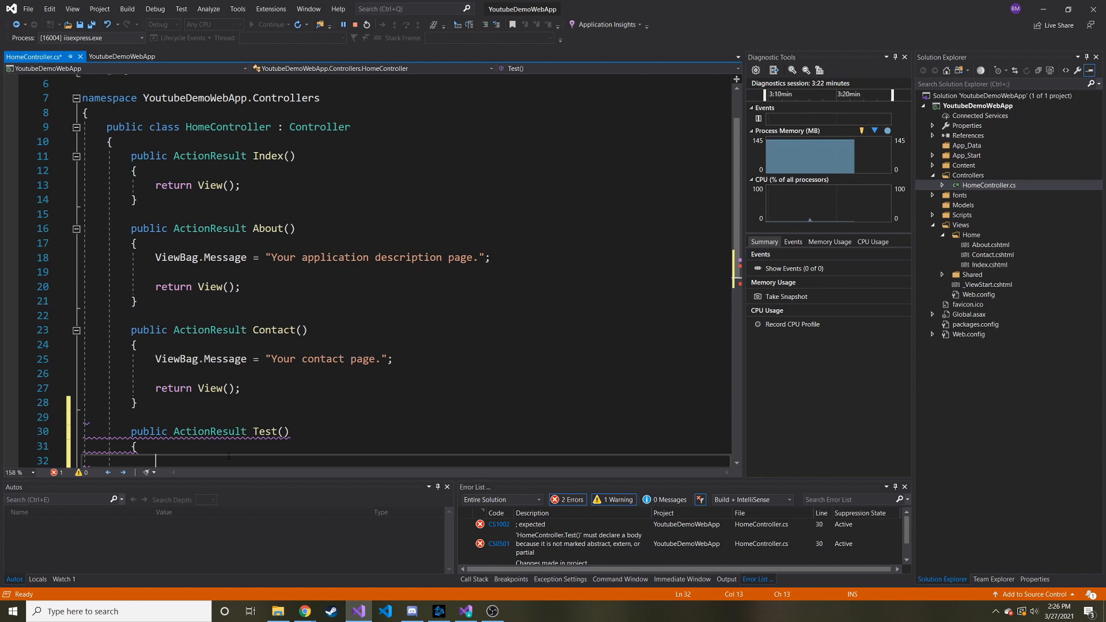
text(return)
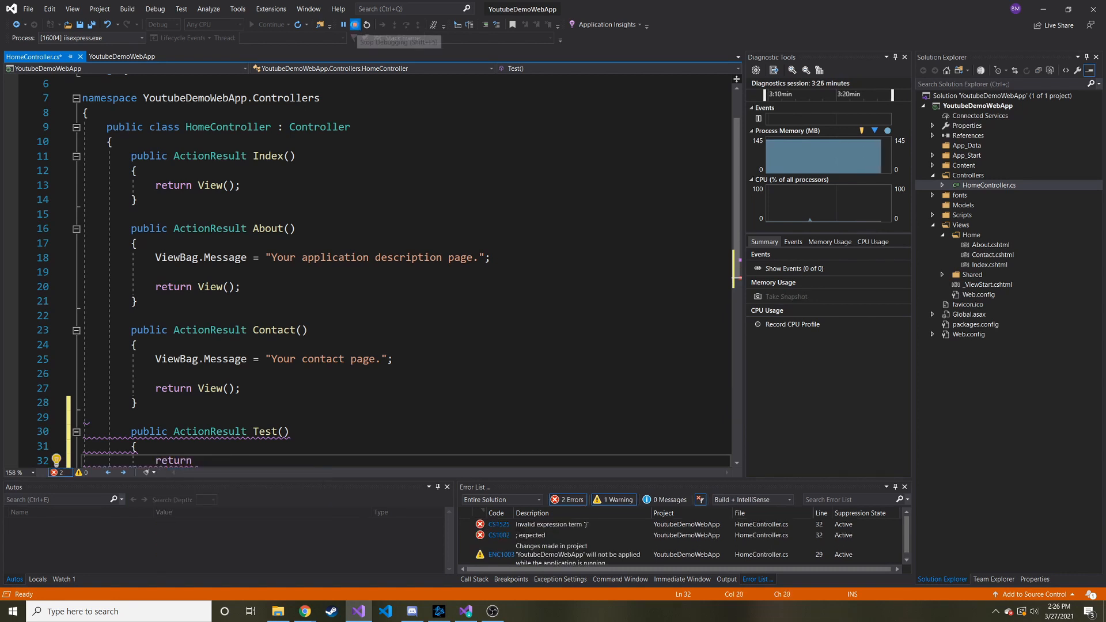
click(367, 24)
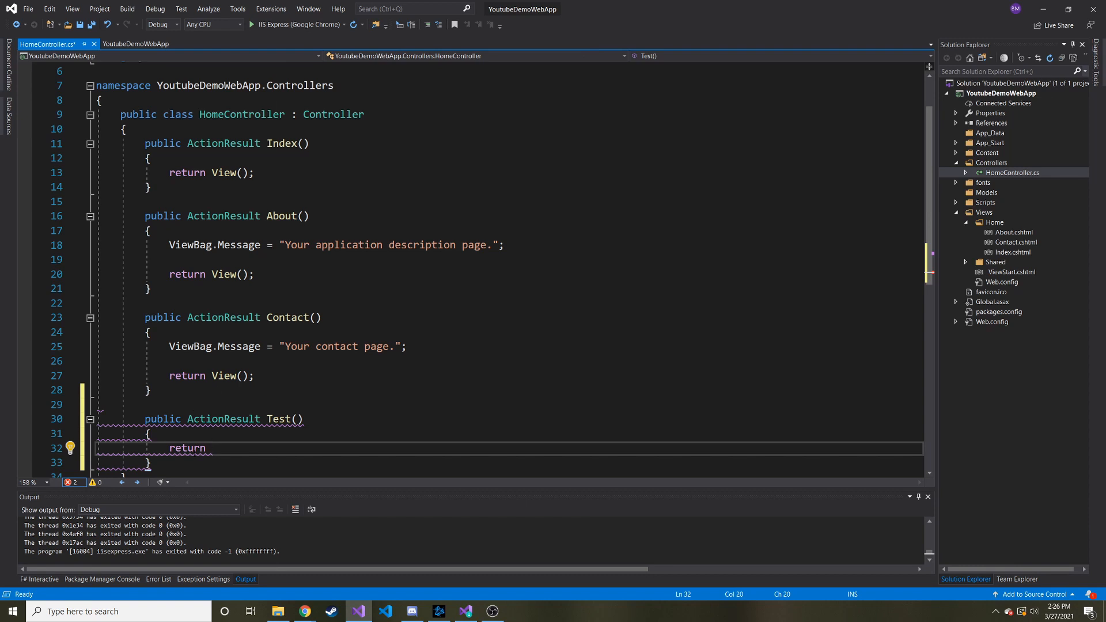
scroll(down, 3)
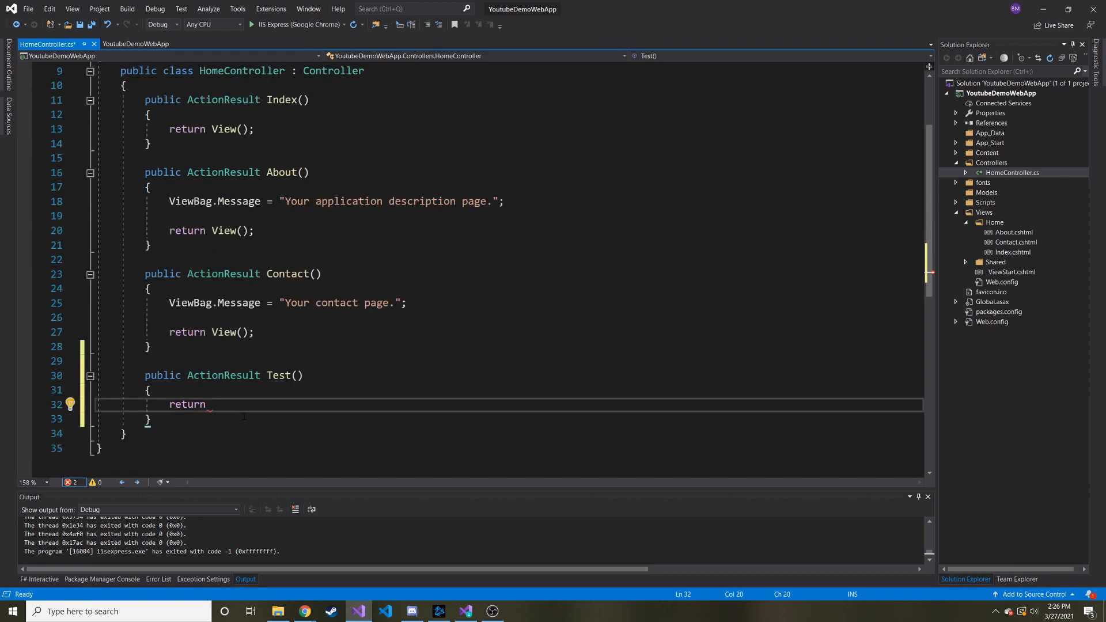
mouse_move(290, 40)
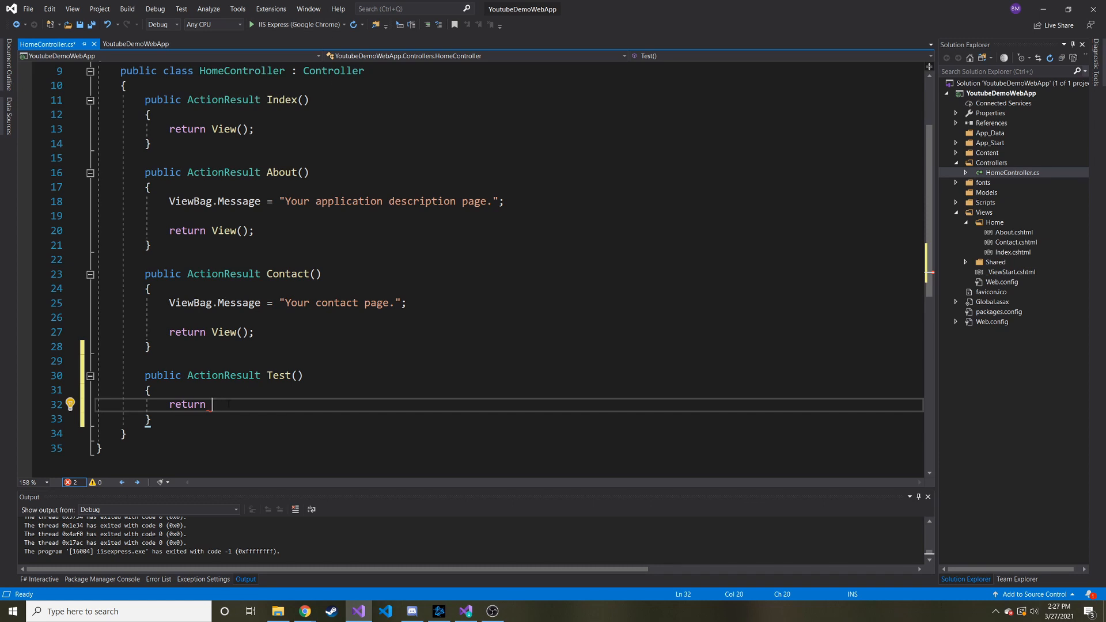
text(View();)
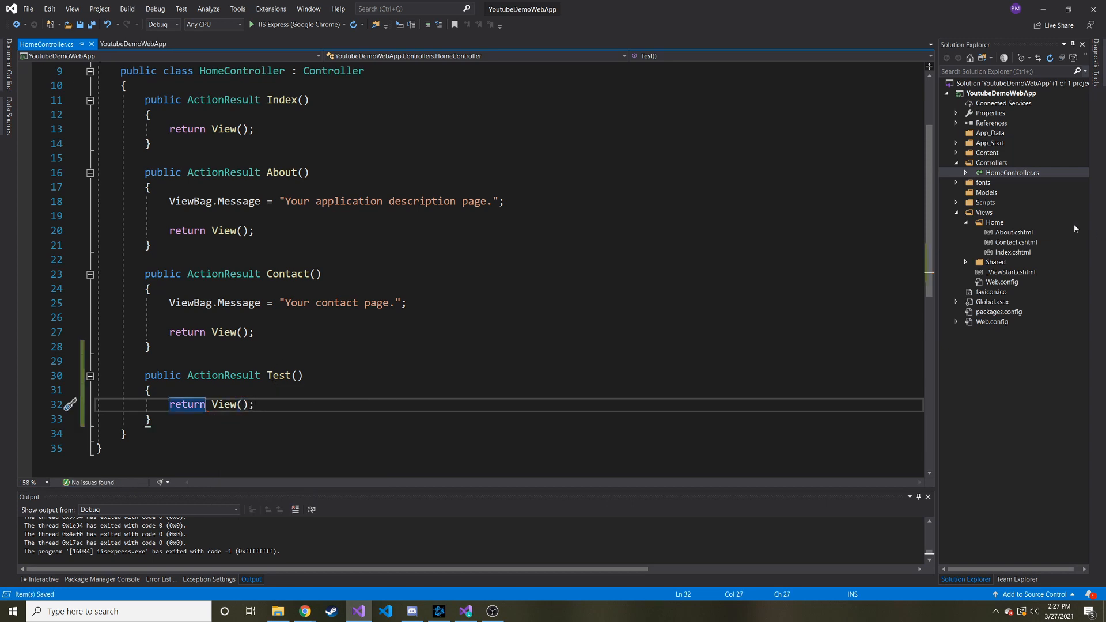
click(995, 223)
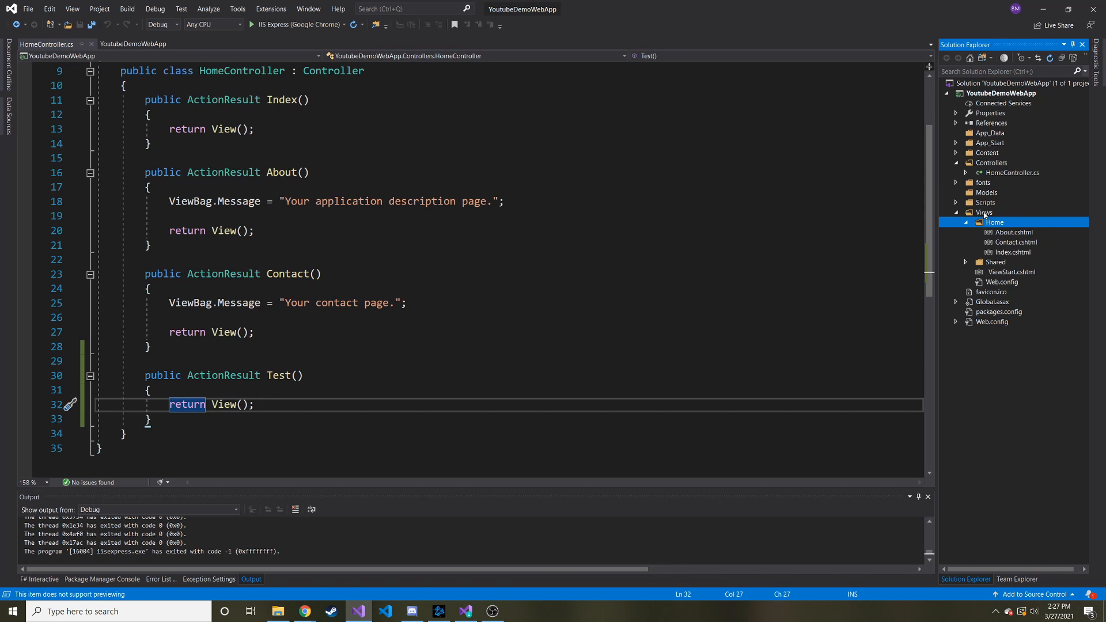
- Add an empty view named Test under Views > Home, keeping the default layout
right_click(995, 221)
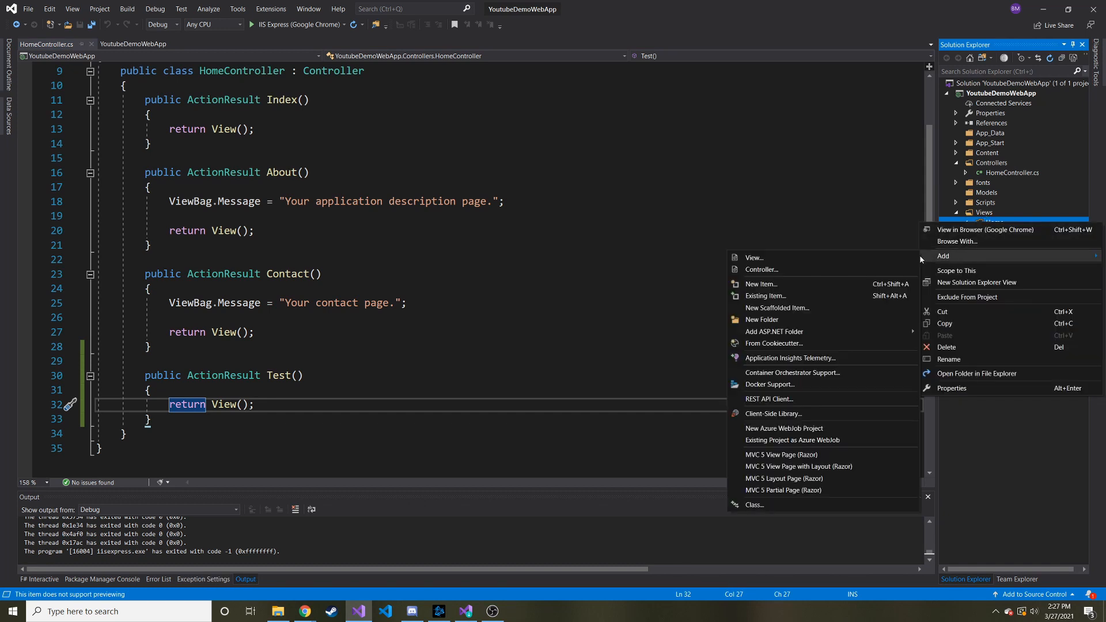
click(753, 257)
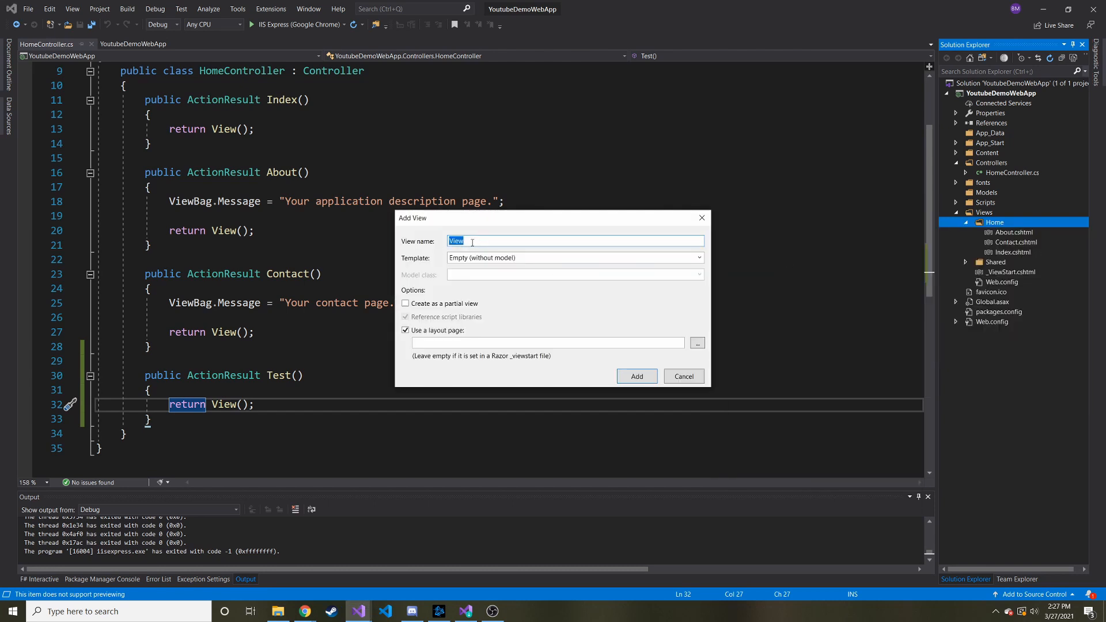
text(Test)
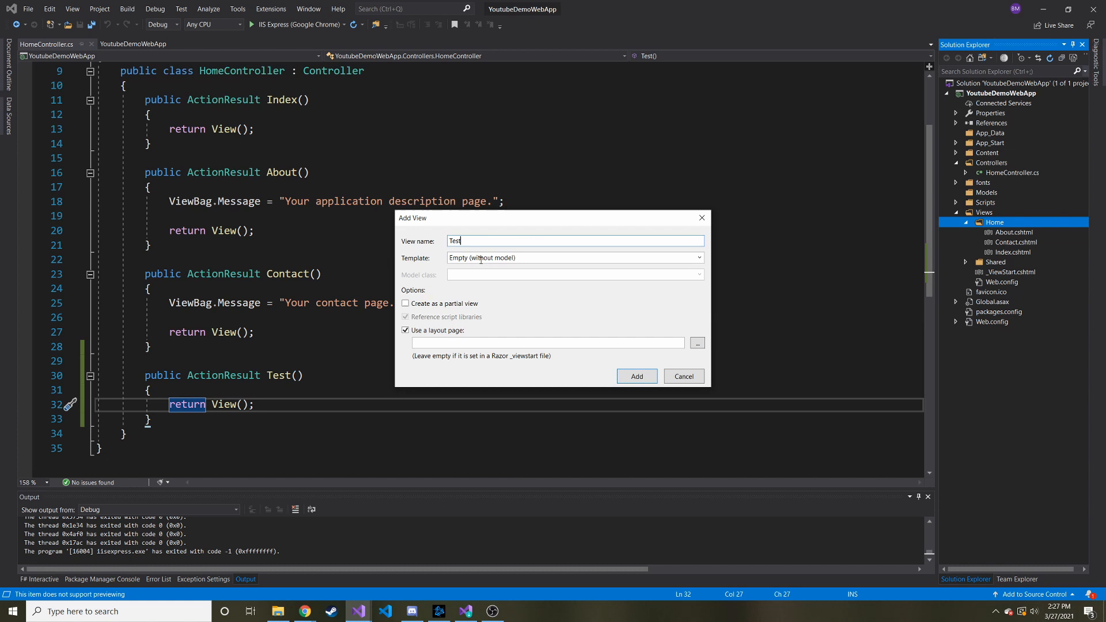
mouse_move(510, 367)
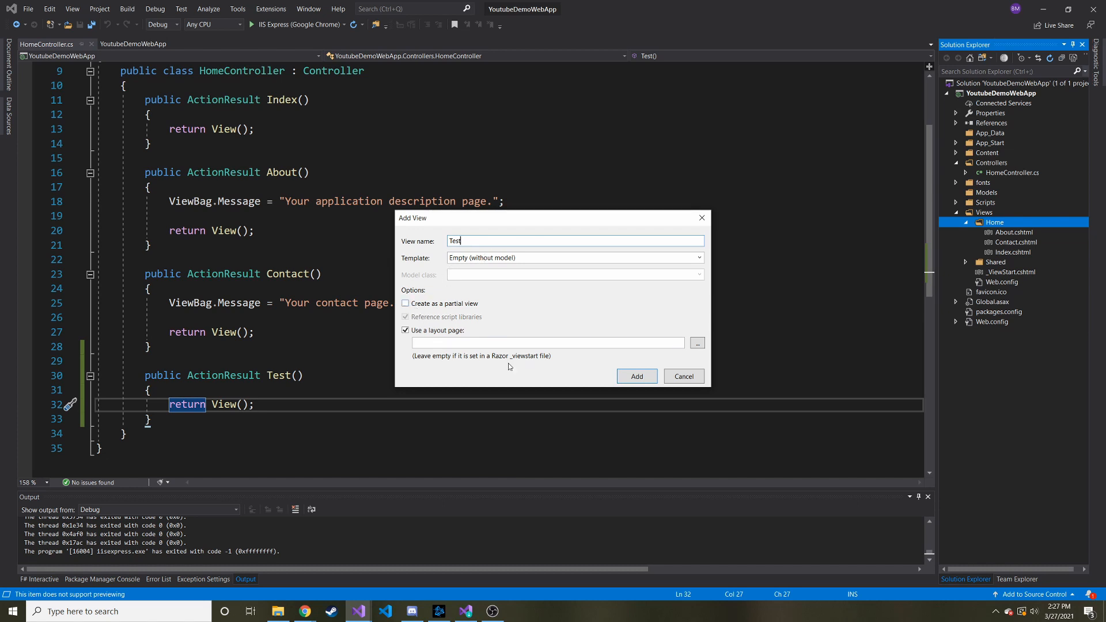
click(637, 375)
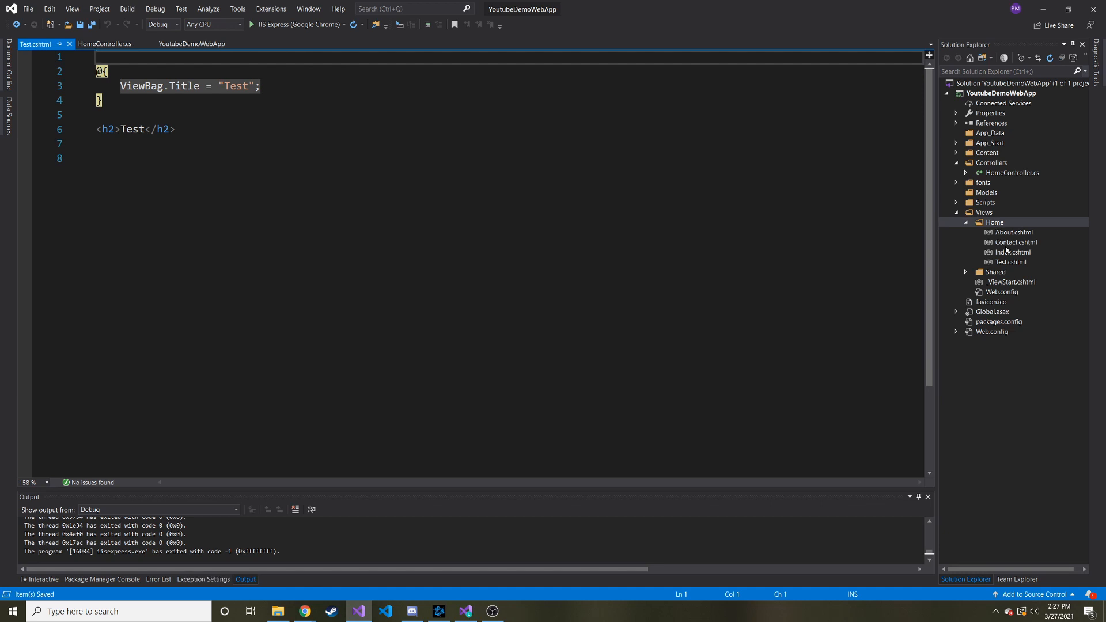
- Write the paragraph 'This is our new test link' below the h2 in Test.cshtml and save
click(1012, 262)
text(<p>This is our new </p>)
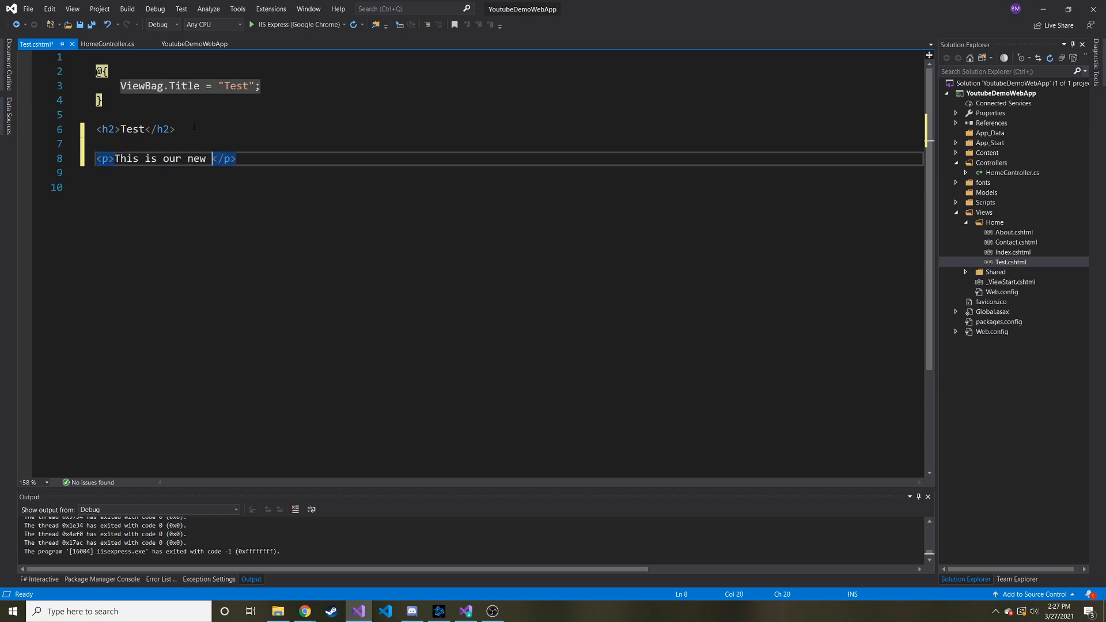
text(test link)
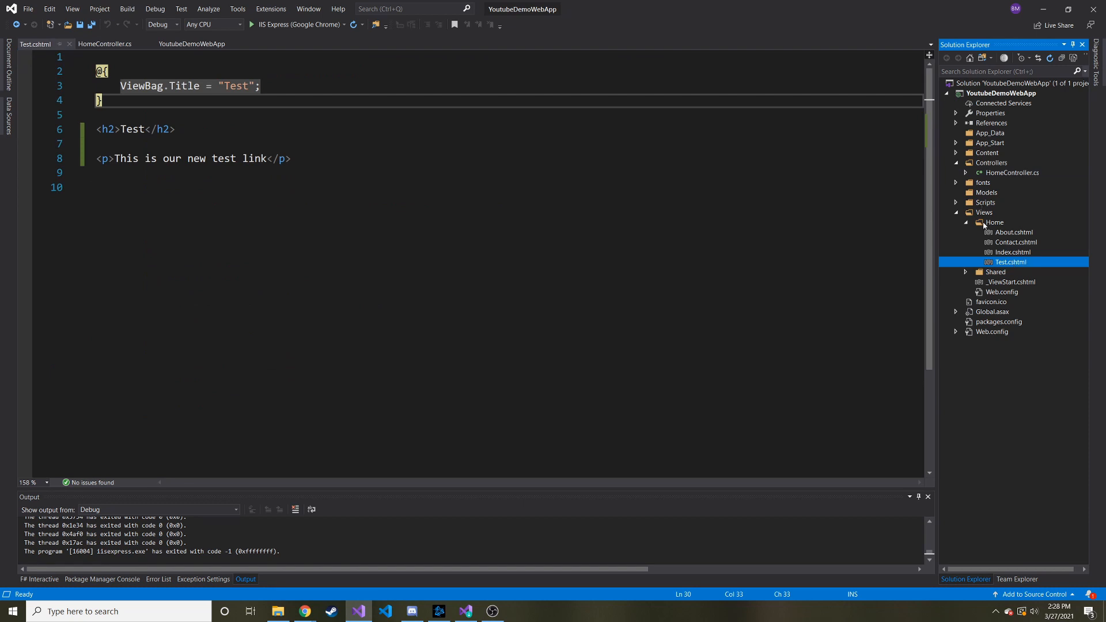
click(994, 222)
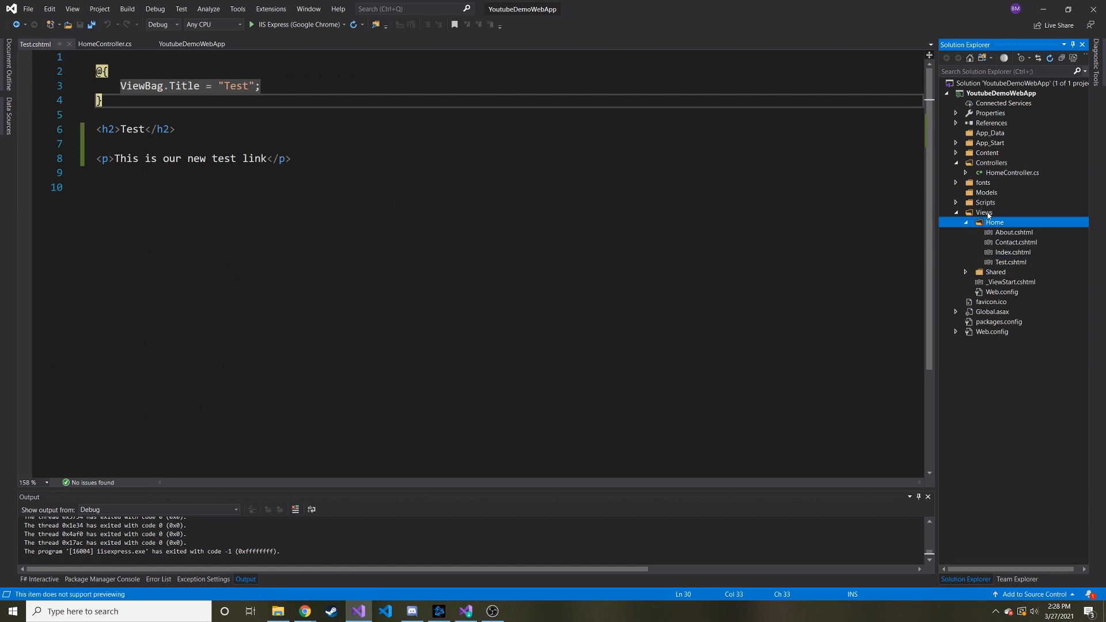
click(983, 212)
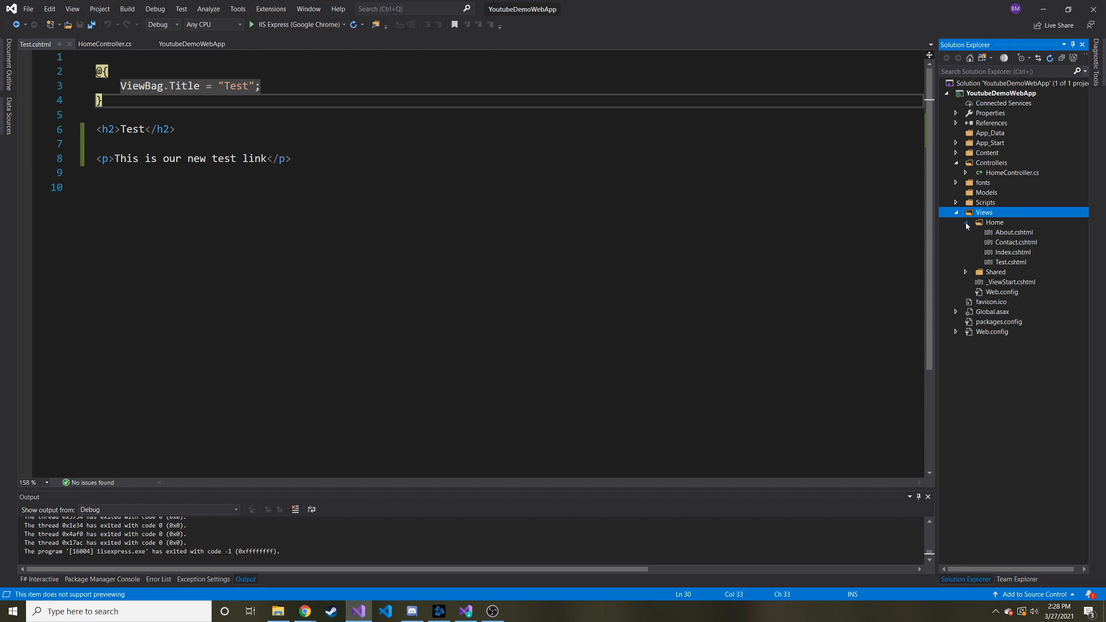
- Open _ViewStart.cshtml to see it points at the shared _Layout.cshtml
click(966, 222)
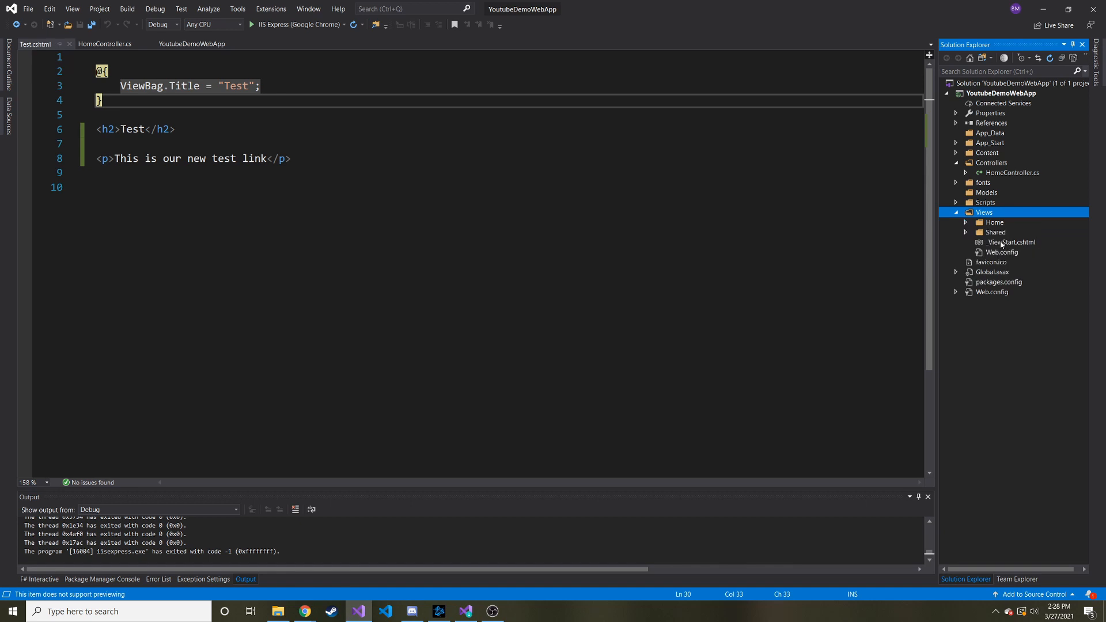
double_click(1011, 242)
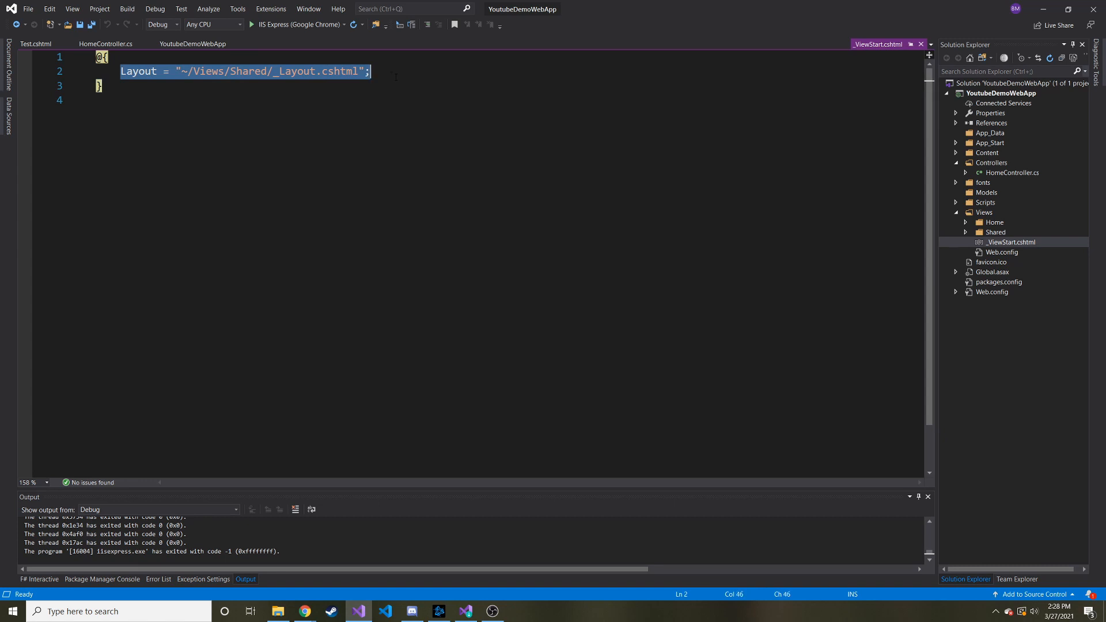
click(371, 71)
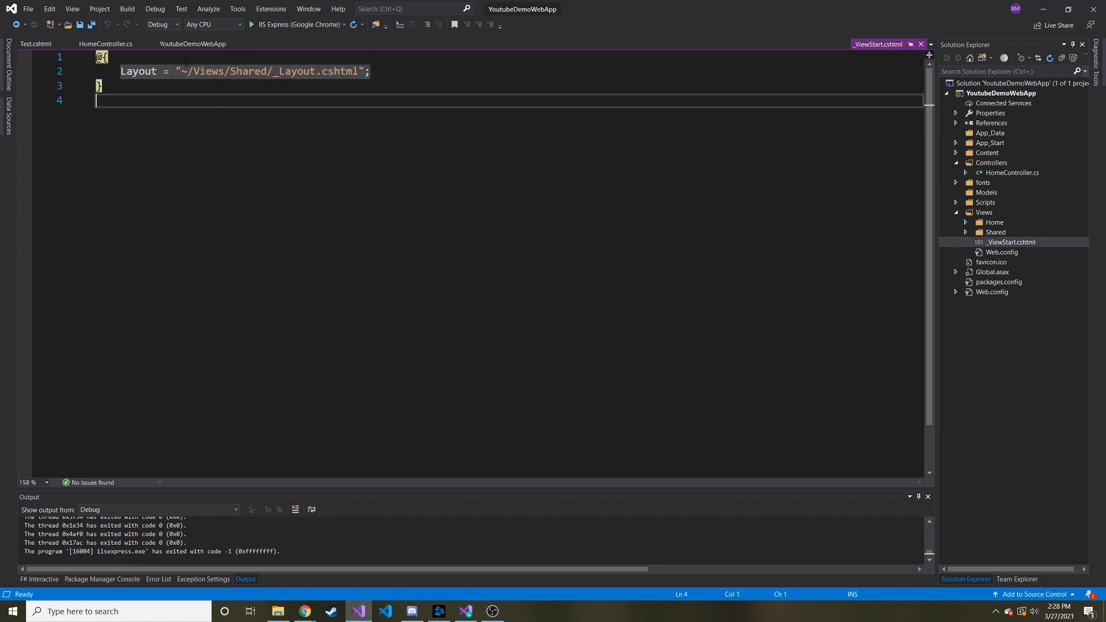
mouse_move(233, 70)
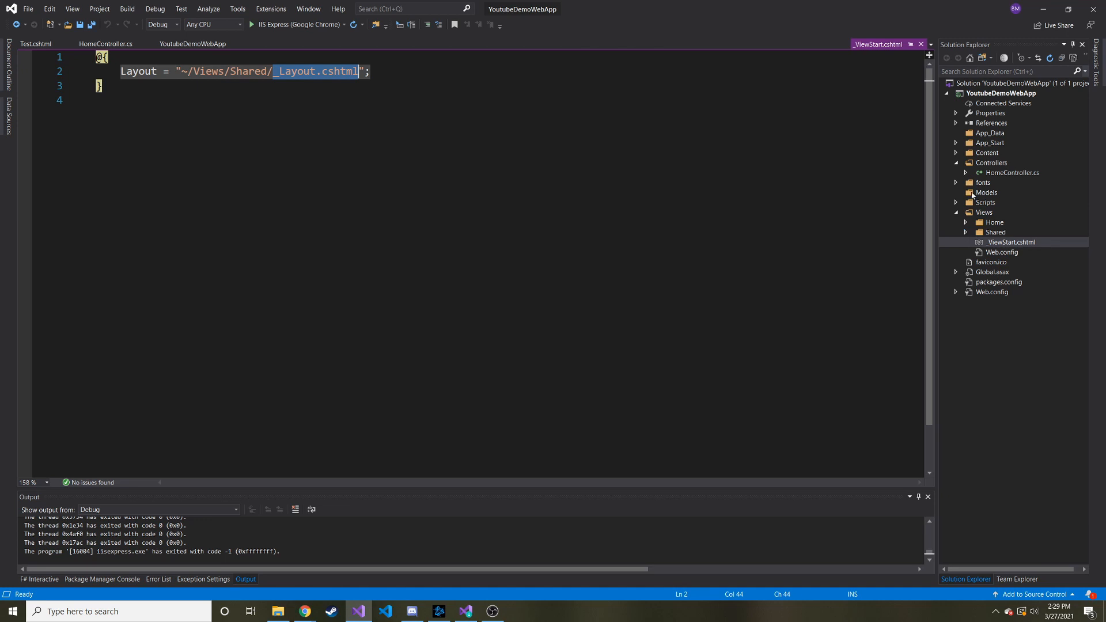
- Open _Layout.cshtml from the Views > Shared folder
click(966, 231)
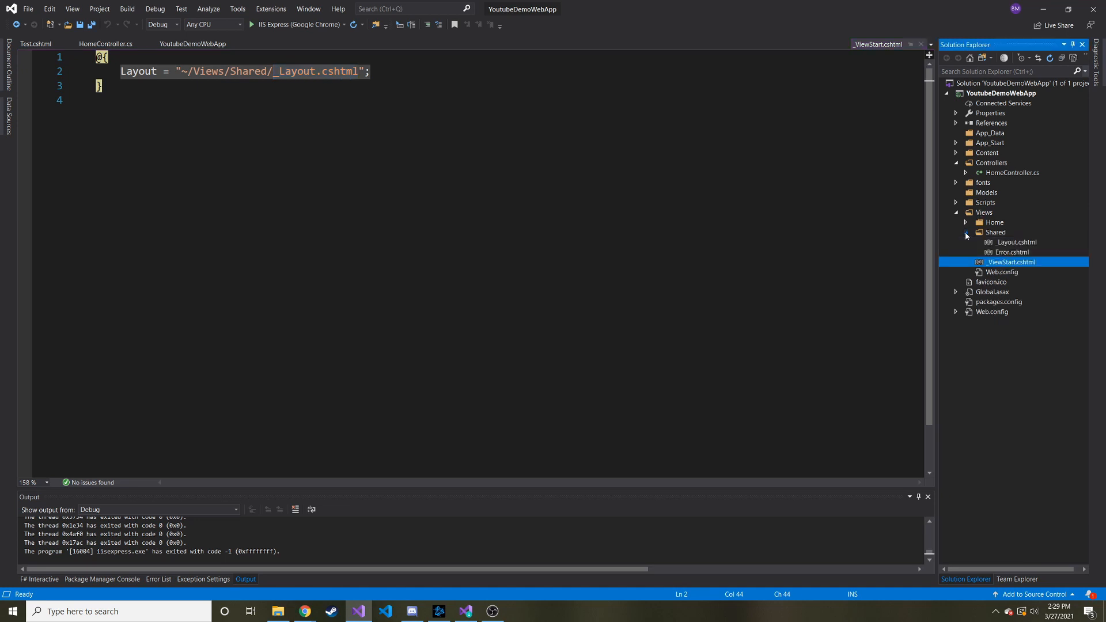
double_click(1013, 242)
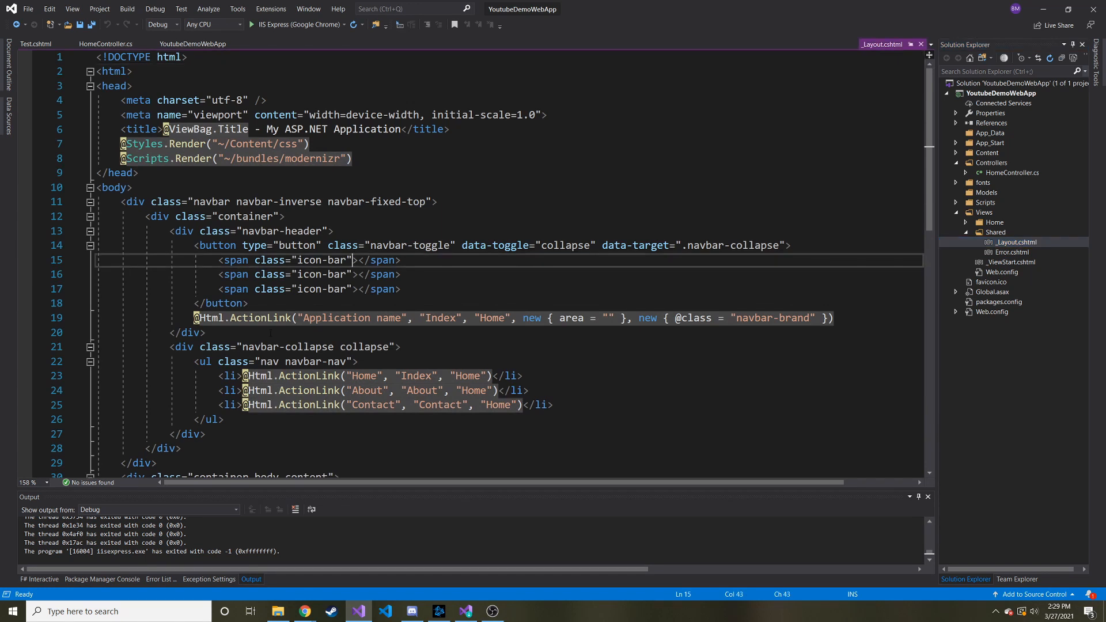
scroll(down, 3)
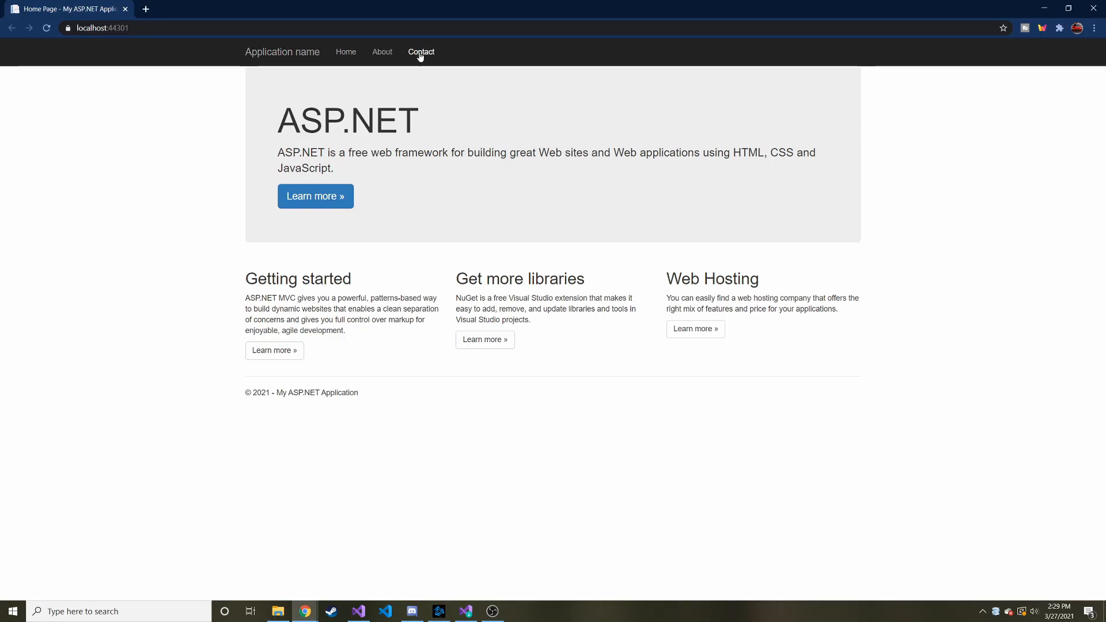
click(422, 51)
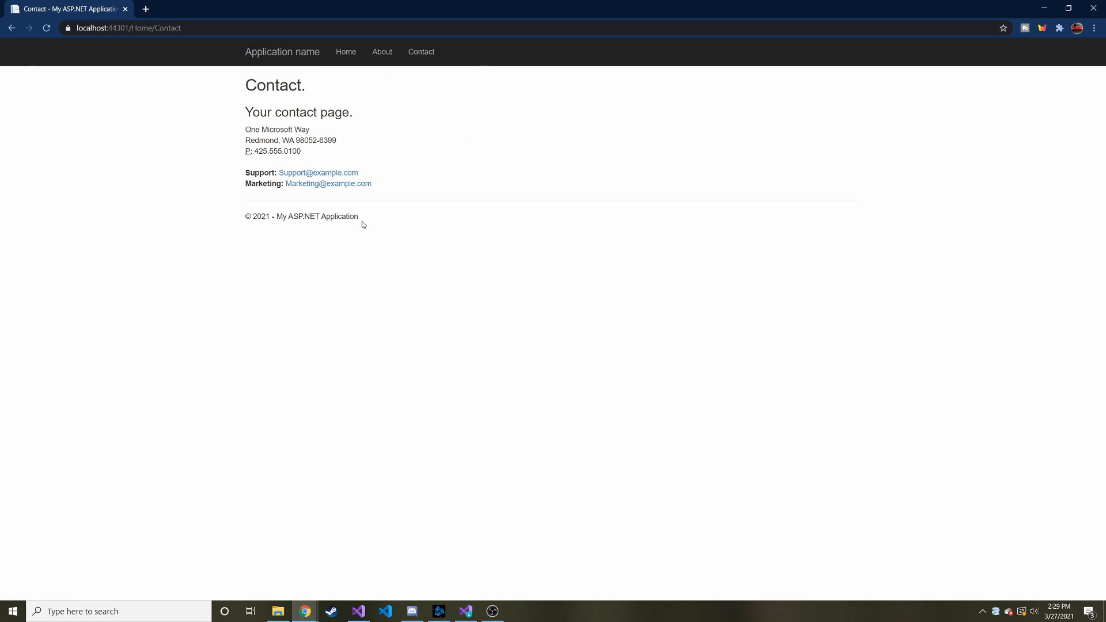
triple_click(301, 215)
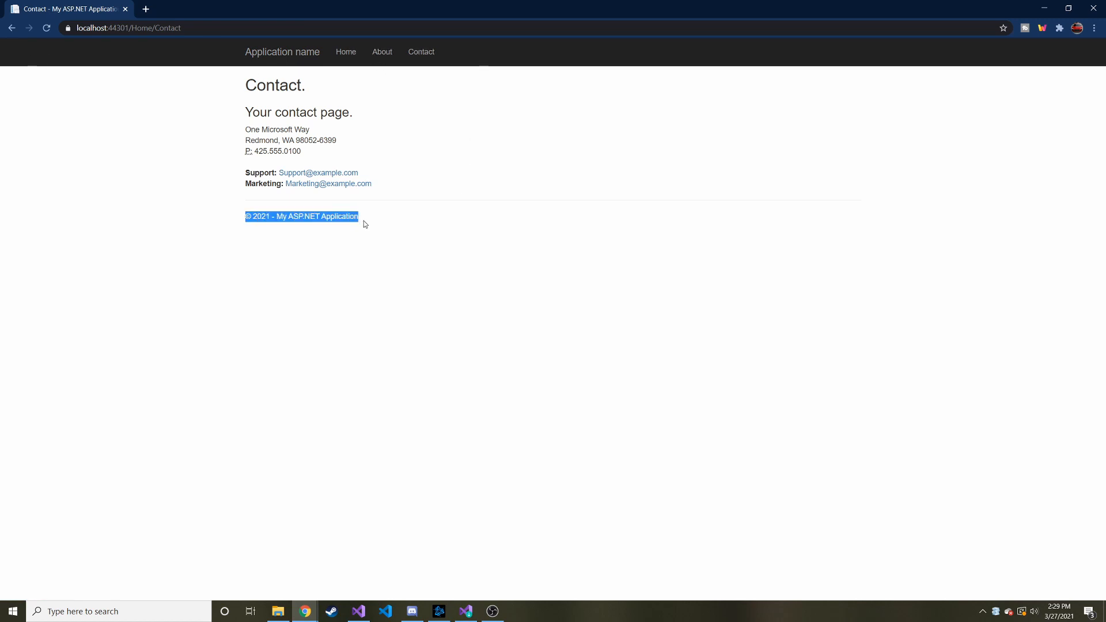
click(275, 216)
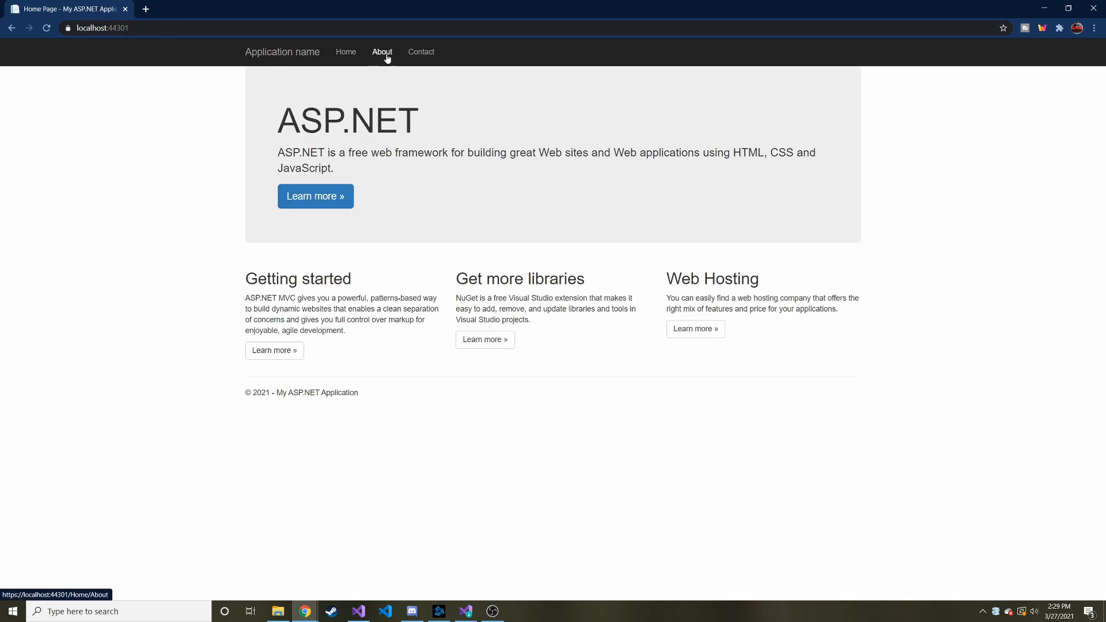
click(422, 52)
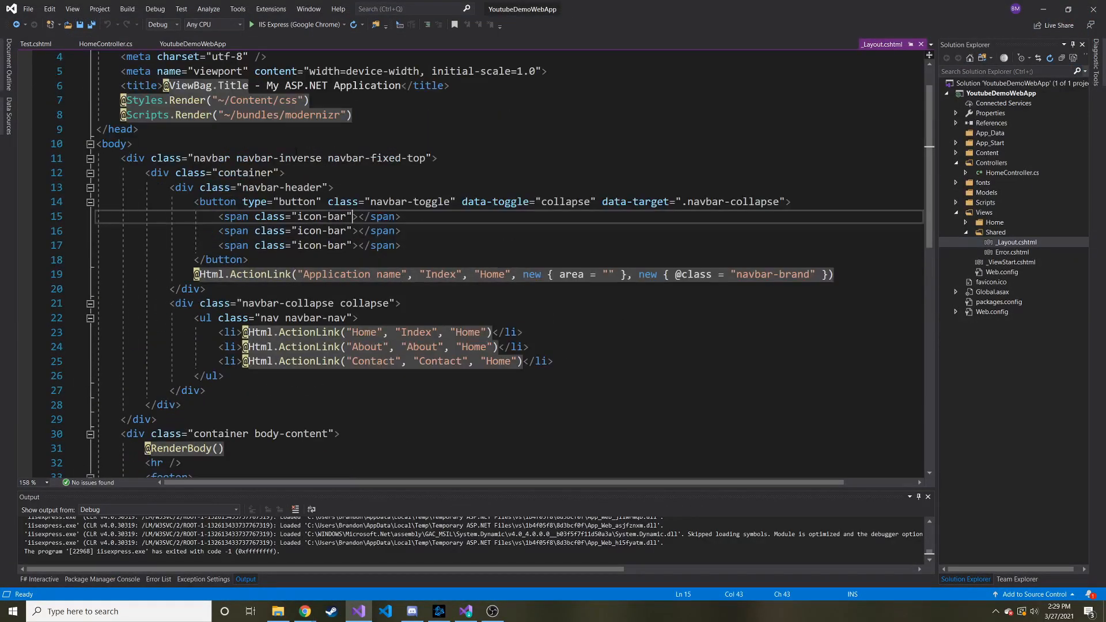
mouse_move(647, 274)
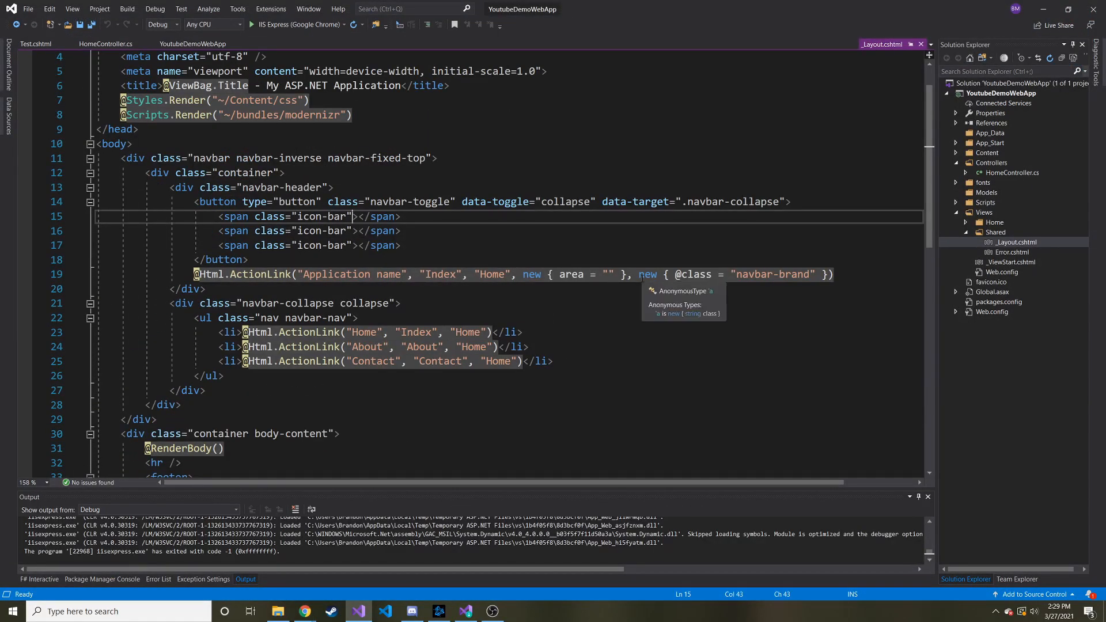
- Scroll _Layout.cshtml to the navbar and open About.cshtml from Views > Home for reference
scroll(down, 3)
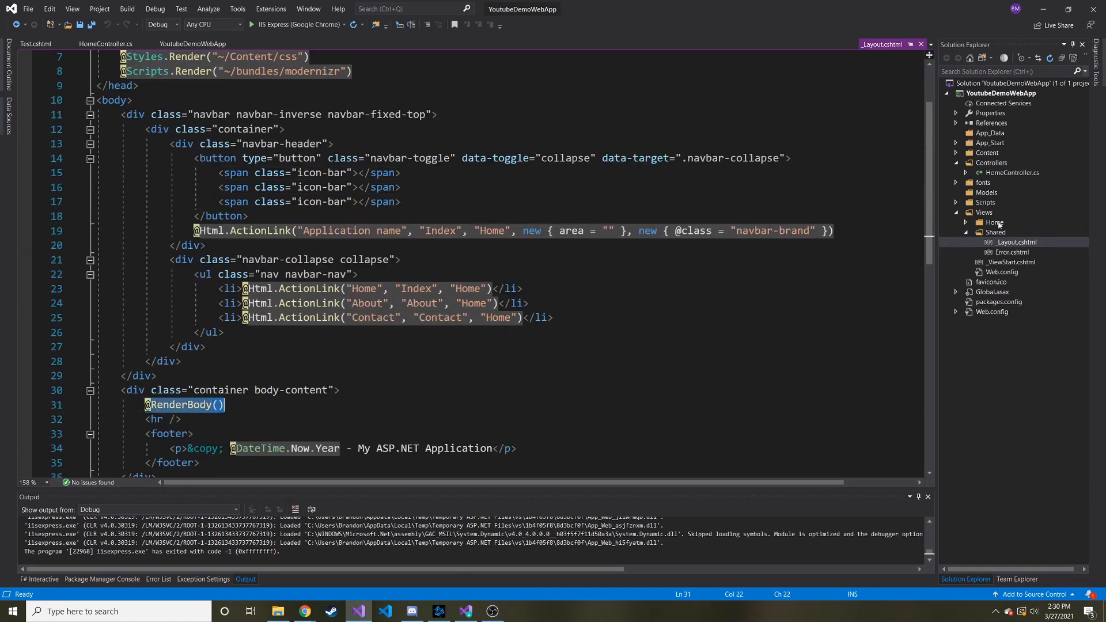
double_click(1013, 232)
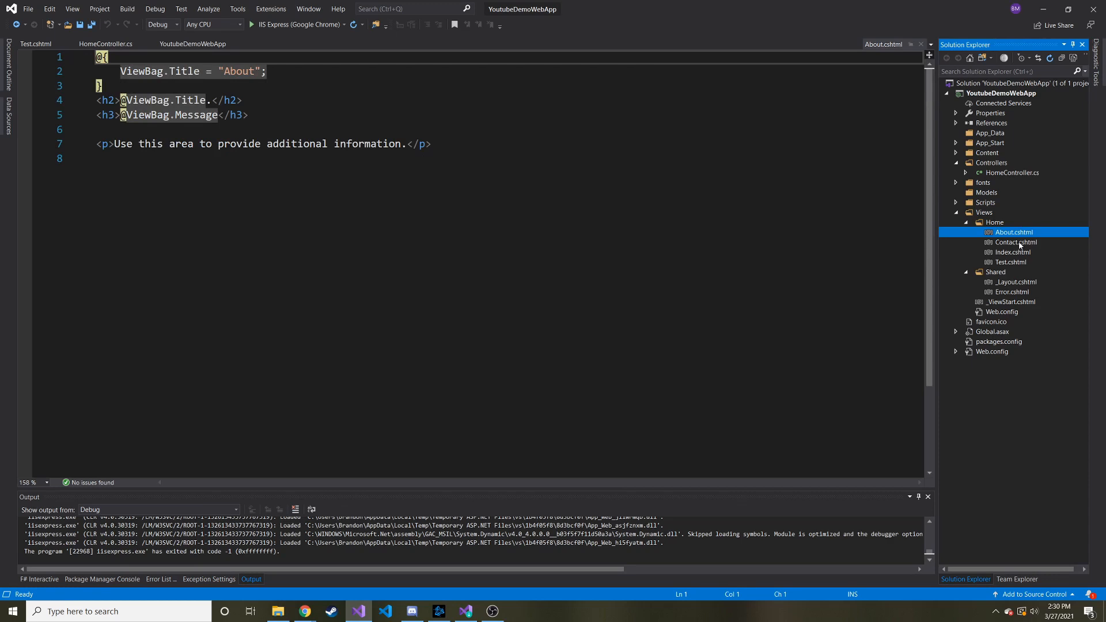
double_click(1012, 261)
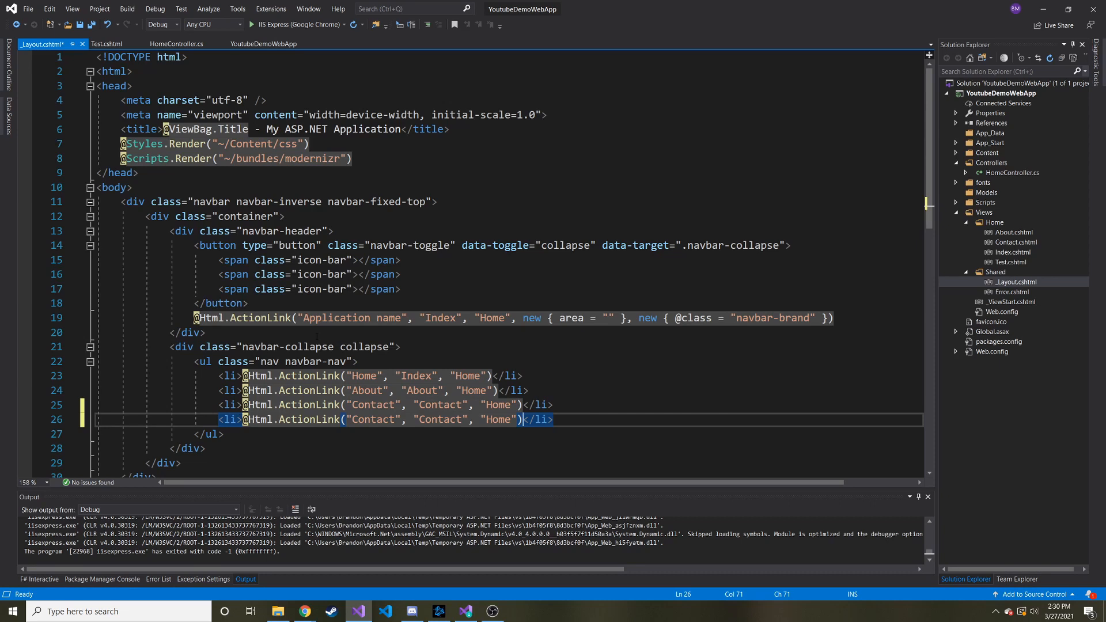
mouse_move(227, 404)
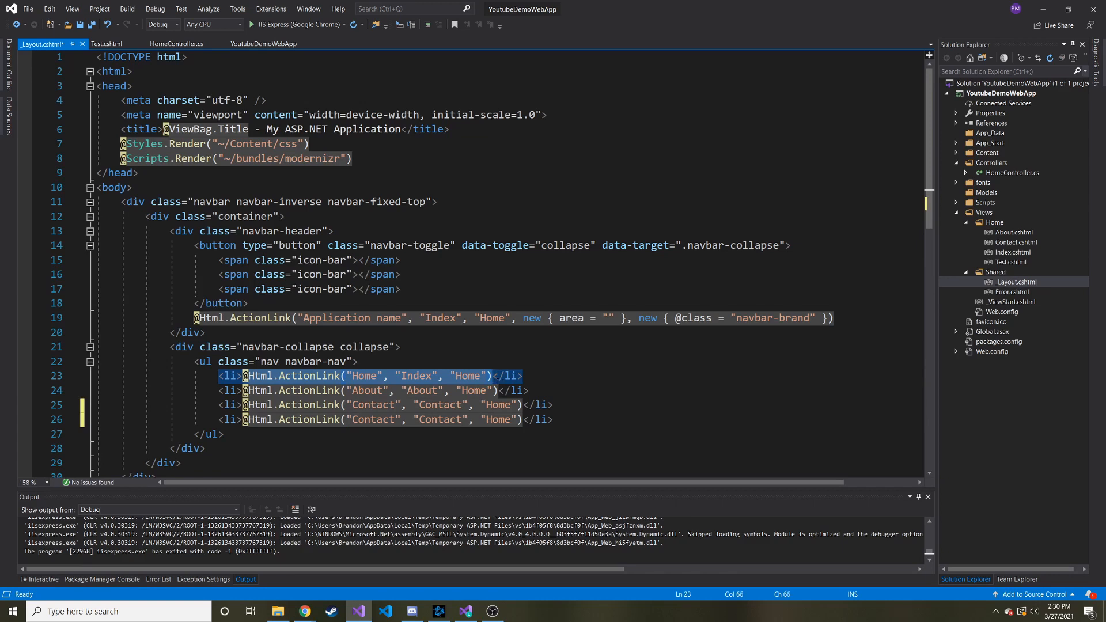
mouse_move(246, 420)
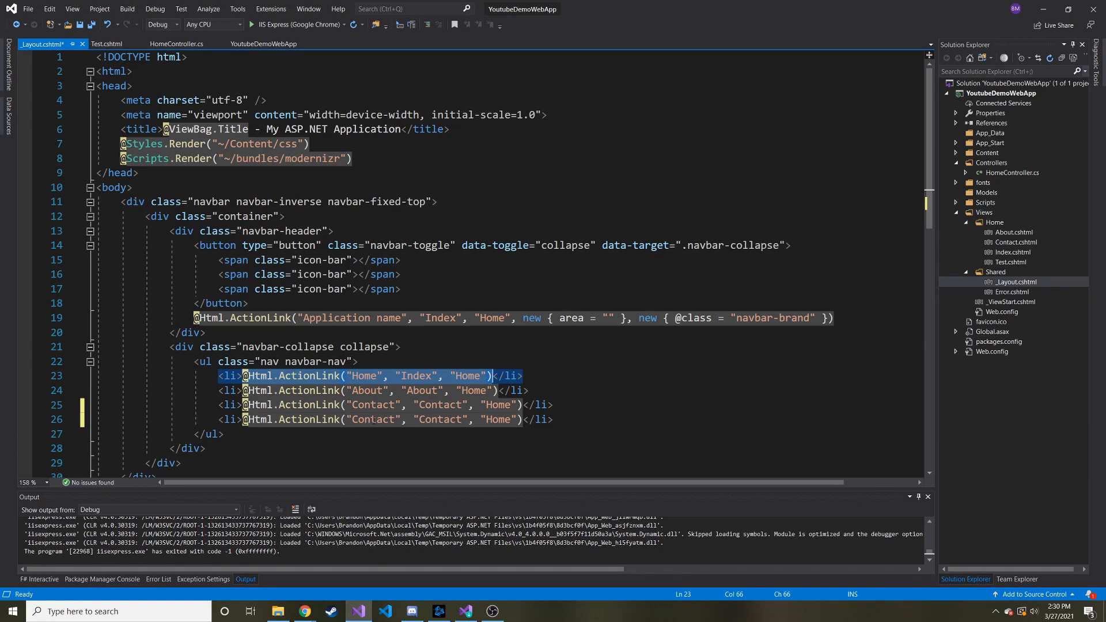
- Make the new navbar li an ActionLink 'Test Page' to Home's Test action and save
text(Test Page)
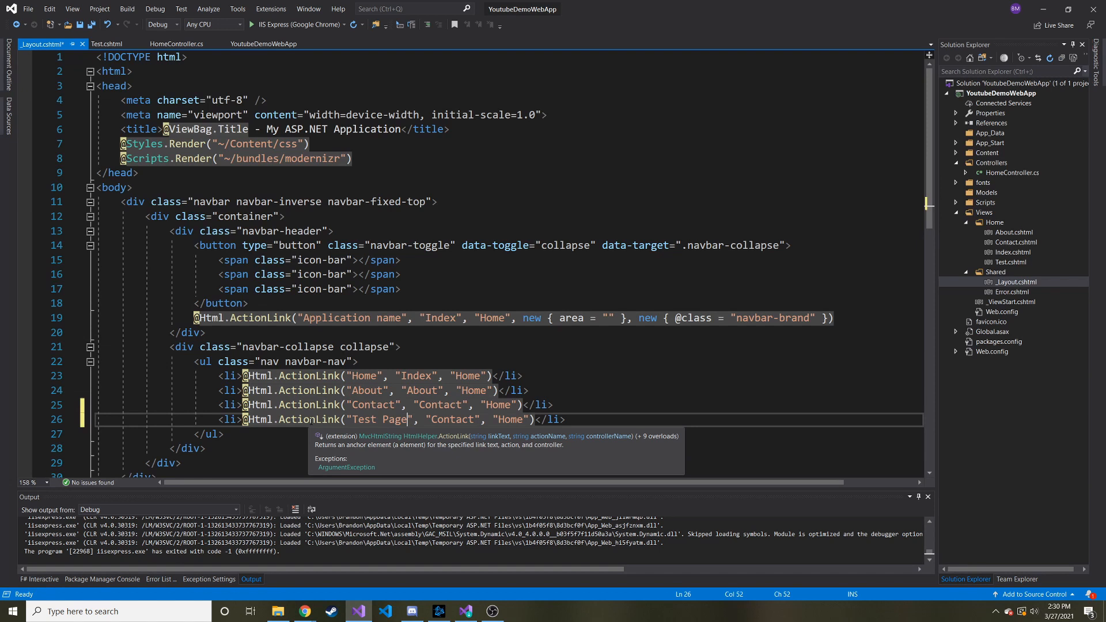
click(175, 43)
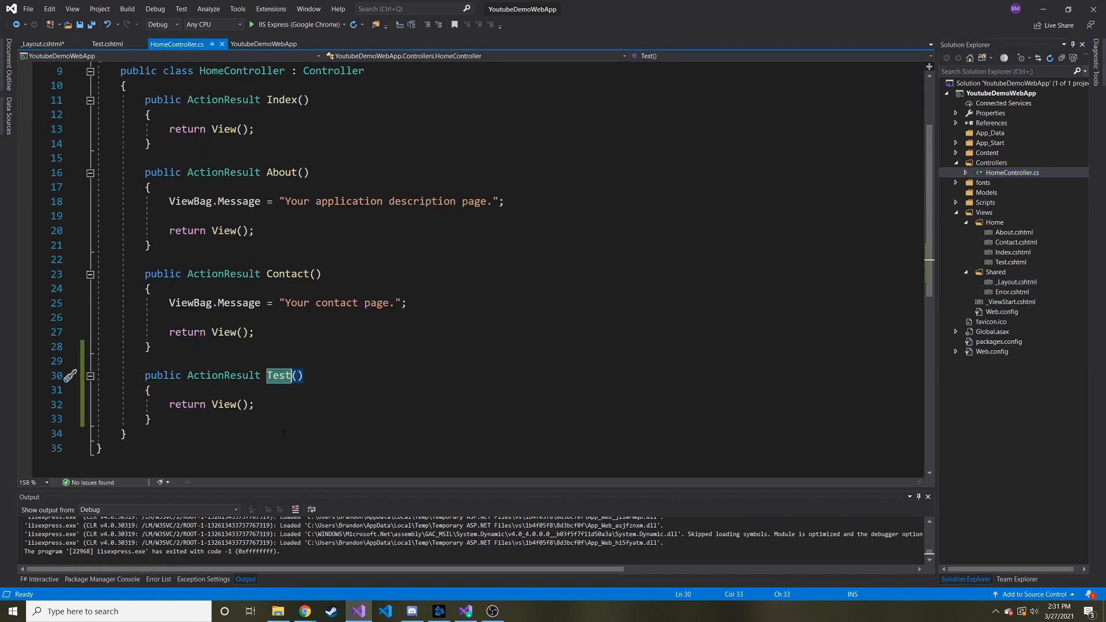
click(1012, 282)
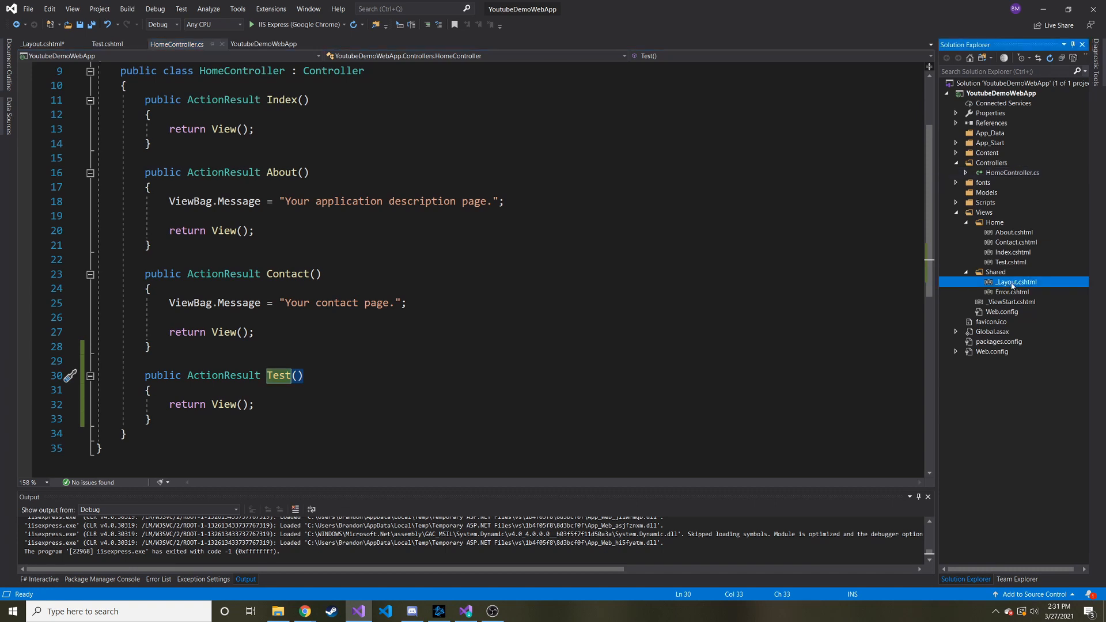
click(41, 43)
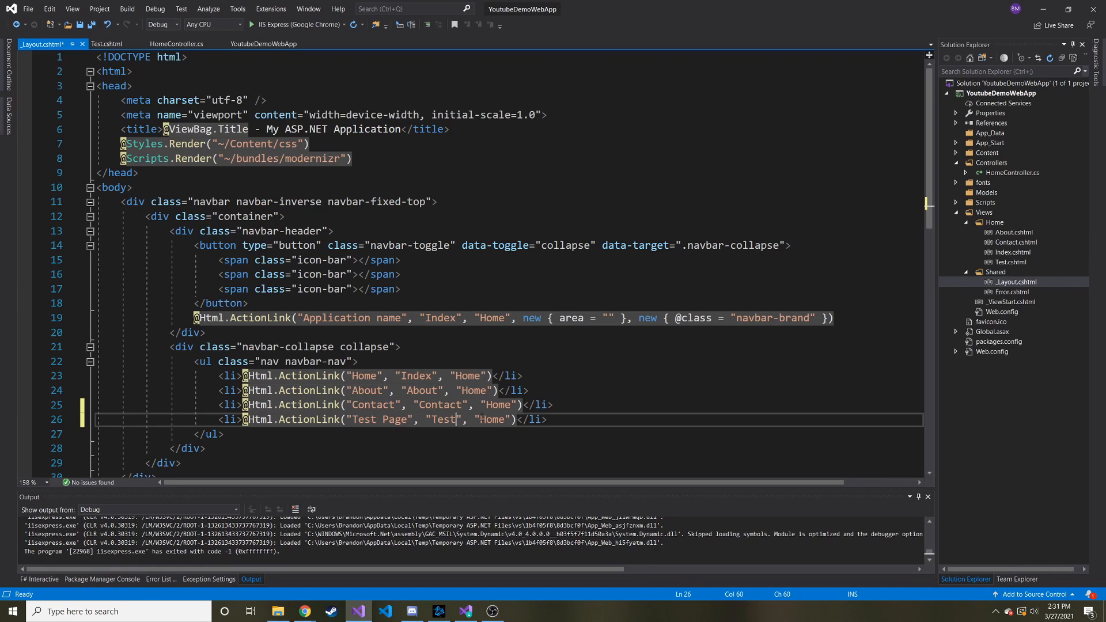
double_click(493, 420)
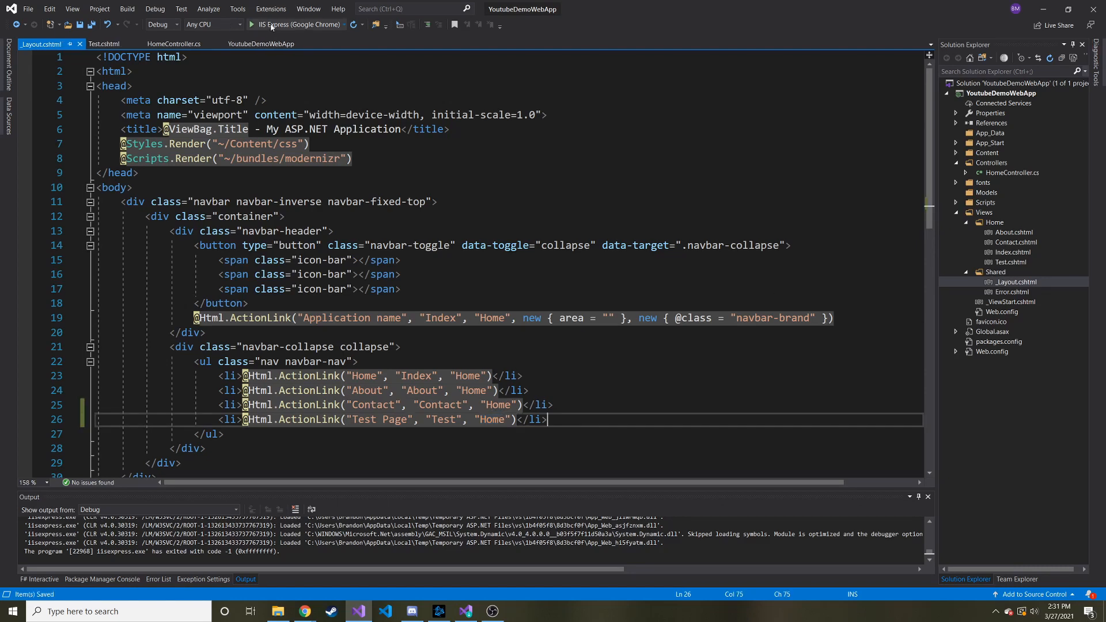
- Run the site with IIS Express in Google Chrome
click(250, 24)
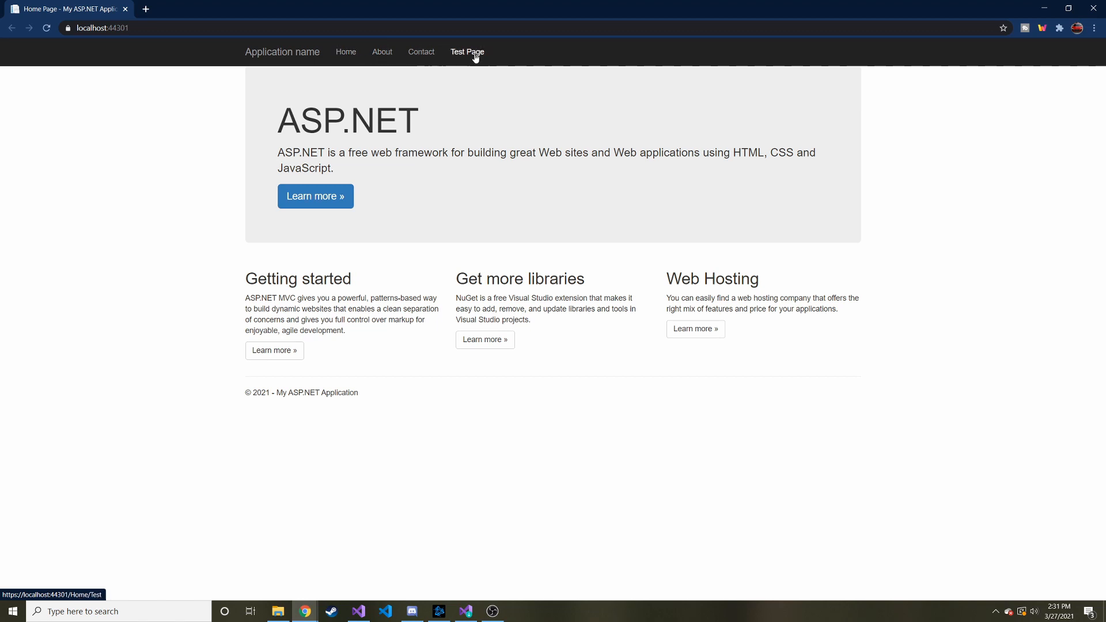
- Follow the Test Page navbar link to /Home/Test, read its paragraph, and return to the editor
click(467, 52)
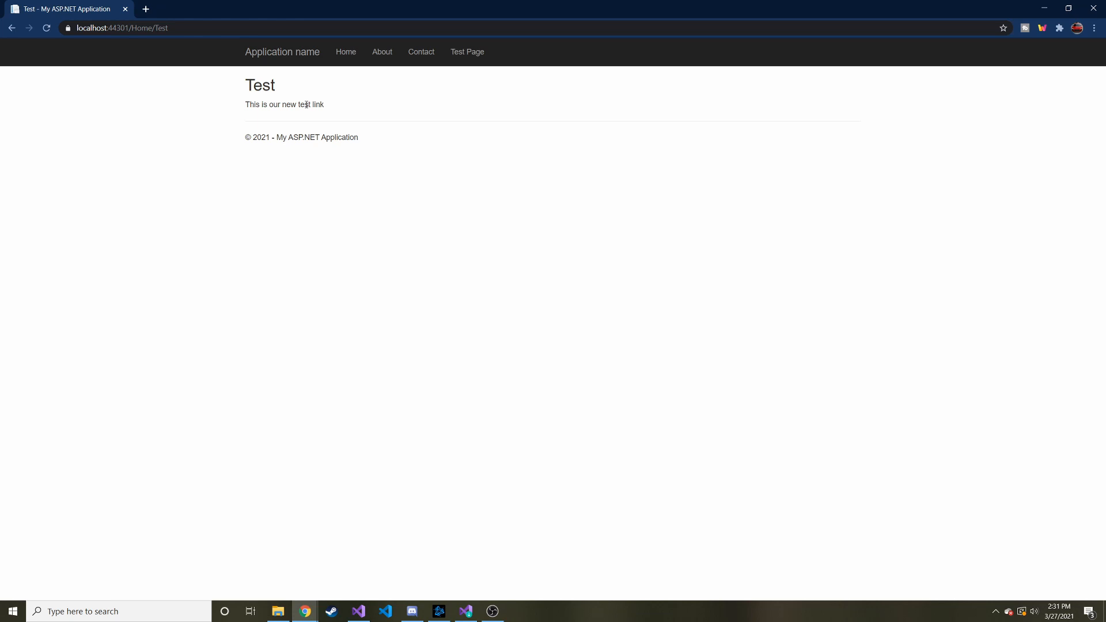
drag(245, 105, 309, 105)
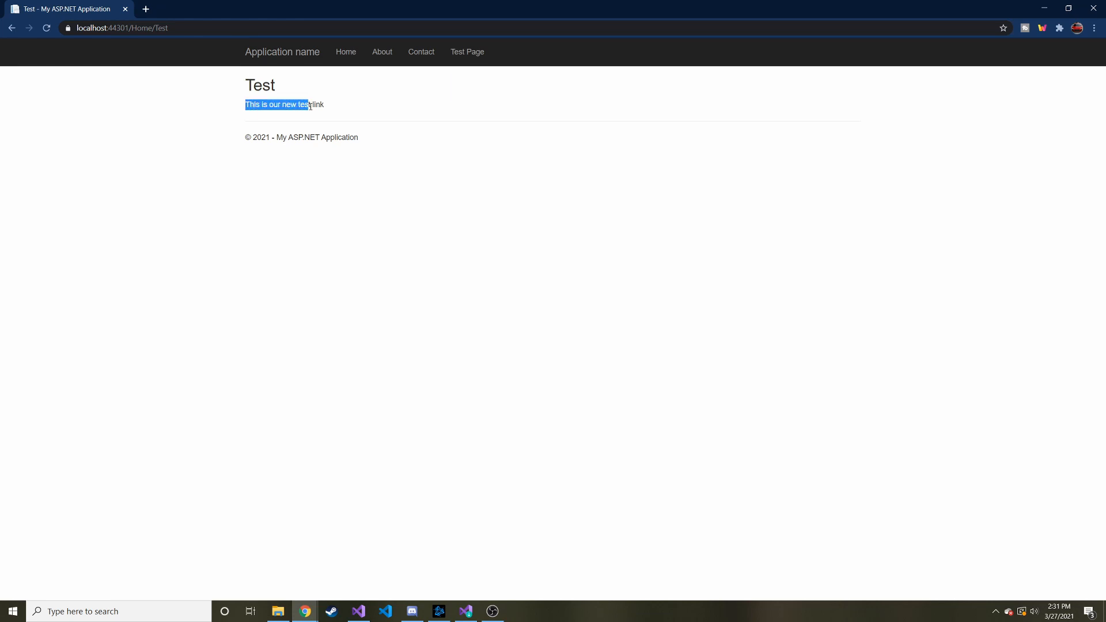
click(170, 52)
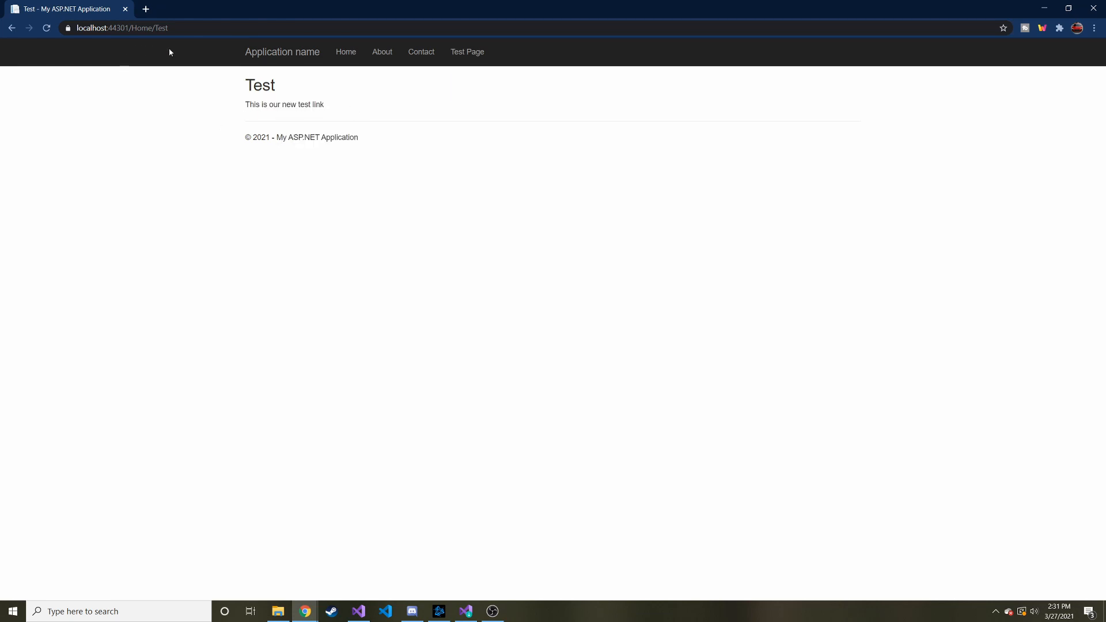
mouse_move(243, 142)
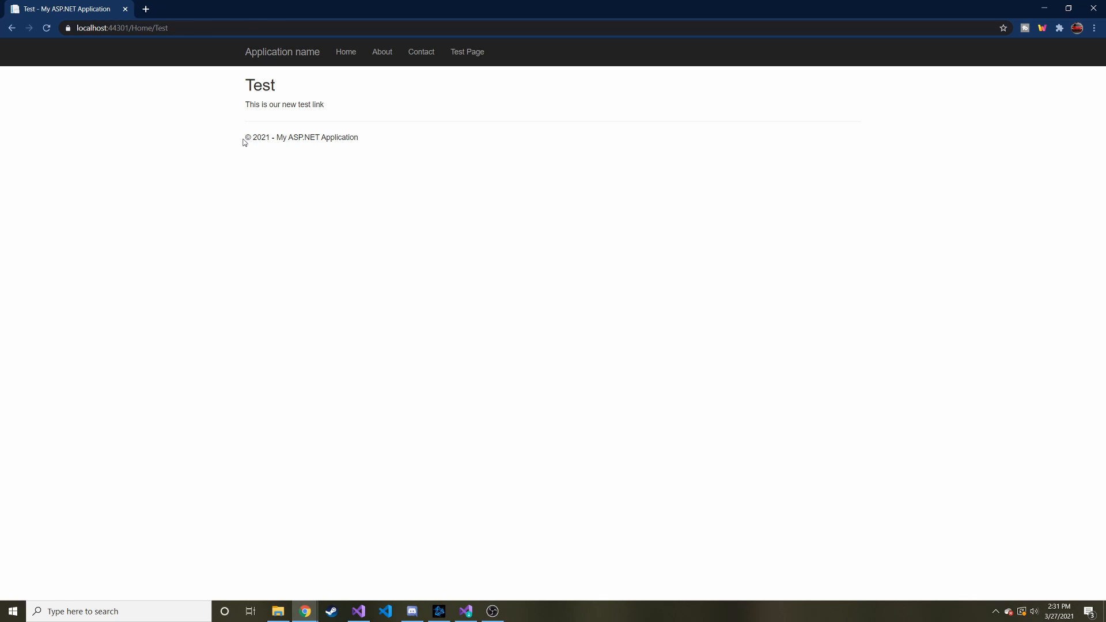
double_click(301, 137)
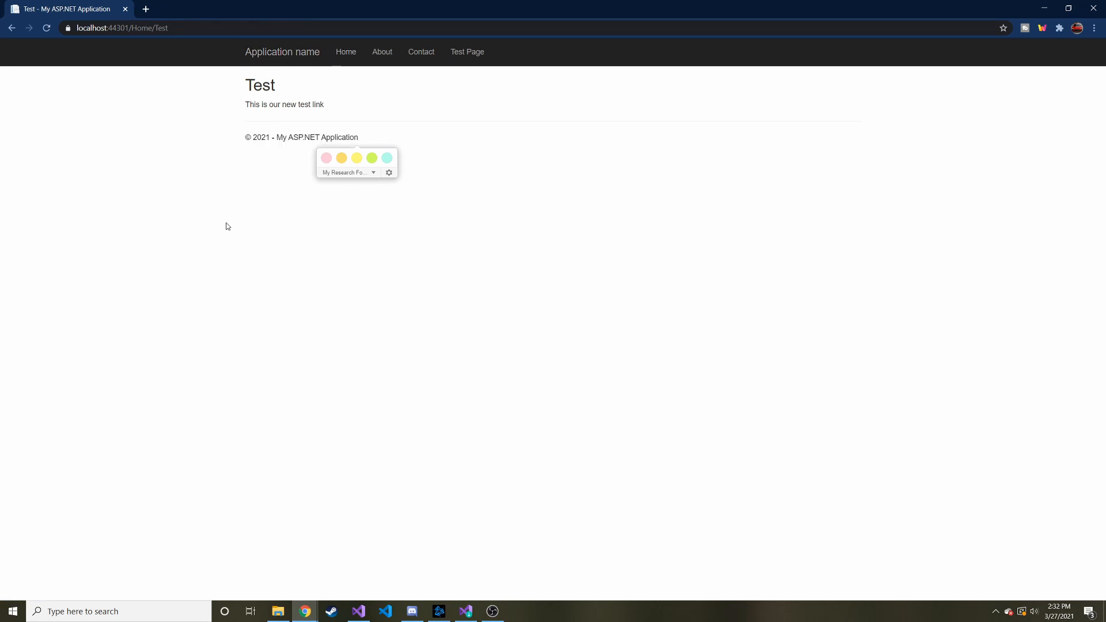
mouse_move(312, 234)
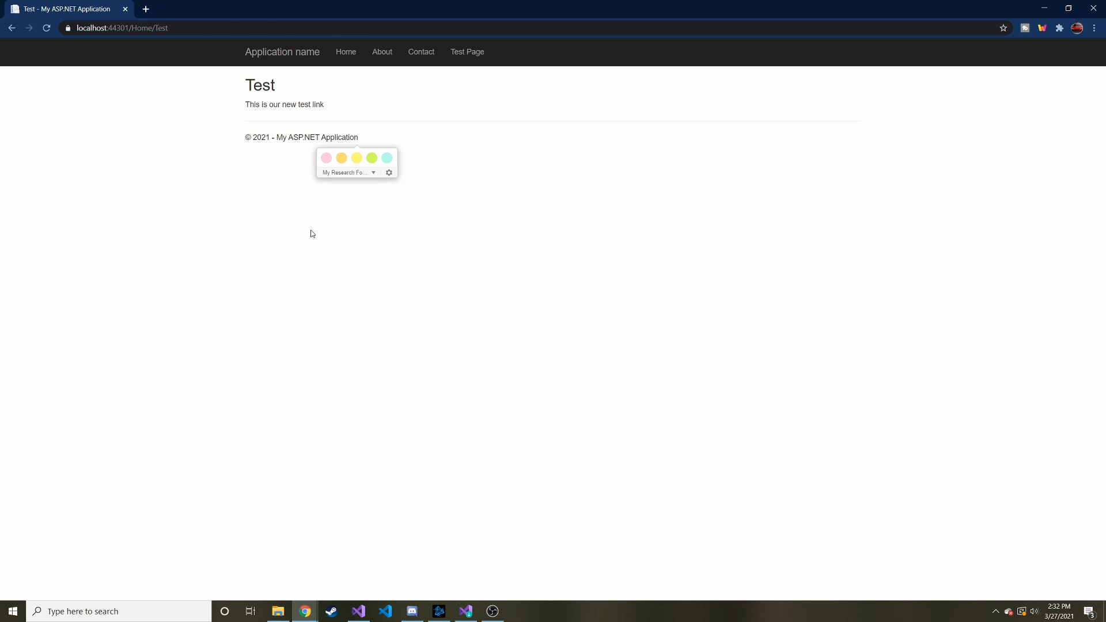
mouse_move(296, 247)
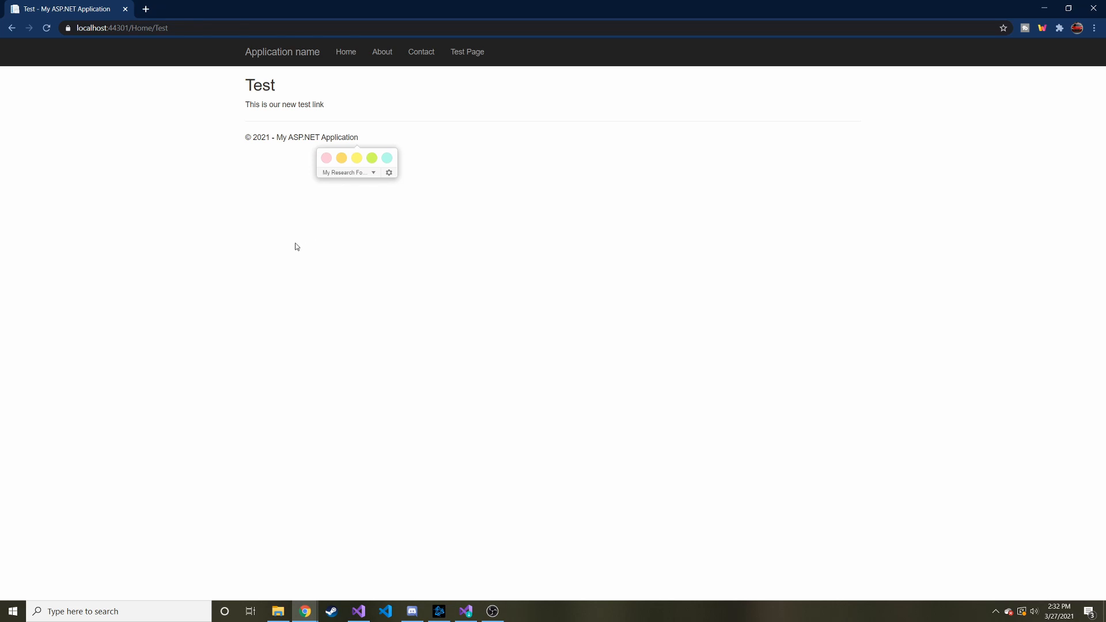
mouse_move(918, 5)
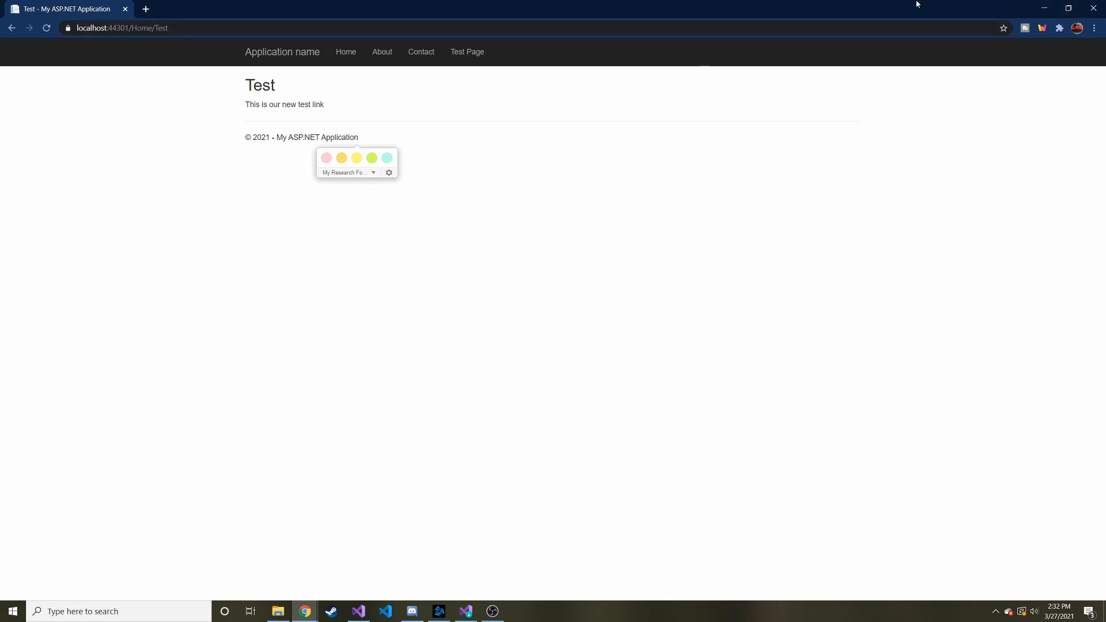
click(358, 611)
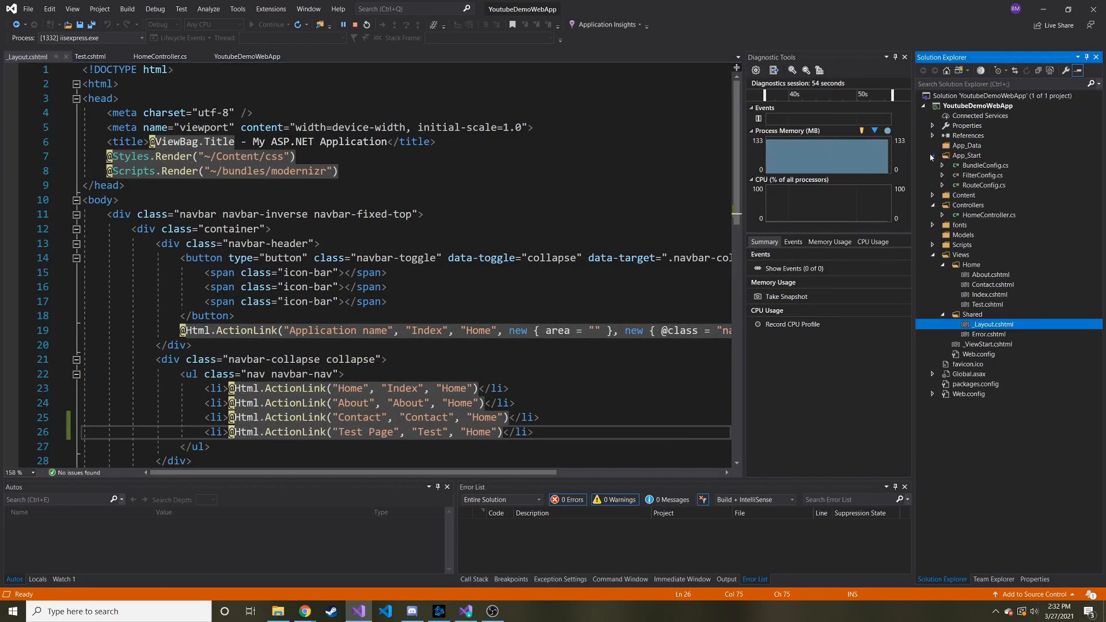
- Open App_Start > RouteConfig.cs and select the MapRoute defaults with controller Home, action Index
click(967, 155)
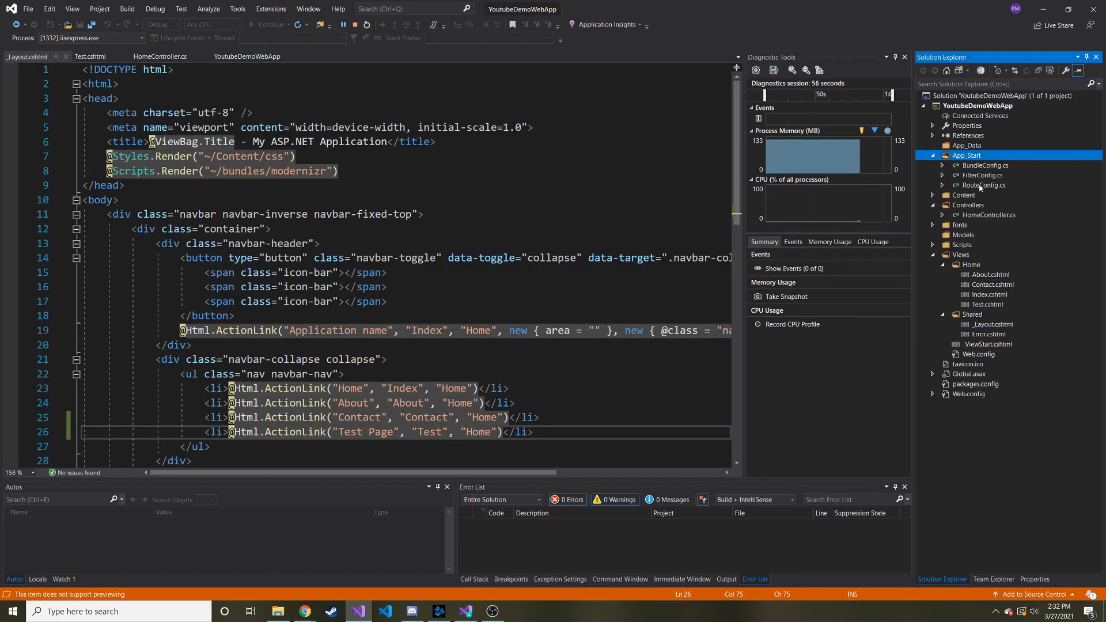
double_click(982, 184)
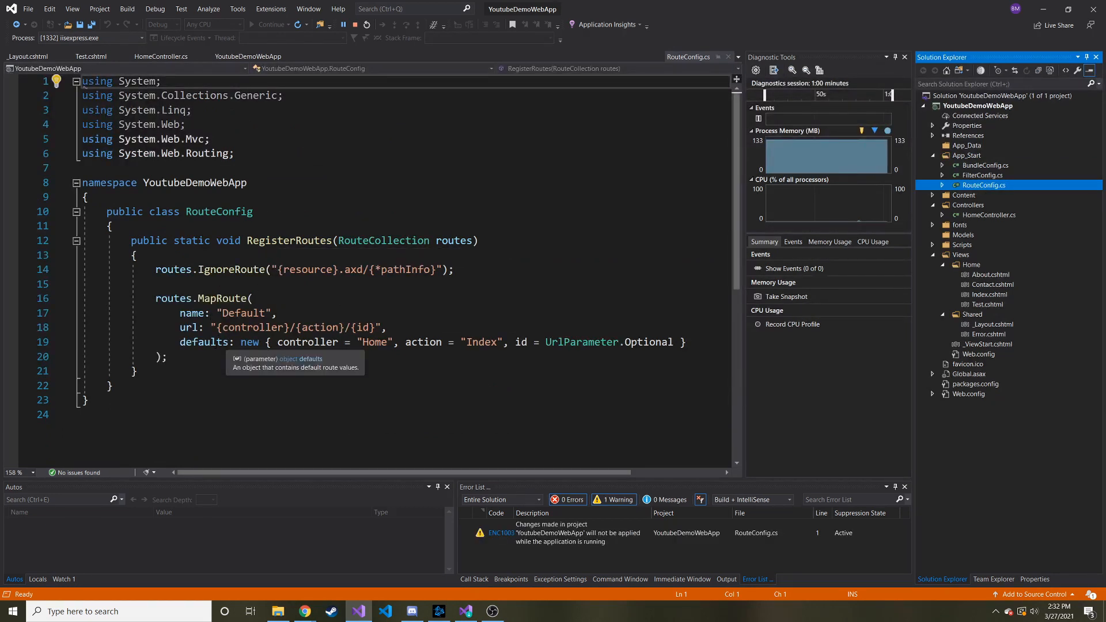
triple_click(423, 343)
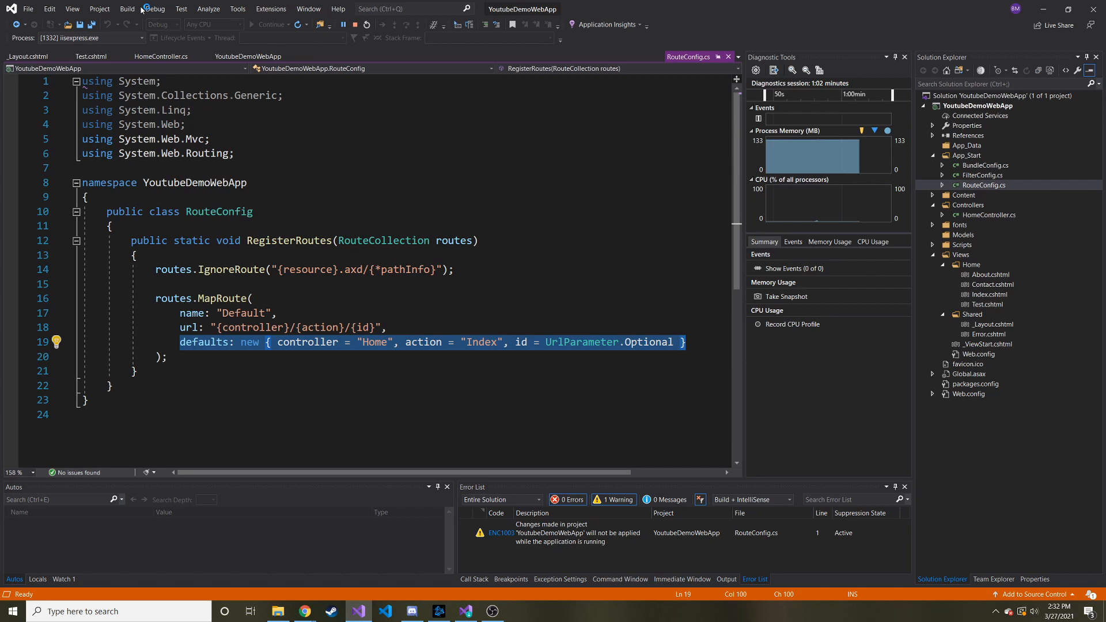
mouse_move(191, 68)
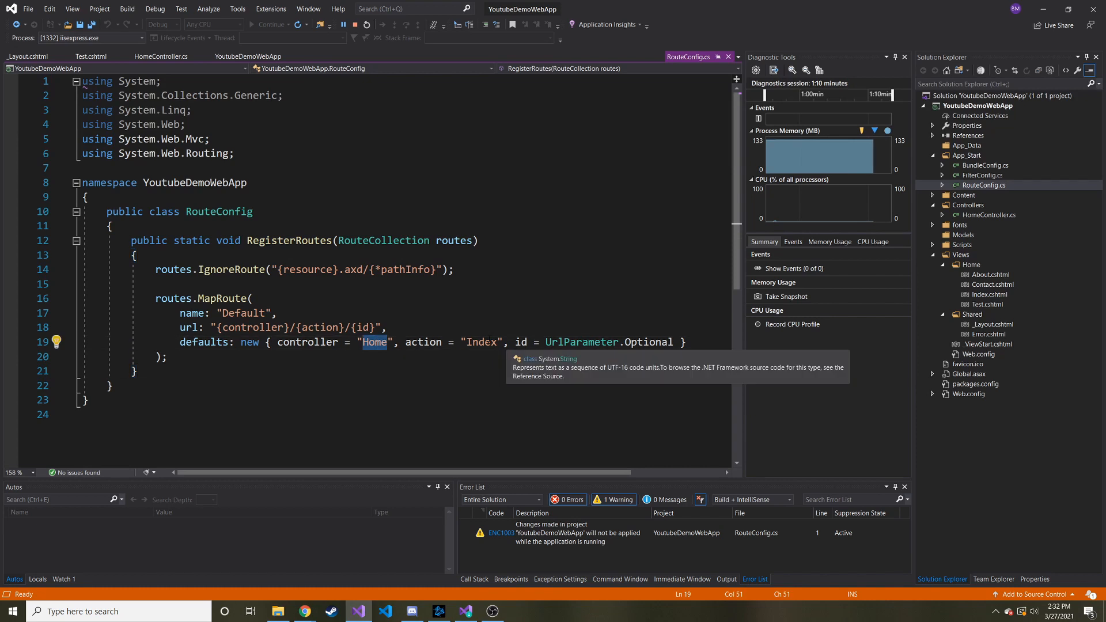
double_click(482, 342)
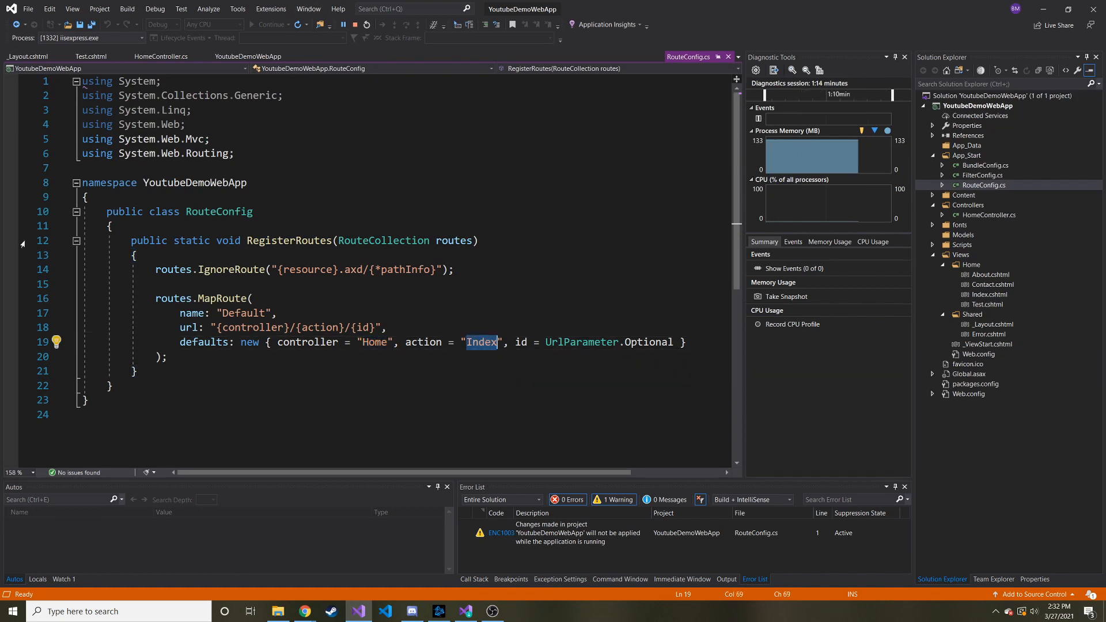
mouse_move(304, 610)
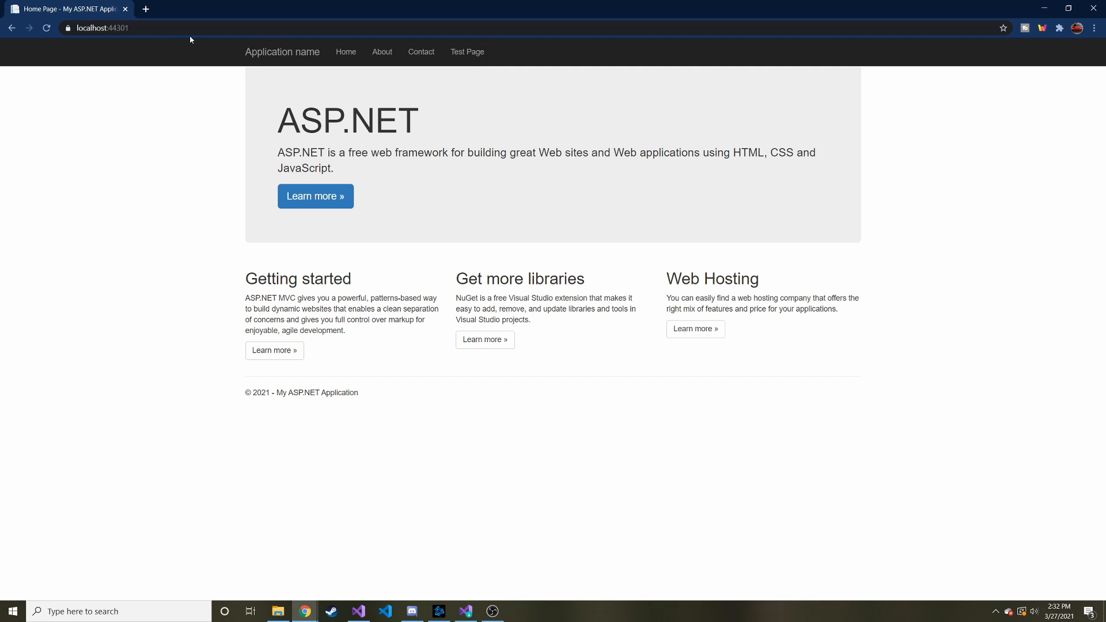
mouse_move(429, 106)
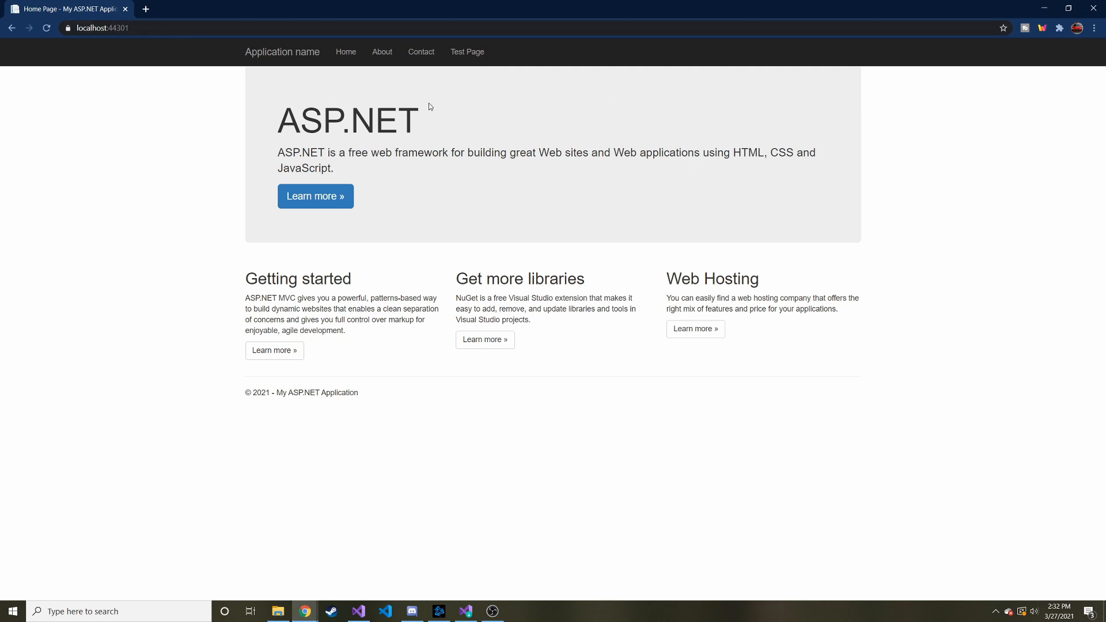